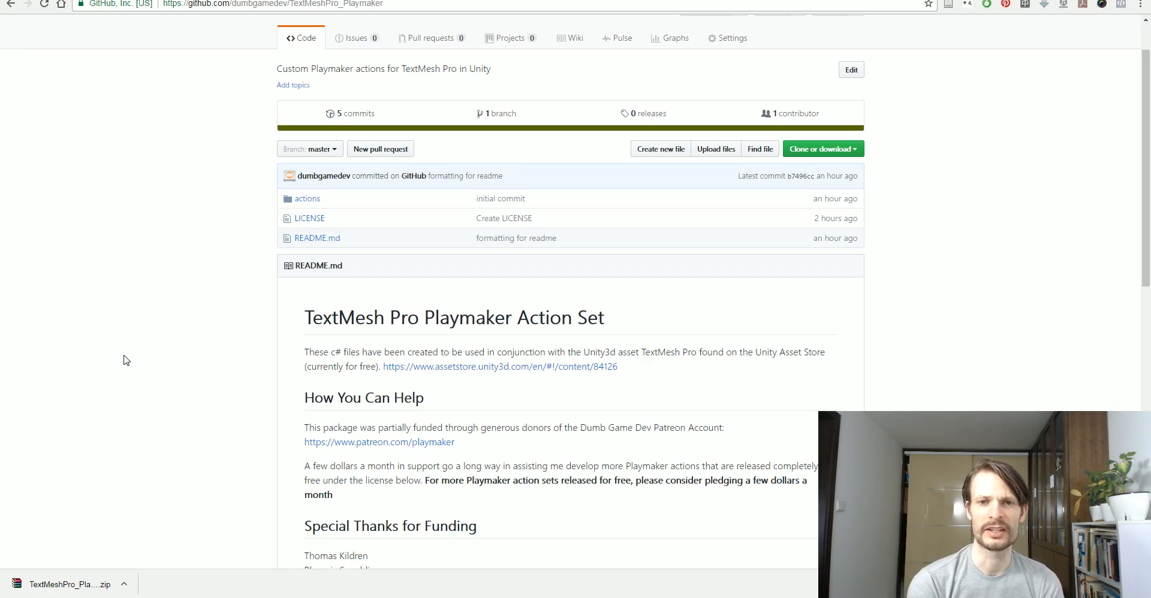
pyautogui.moveTo(131, 360)
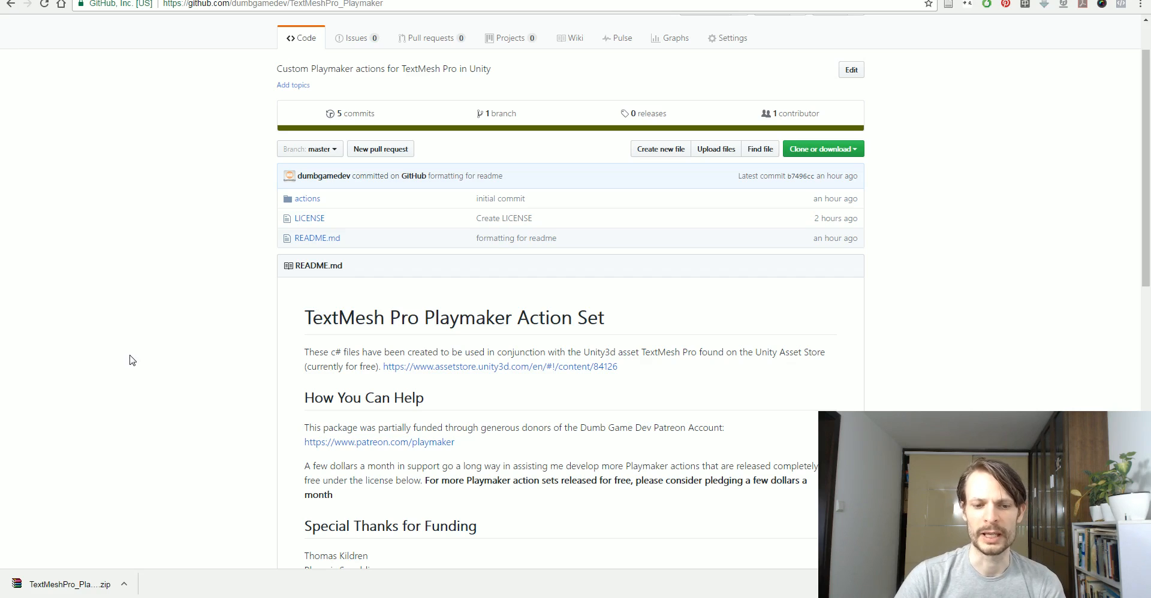
# - Browse the Patreon support page for the TextMeshPro_Playmaker package, then return to the Unity project
pyautogui.scroll(-3)
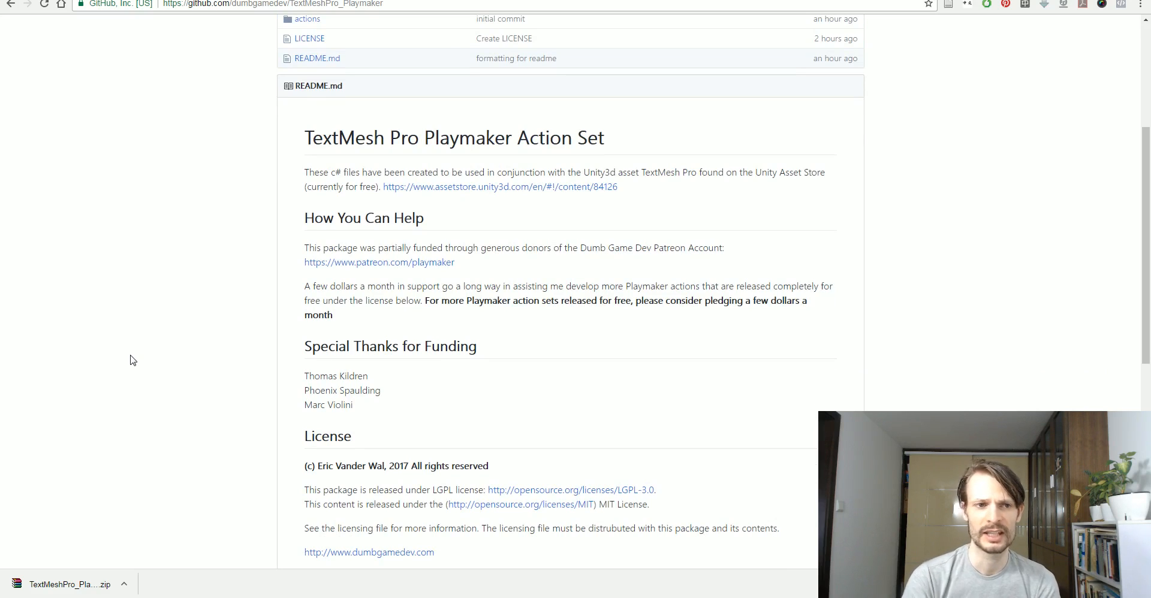
pyautogui.click(379, 263)
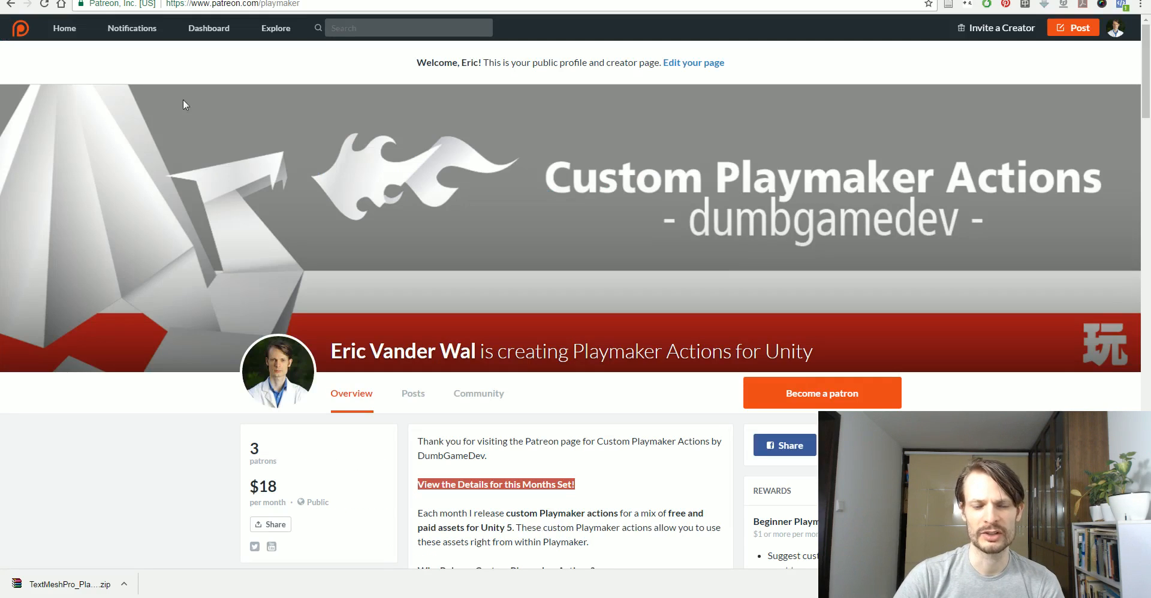
pyautogui.scroll(-3)
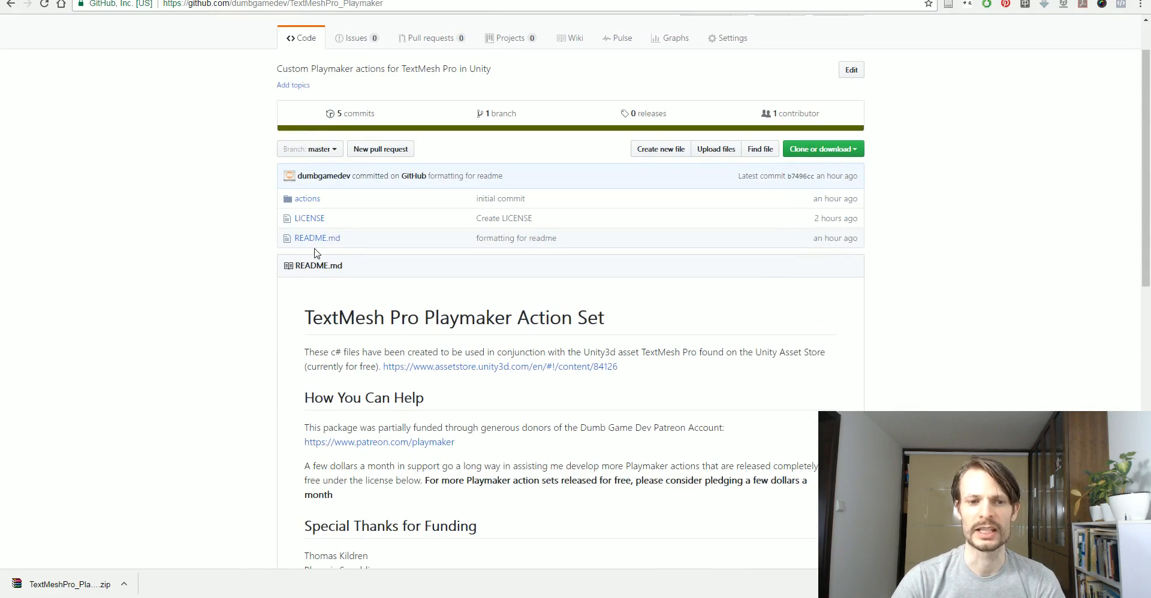
pyautogui.scroll(-3)
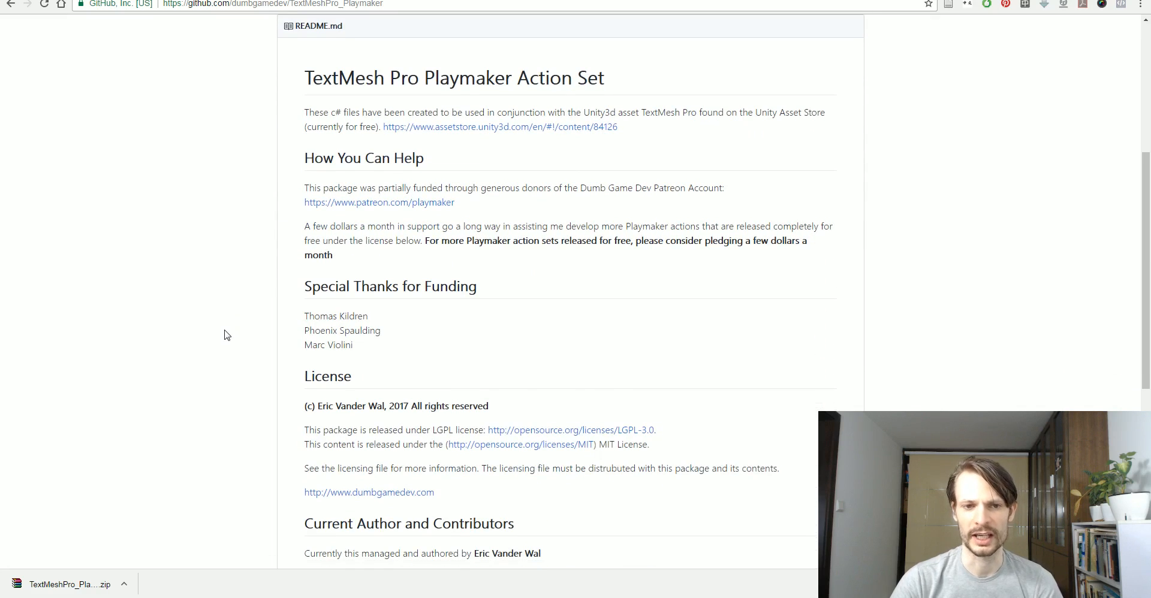
pyautogui.scroll(3)
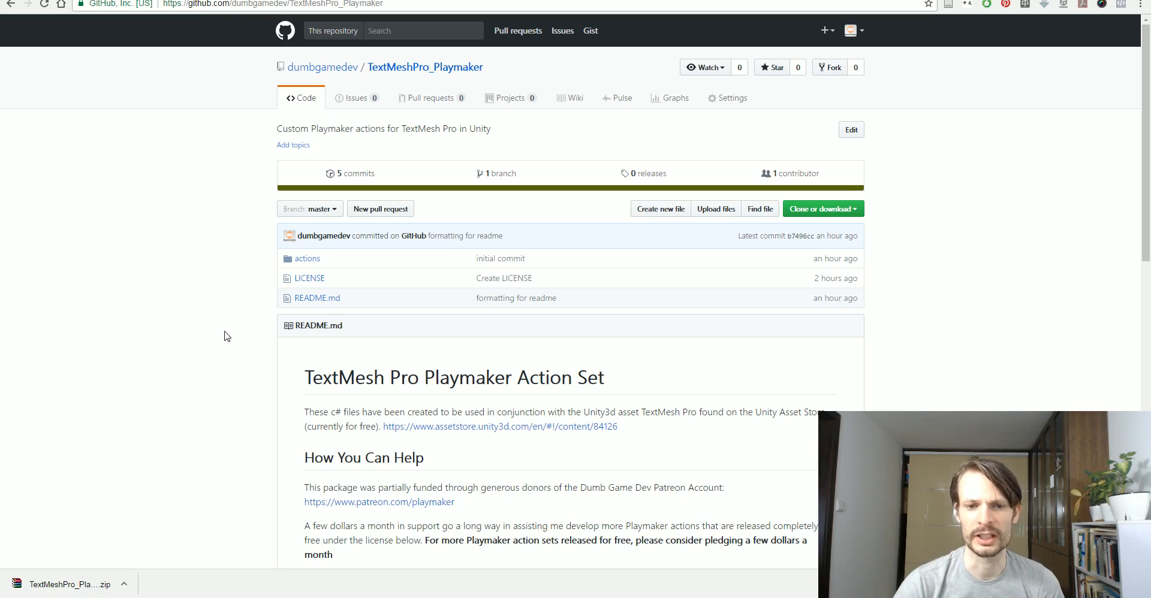
pyautogui.moveTo(552, 504)
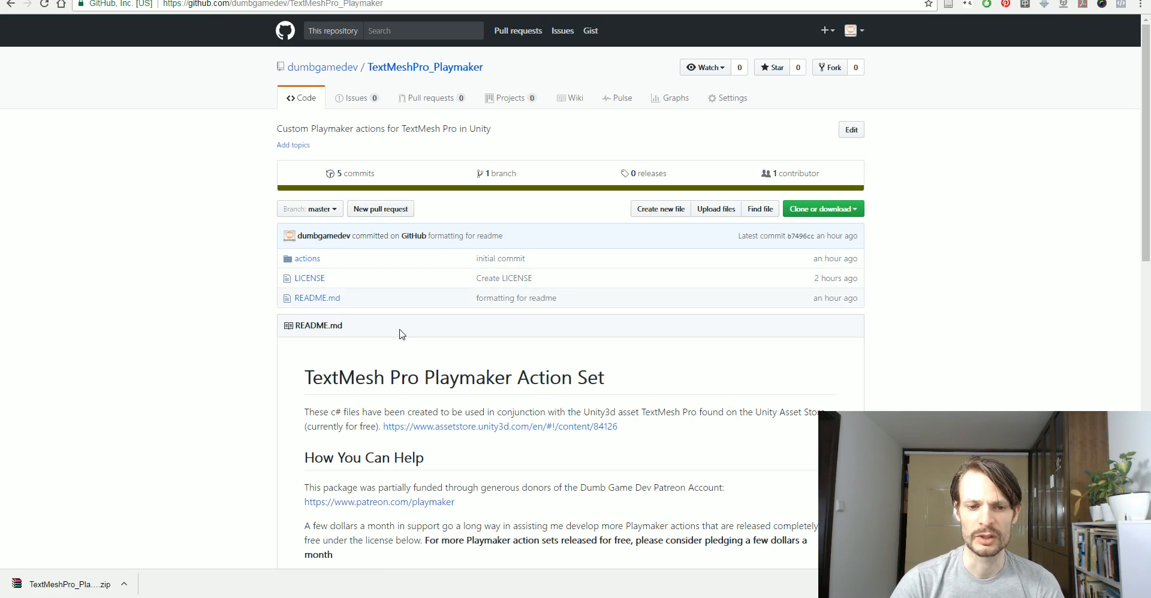
pyautogui.scroll(-3)
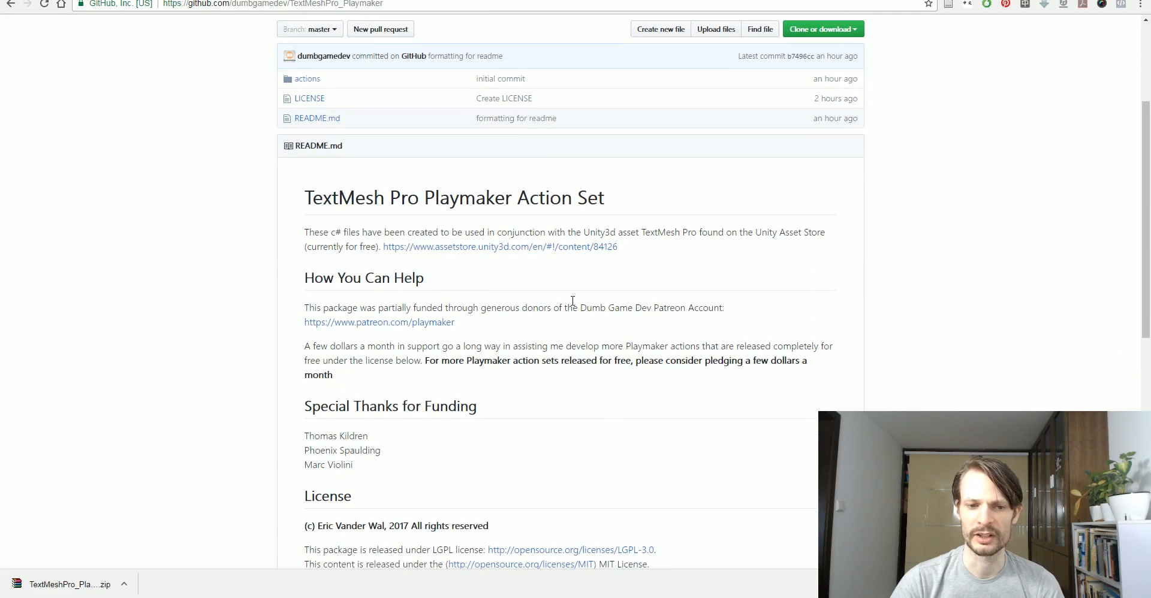
pyautogui.scroll(-3)
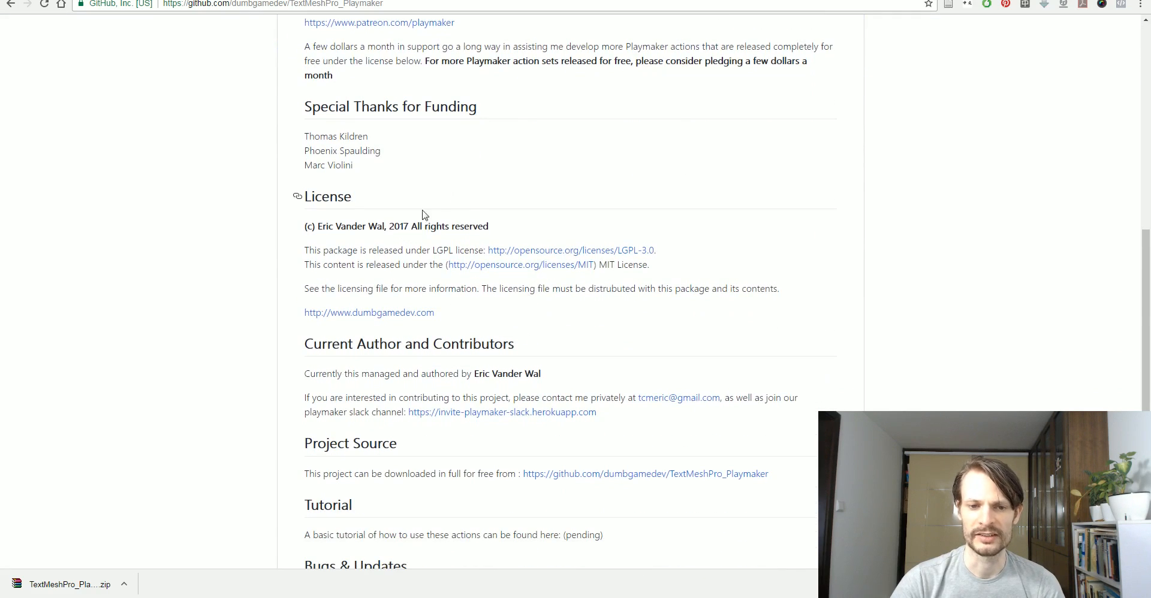
pyautogui.moveTo(512, 334)
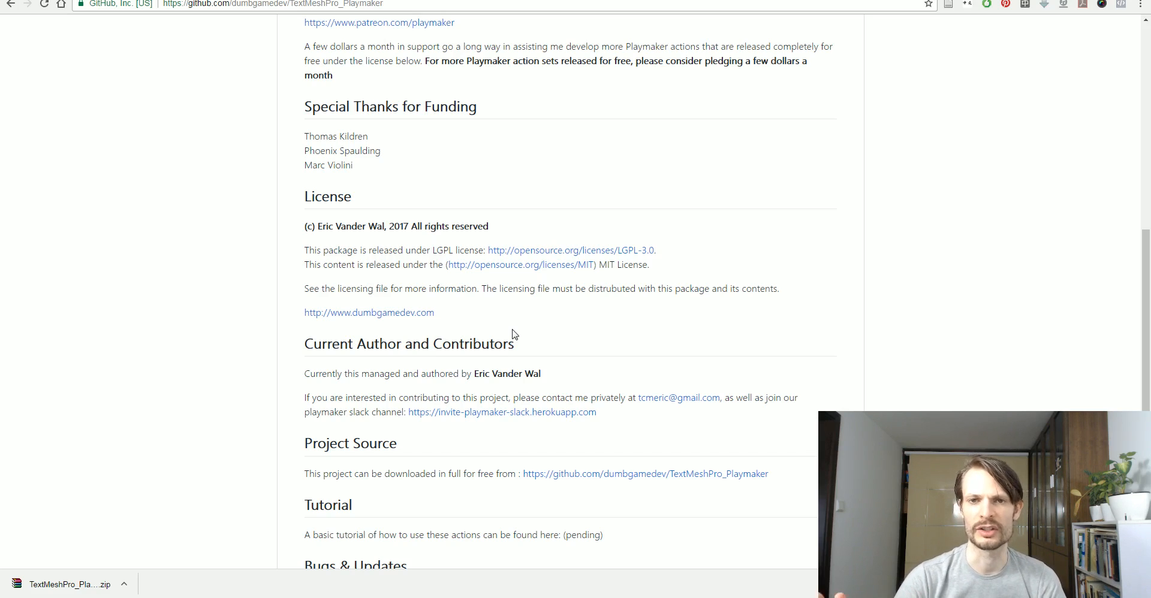
pyautogui.scroll(-3)
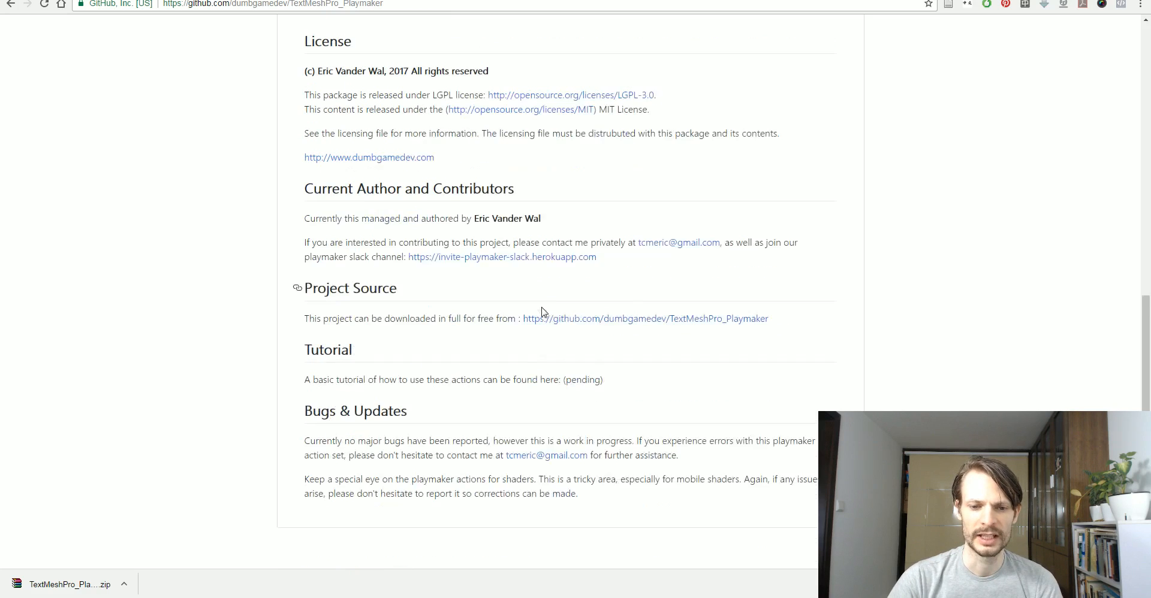
pyautogui.scroll(3)
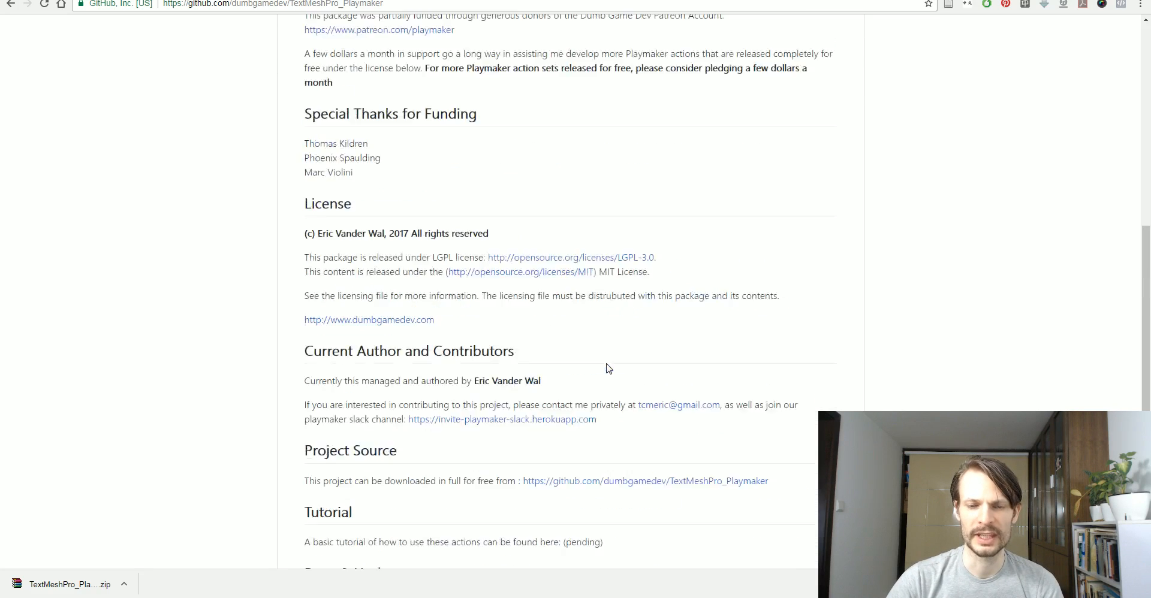
pyautogui.scroll(3)
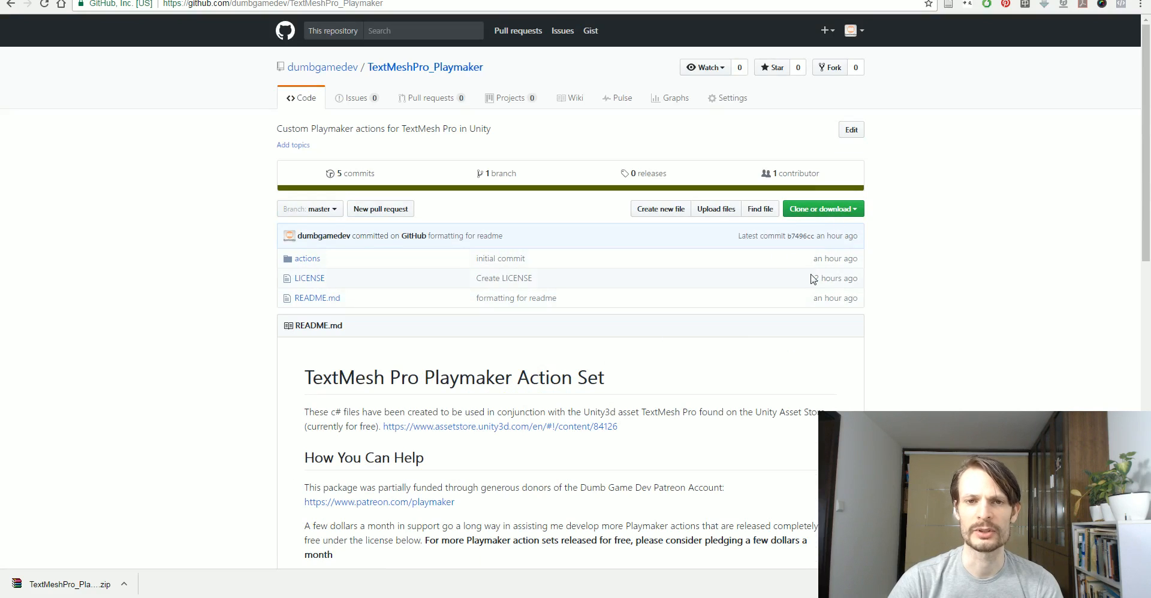
pyautogui.click(820, 209)
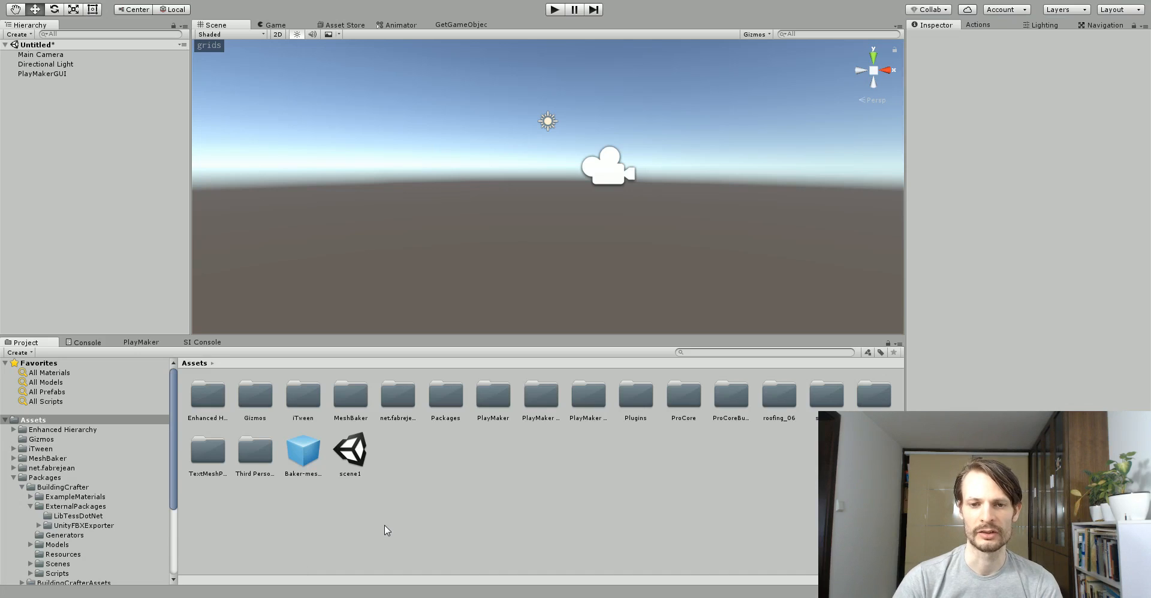
pyautogui.moveTo(11, 440)
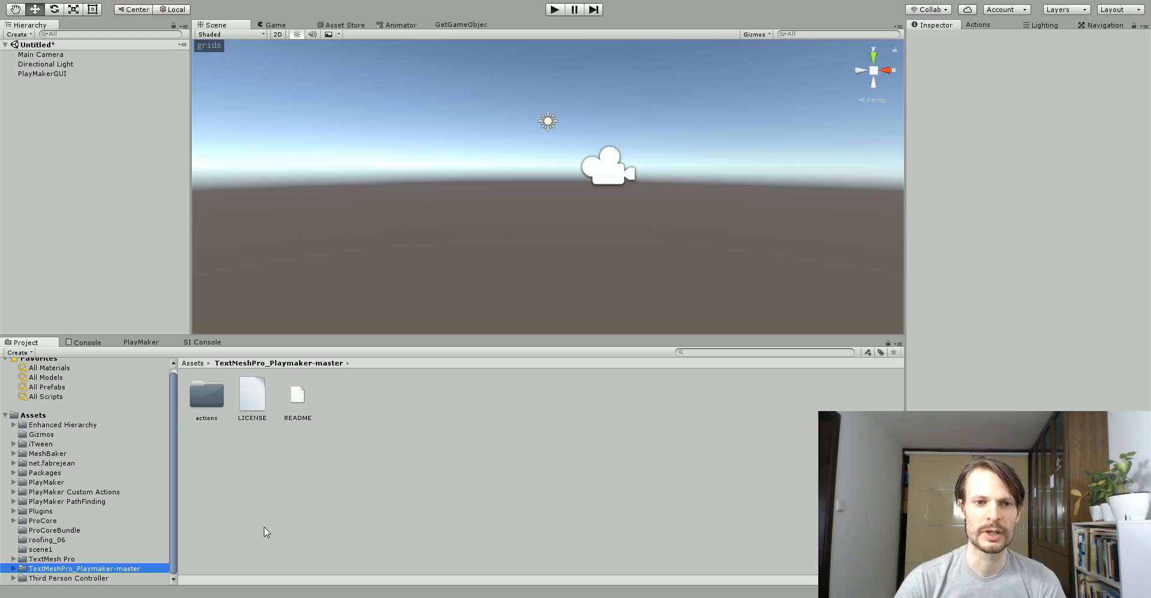
# - Check the owned TextMesh Pro package in the Asset Store and return to the project's asset files
pyautogui.click(344, 24)
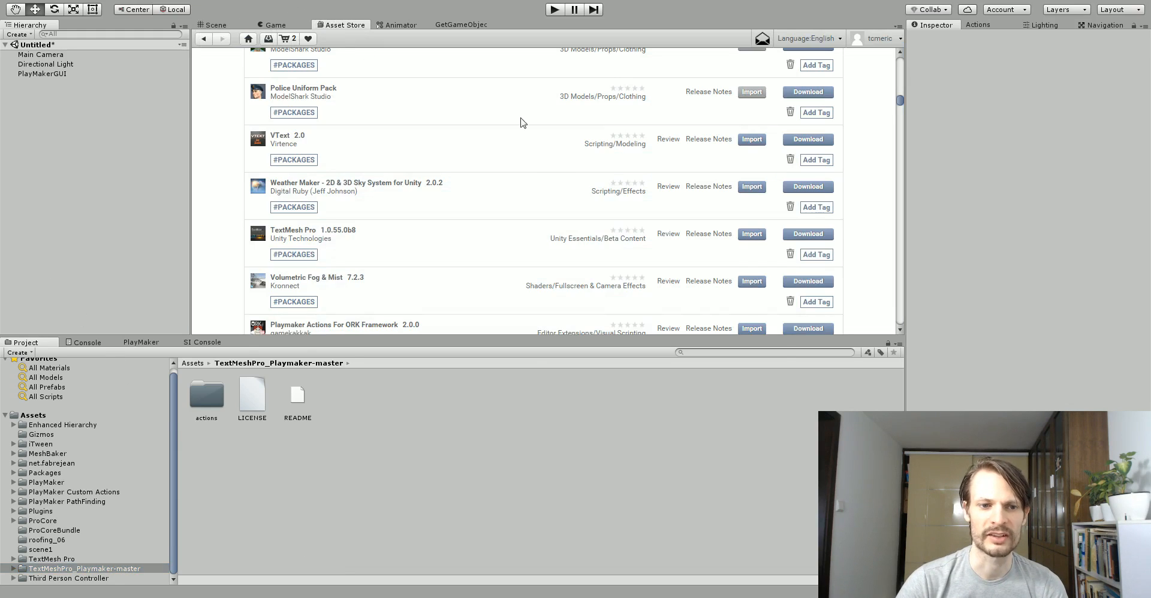
pyautogui.moveTo(524, 190)
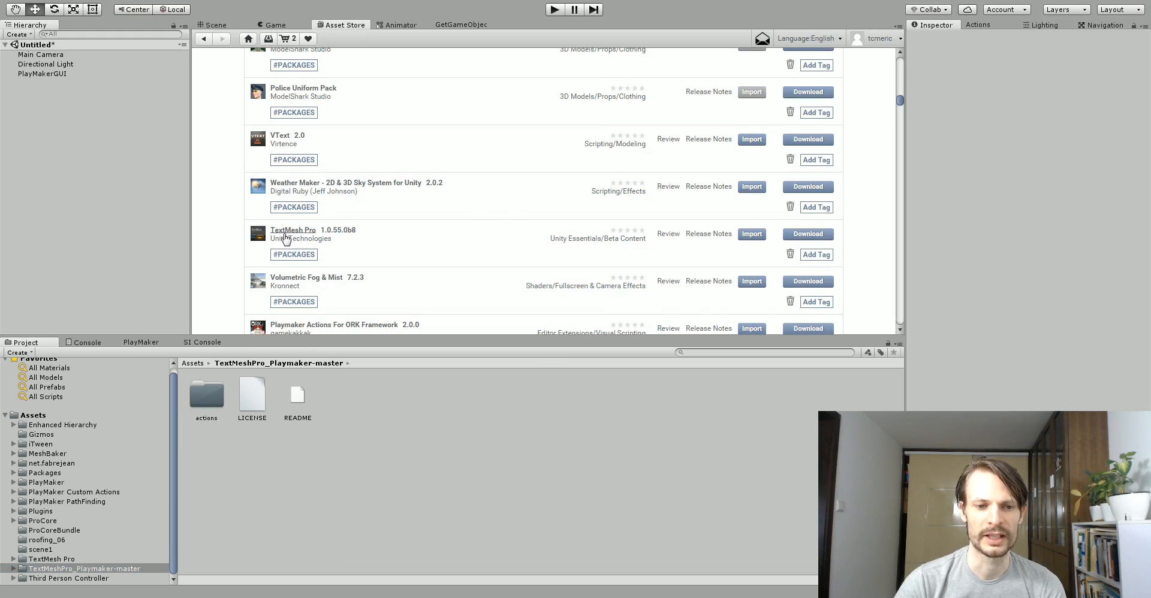
pyautogui.moveTo(294, 235)
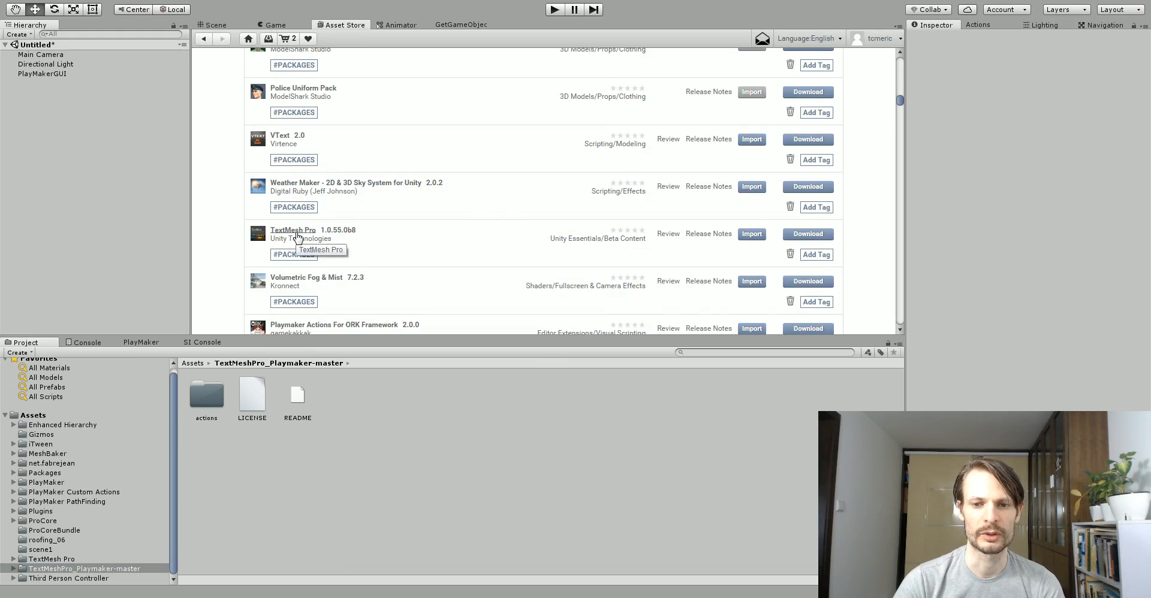
pyautogui.moveTo(408, 476)
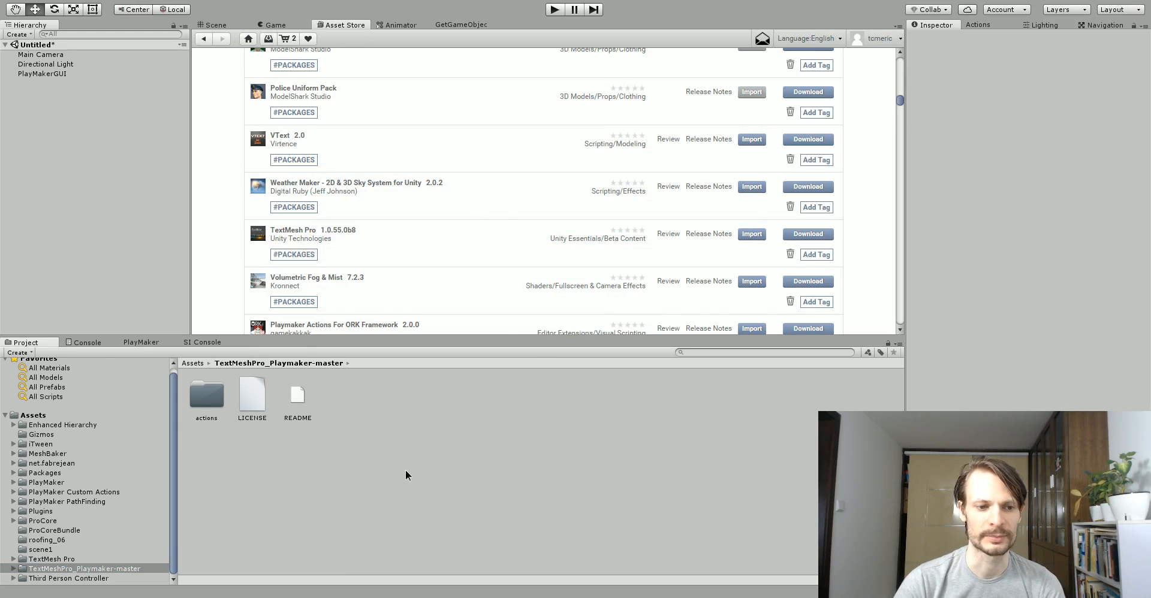
pyautogui.click(142, 342)
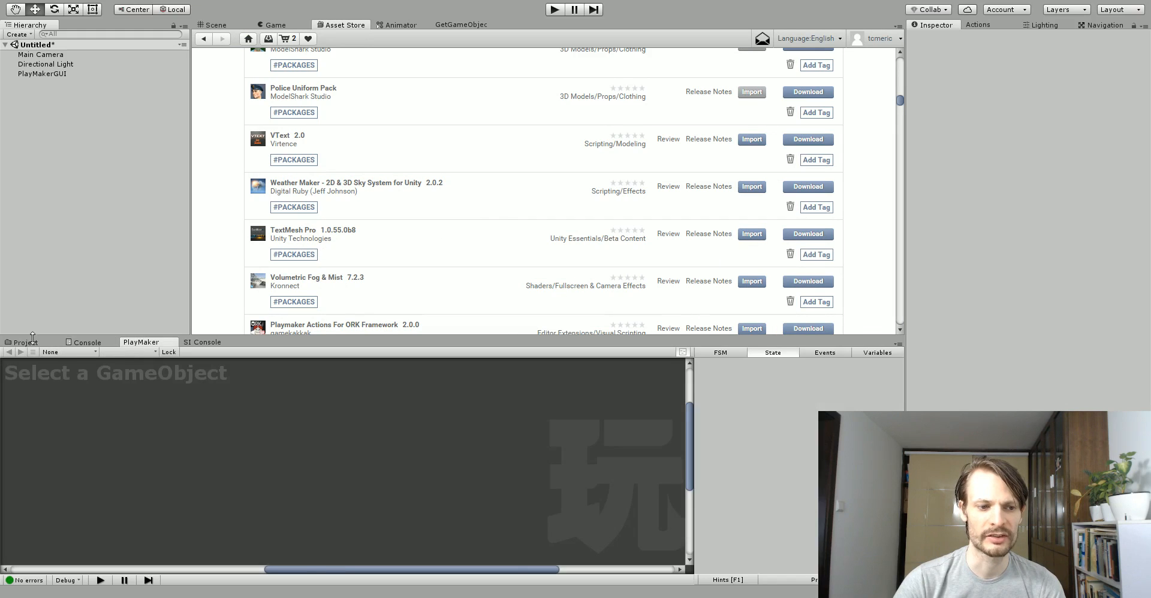
pyautogui.click(276, 24)
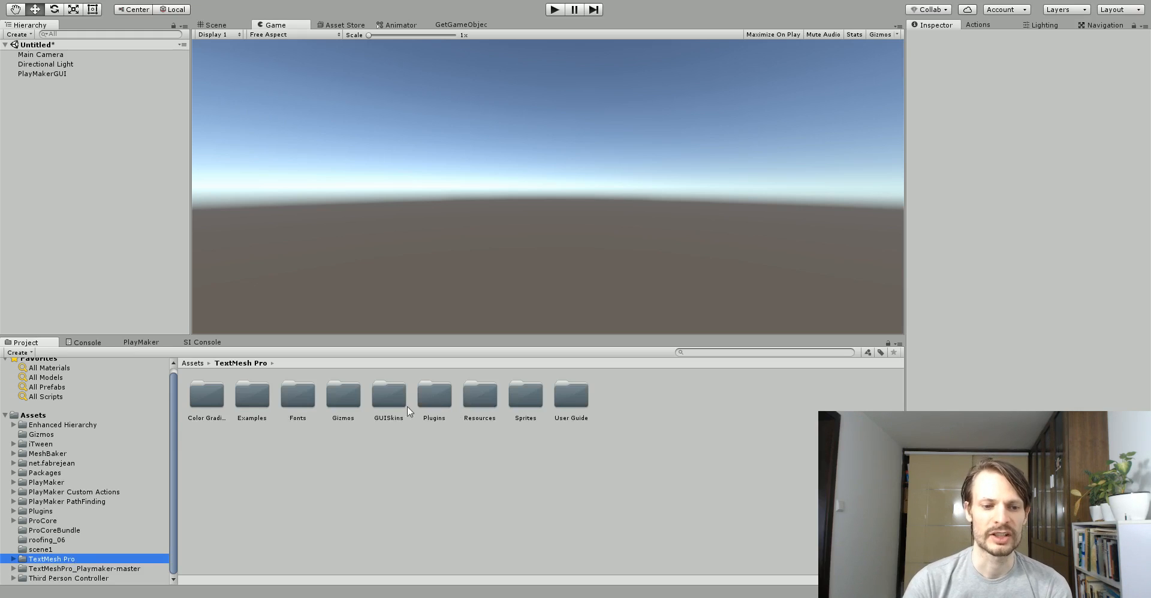
# - Open the TextMesh Pro Examples folder listing Materials, Prefabs, Scenes and other subfolders
pyautogui.doubleClick(251, 394)
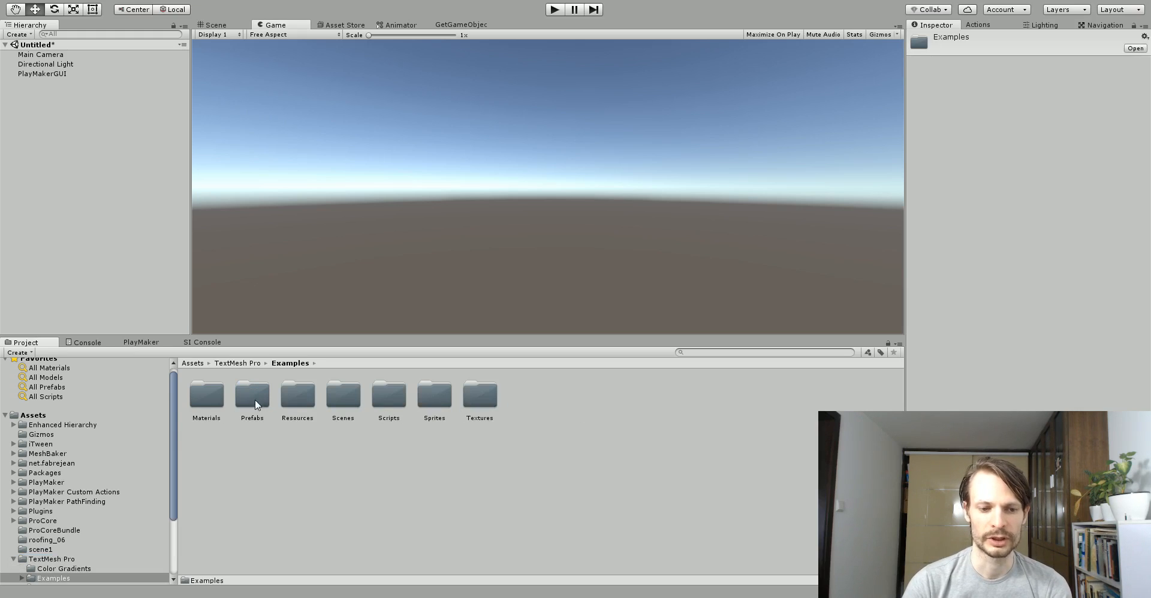
pyautogui.moveTo(388, 447)
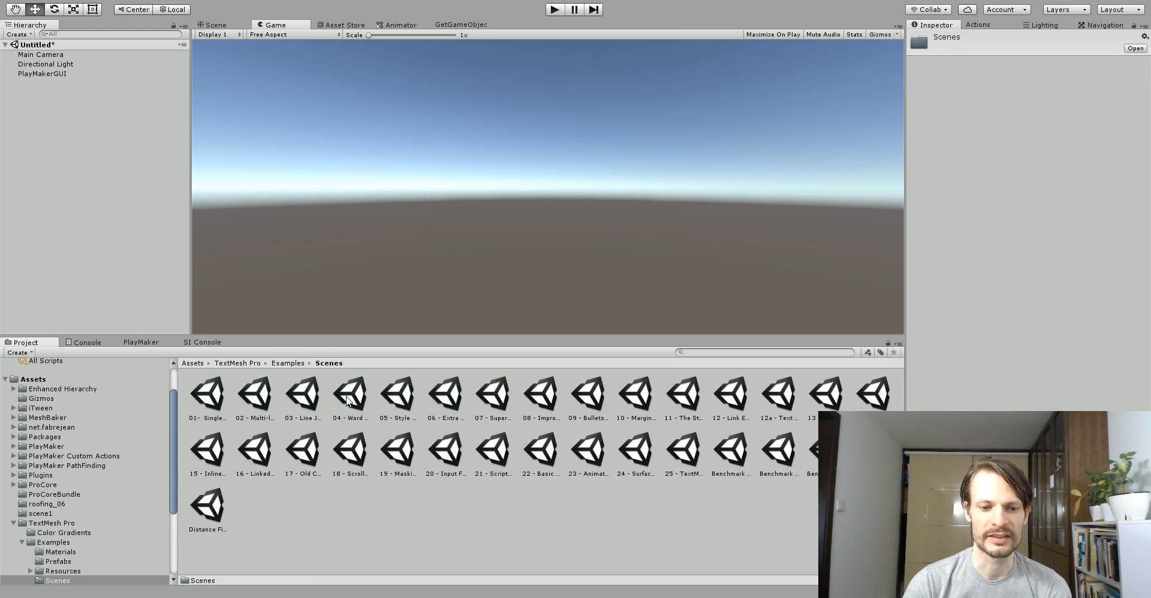
pyautogui.moveTo(561, 522)
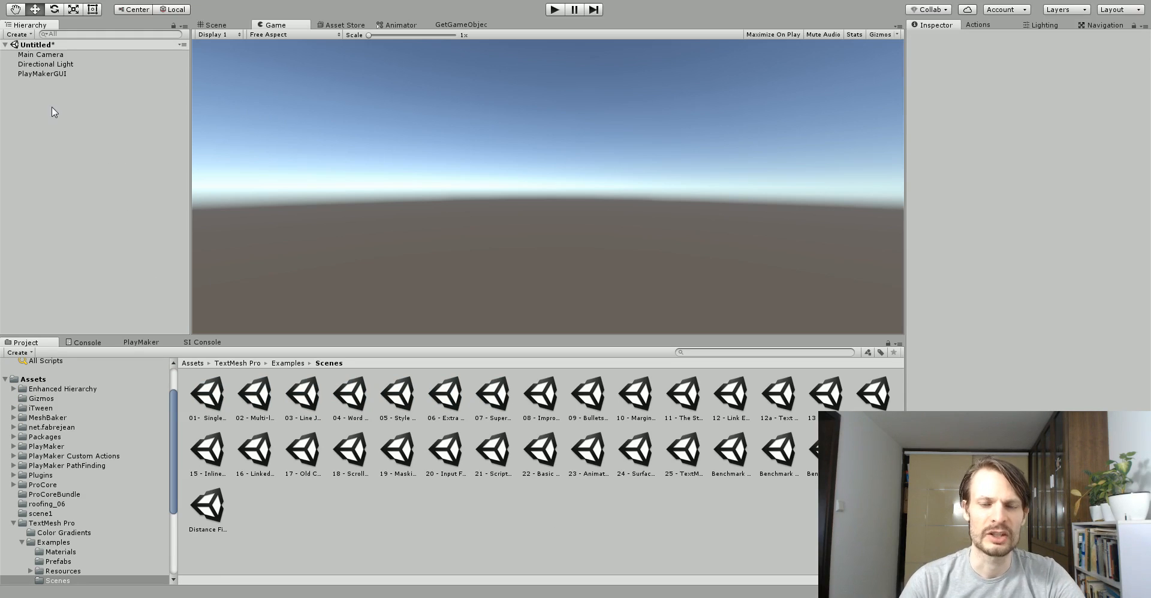
# - Create a 3D Text object reading Hello World from the Hierarchy and view it in the Scene
pyautogui.rightClick(51, 111)
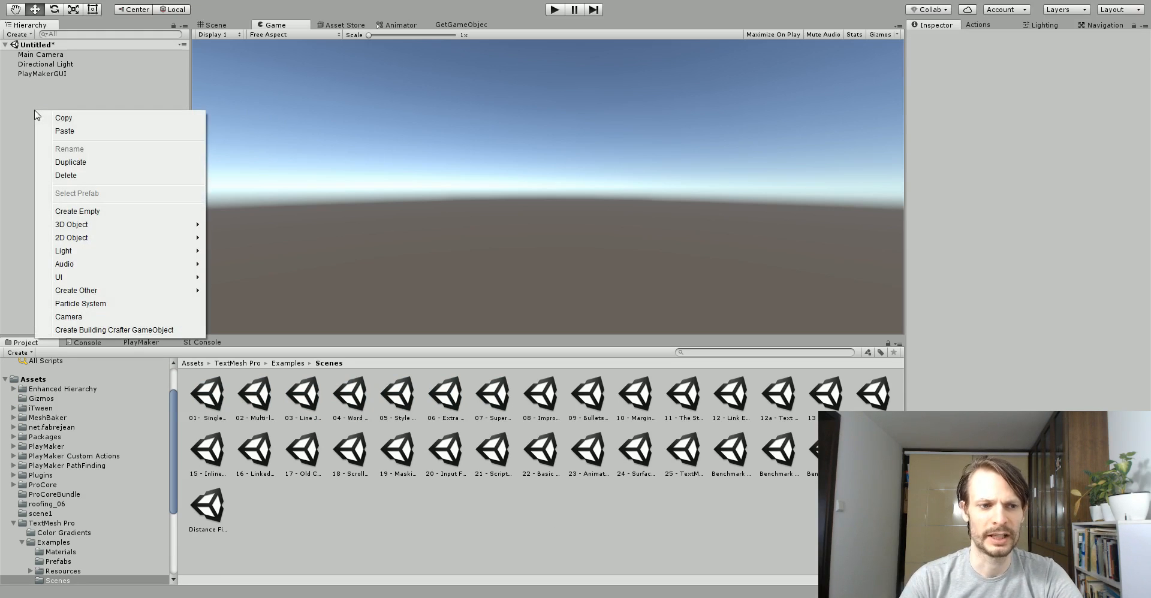
pyautogui.moveTo(71, 224)
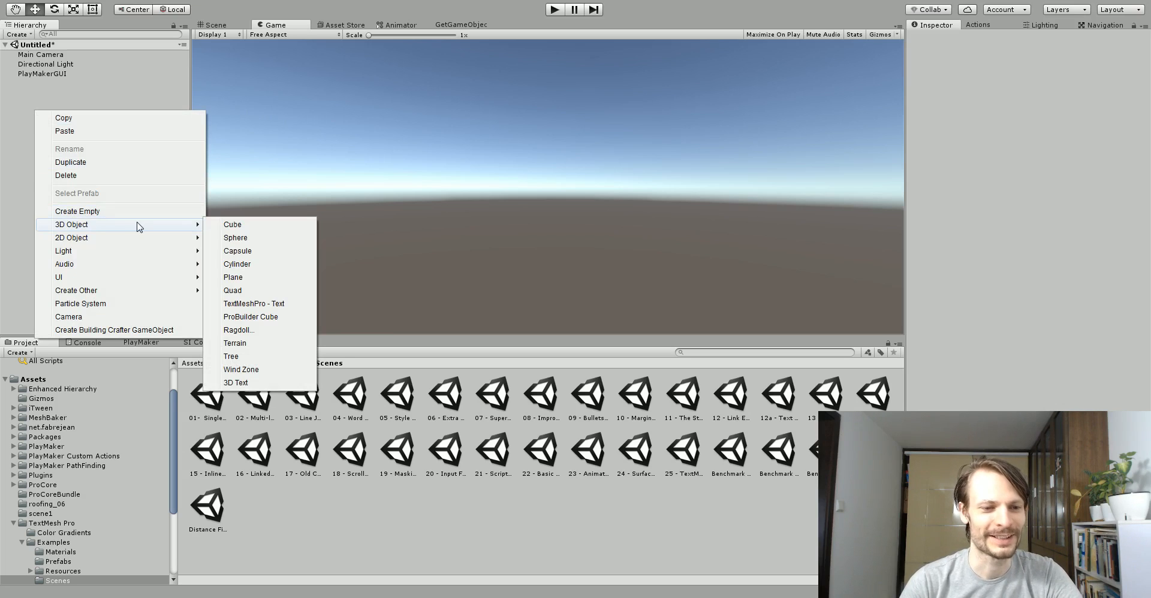
pyautogui.moveTo(262, 250)
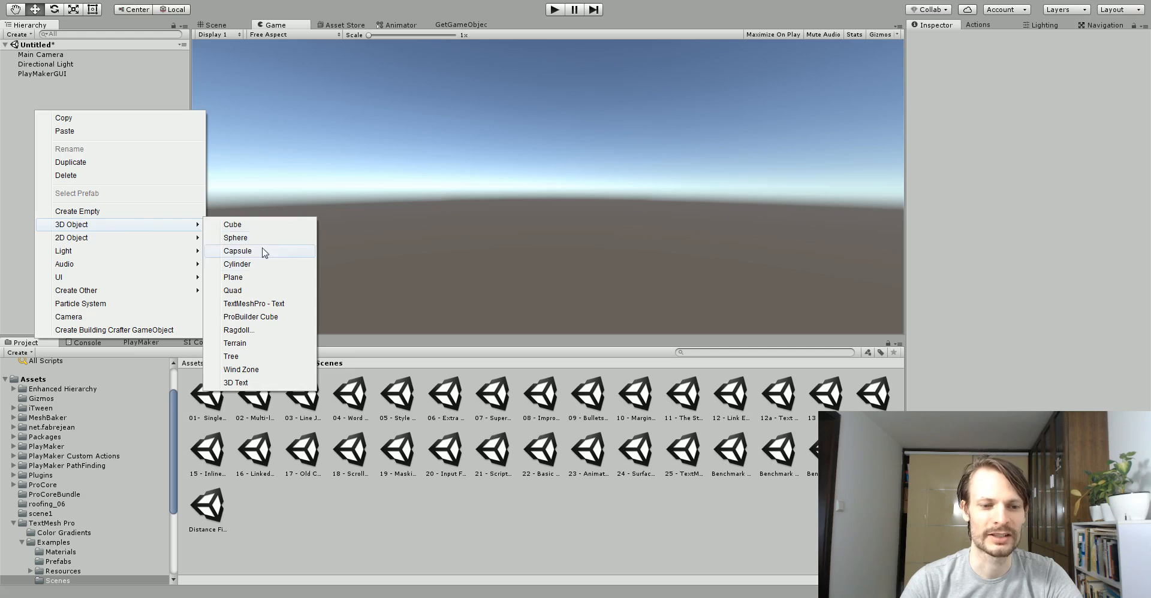
pyautogui.click(236, 382)
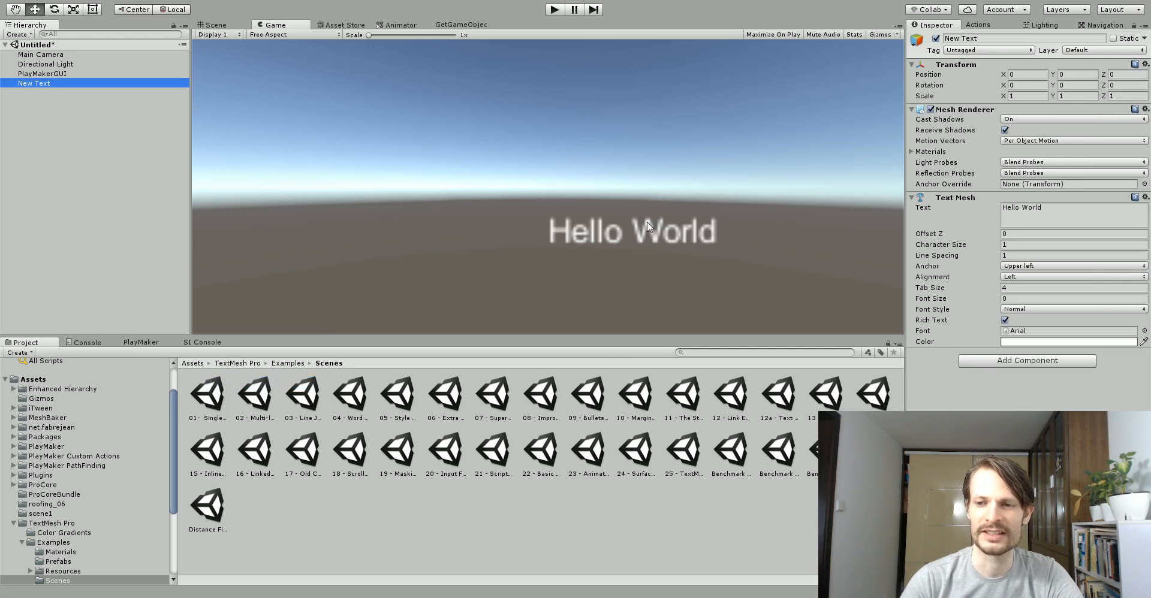
pyautogui.moveTo(540, 229)
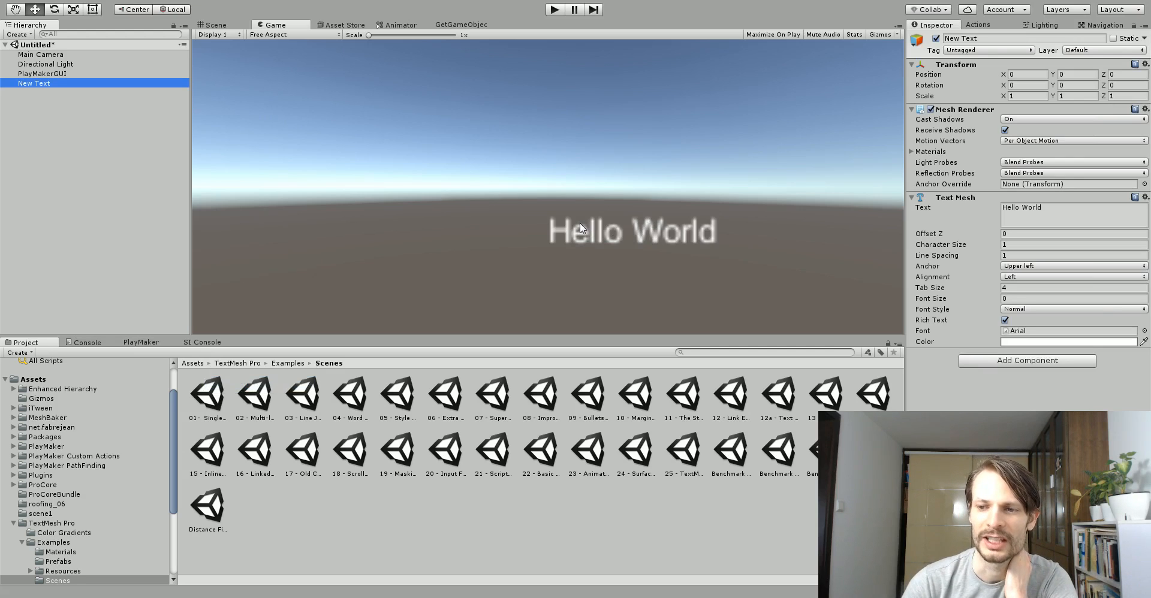
pyautogui.moveTo(639, 228)
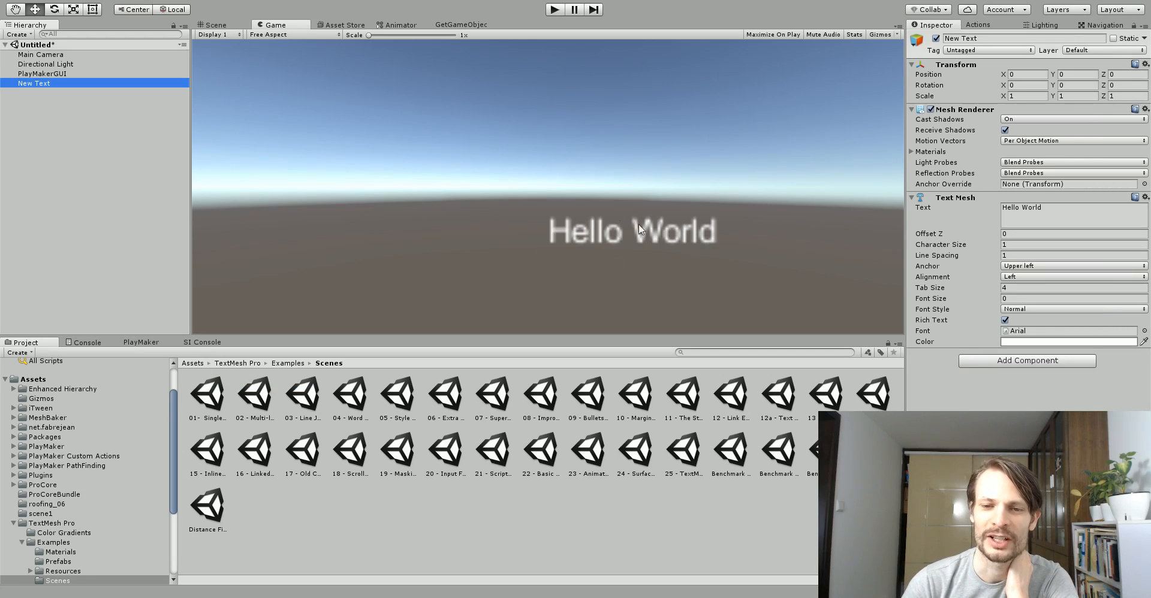
pyautogui.moveTo(580, 224)
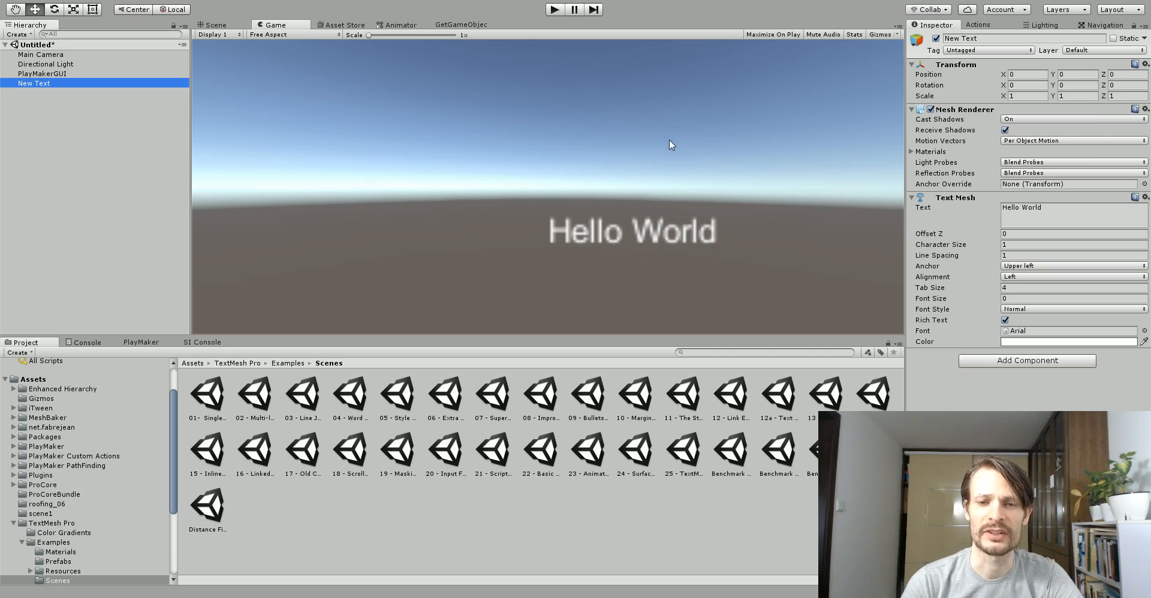
pyautogui.click(214, 24)
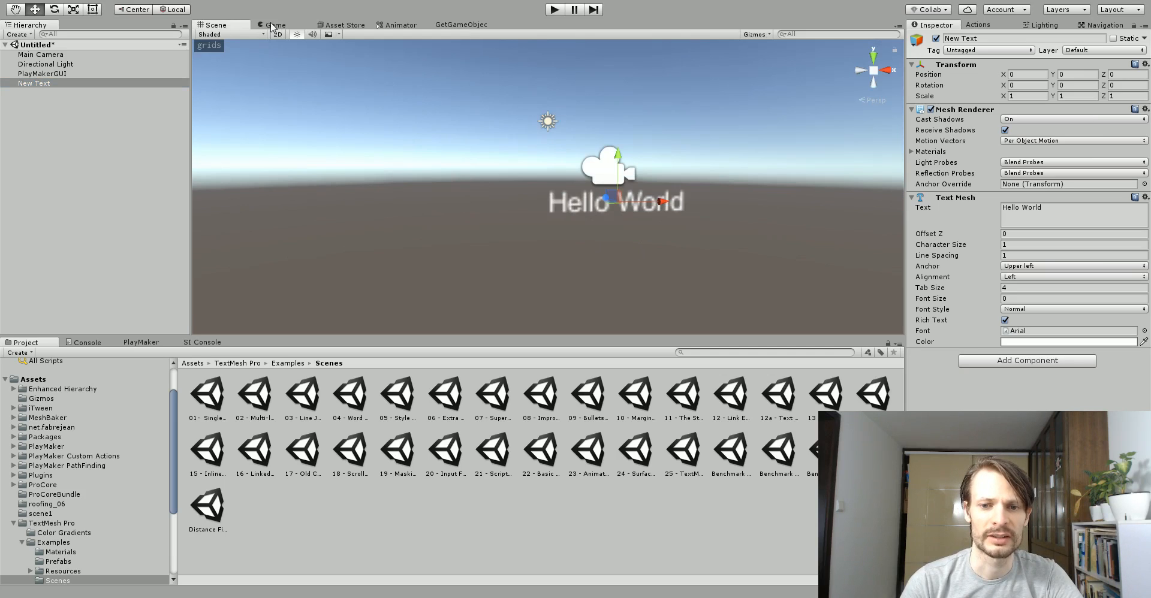
# - Create a TextMeshPro - Text object reading Sample text and view it in the Scene
pyautogui.click(276, 24)
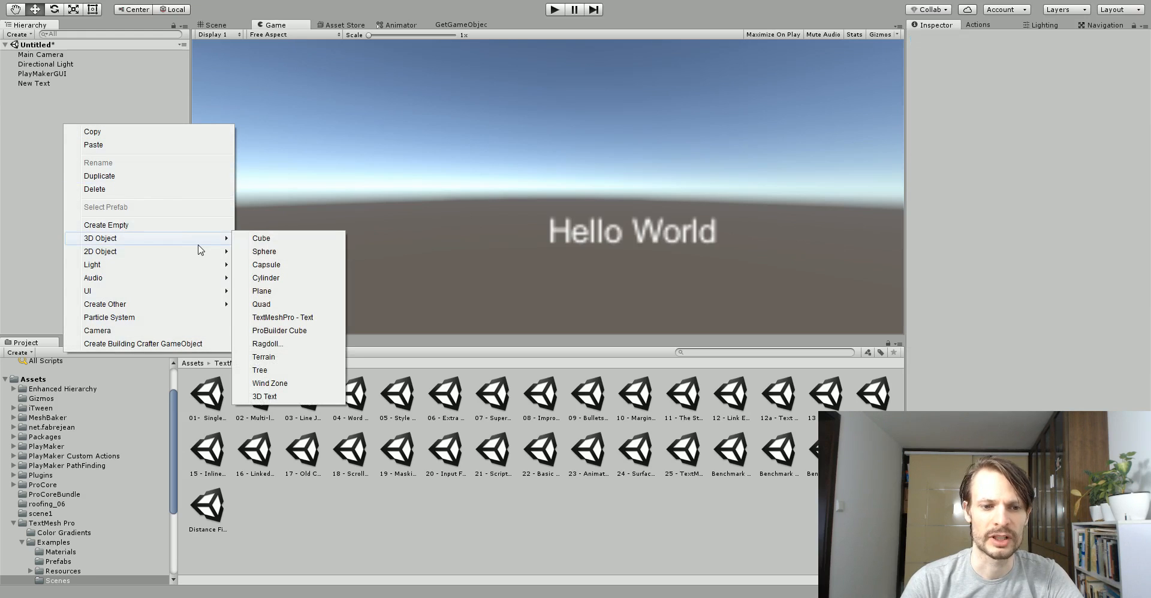
pyautogui.moveTo(282, 317)
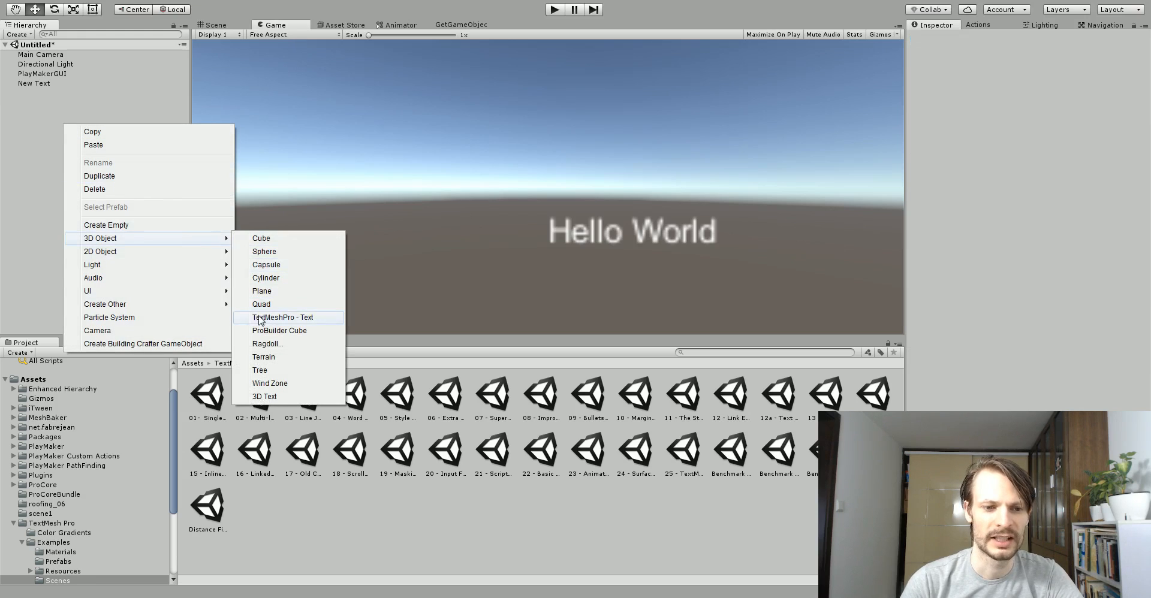
pyautogui.click(283, 318)
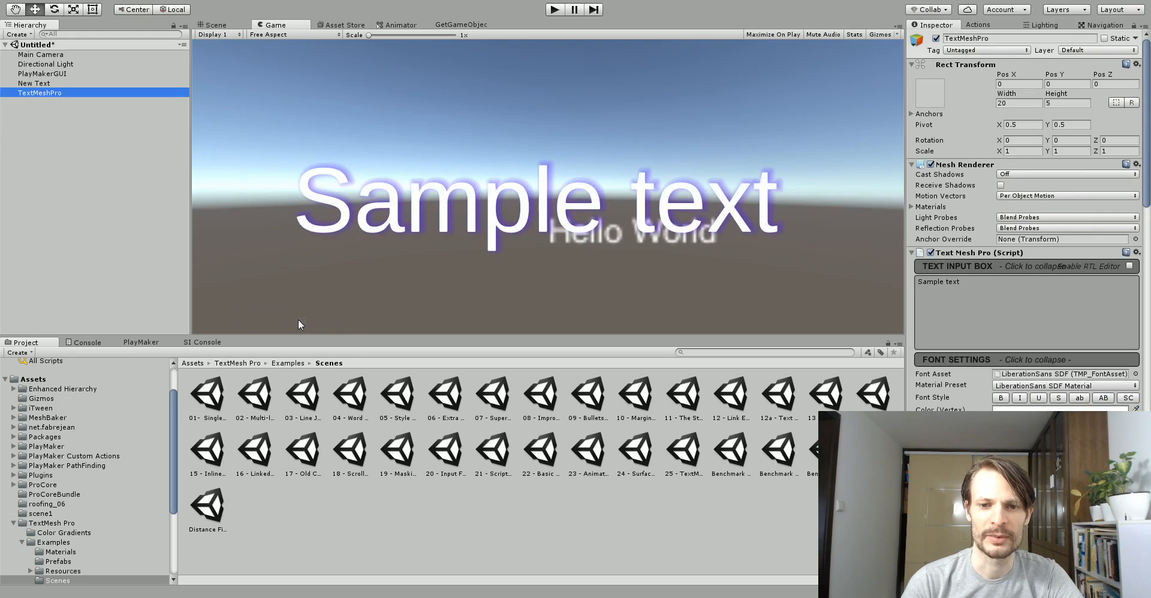
pyautogui.moveTo(616, 226)
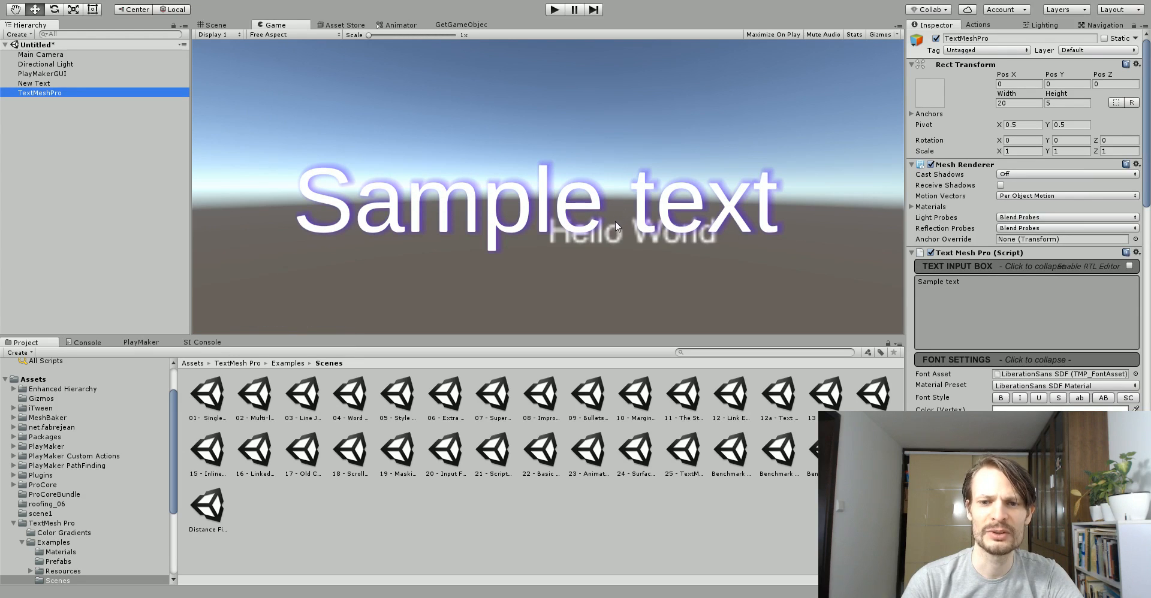
pyautogui.moveTo(580, 234)
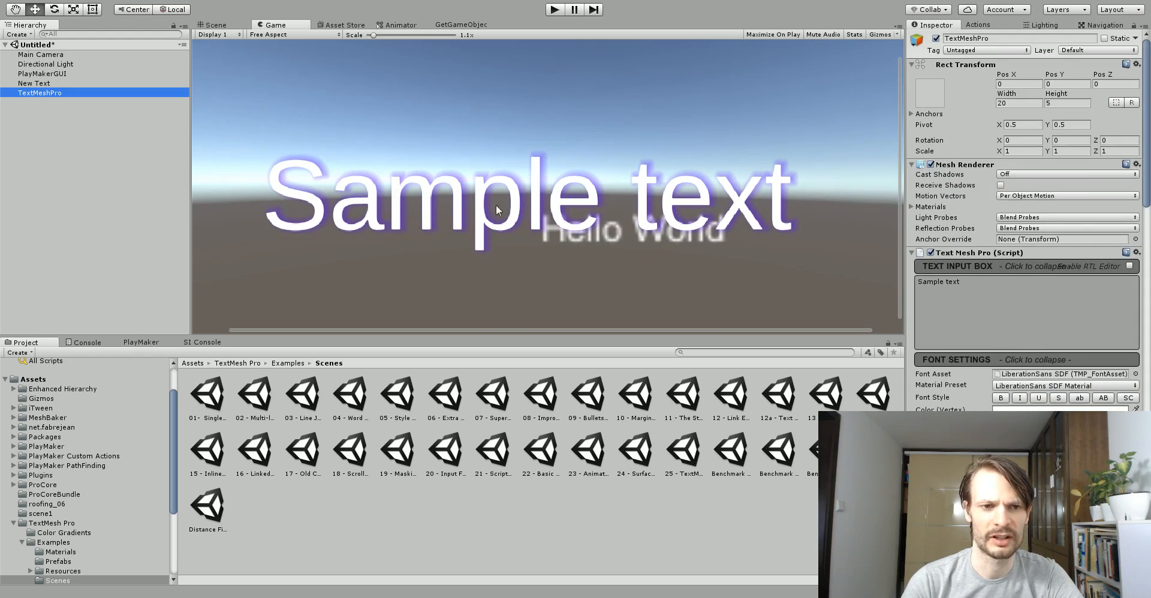
pyautogui.click(216, 24)
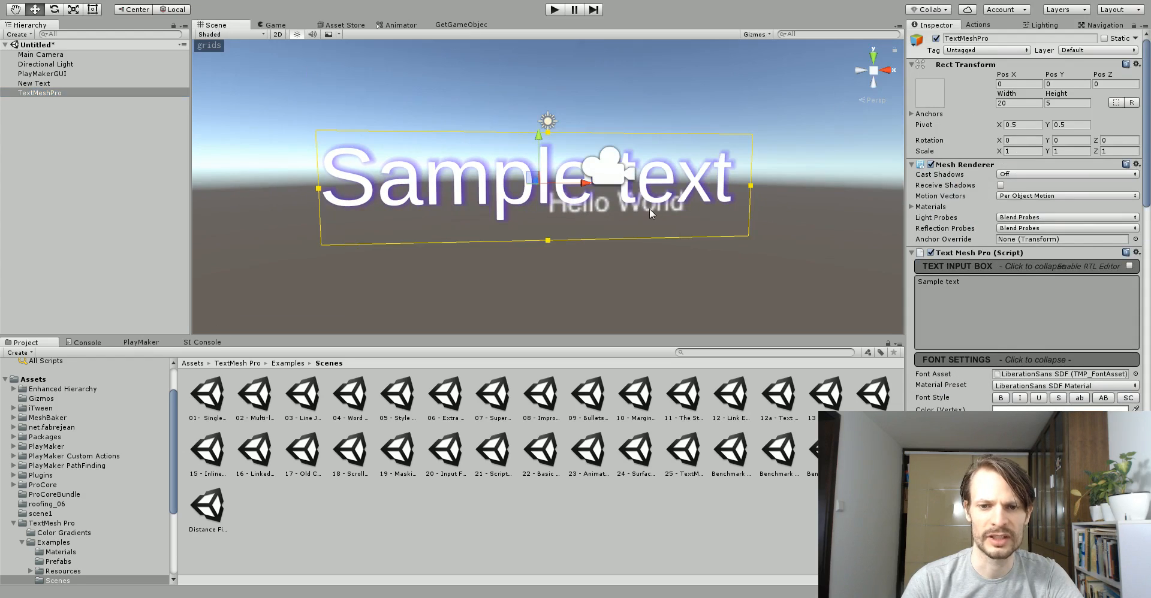
pyautogui.moveTo(492, 156)
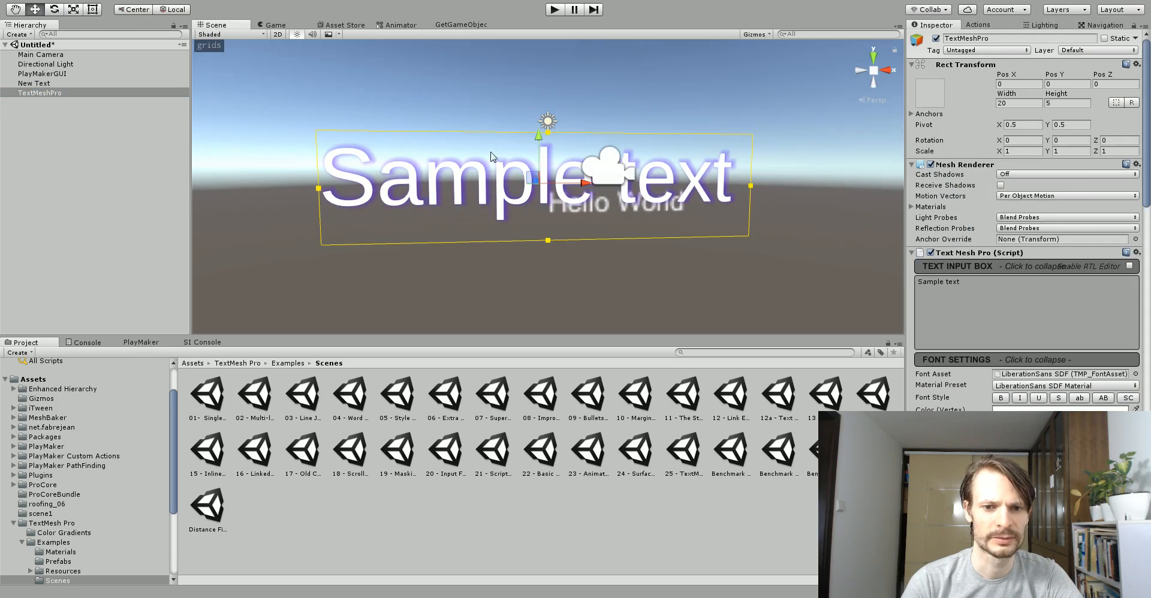
# - Shrink the Sample text to about a third, place it just left of Hello World, and preview in Game view
pyautogui.moveTo(528, 183); pyautogui.dragTo(381, 184)
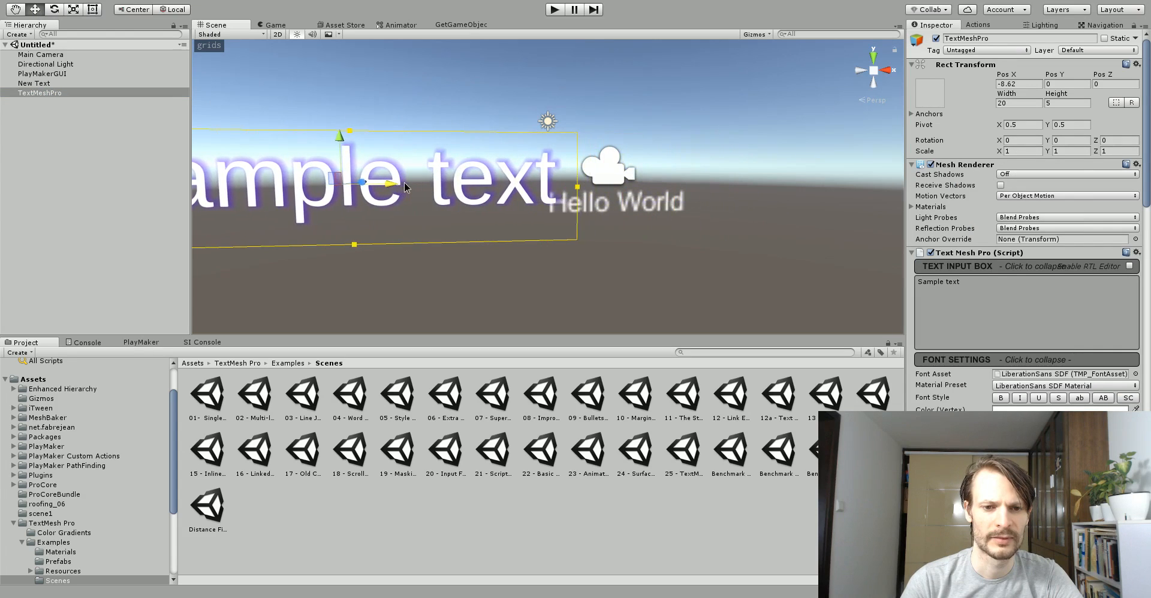
pyautogui.moveTo(403, 184); pyautogui.dragTo(389, 182)
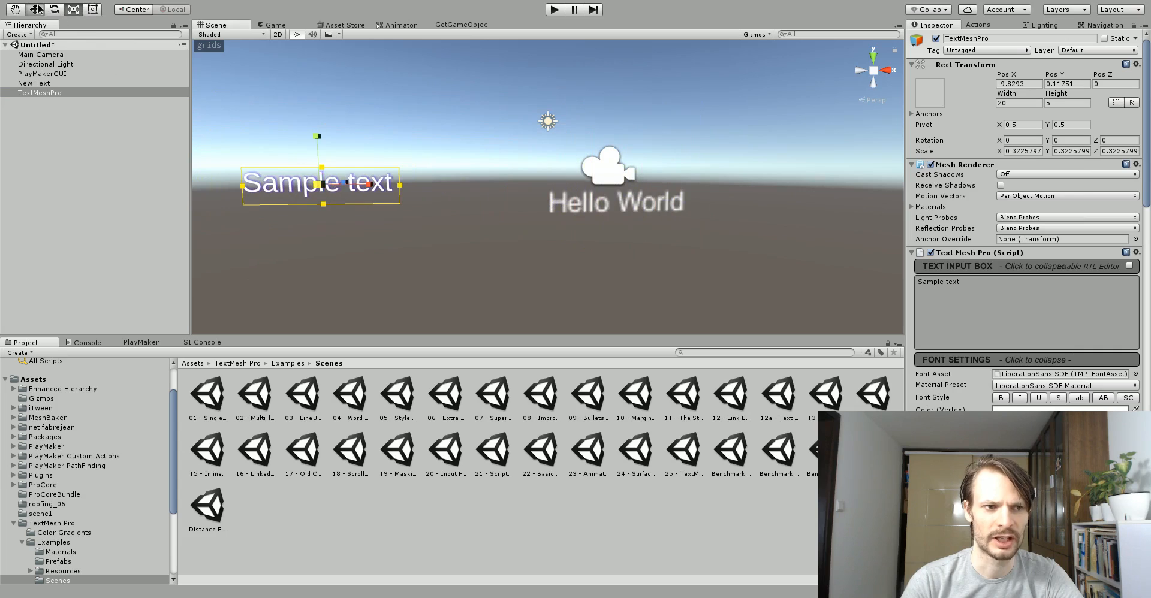
pyautogui.moveTo(321, 183); pyautogui.dragTo(455, 182)
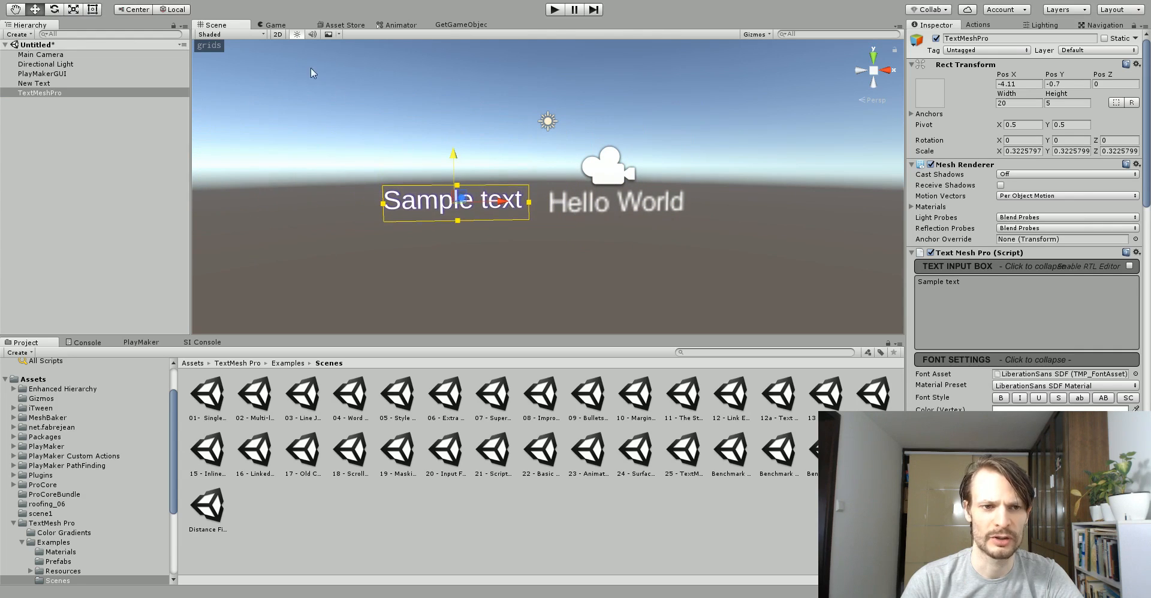
pyautogui.click(276, 24)
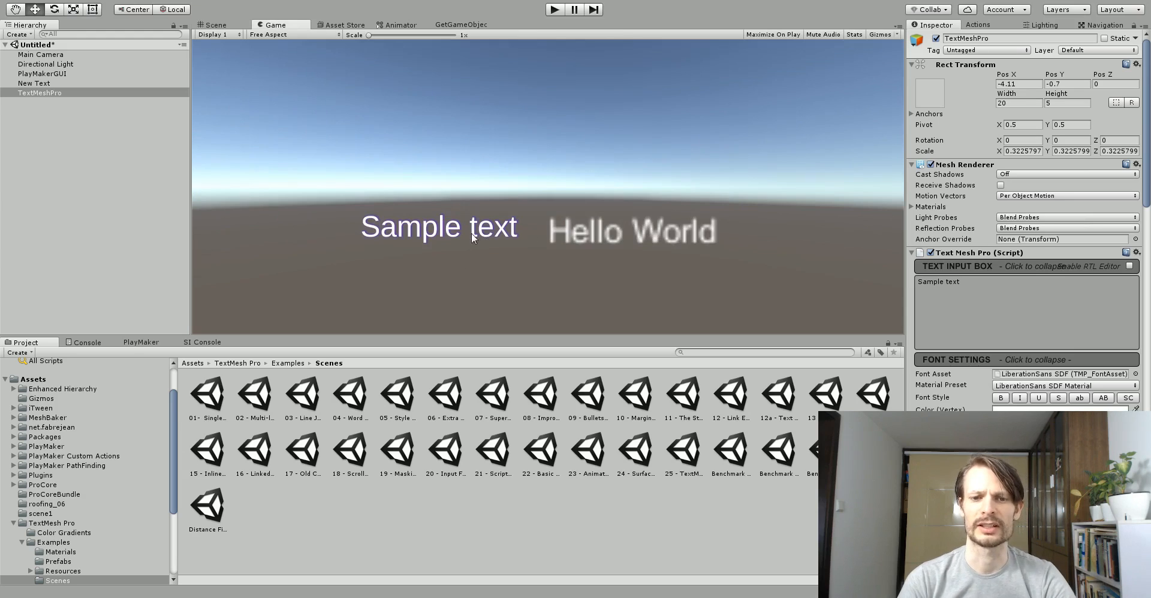
pyautogui.moveTo(603, 258)
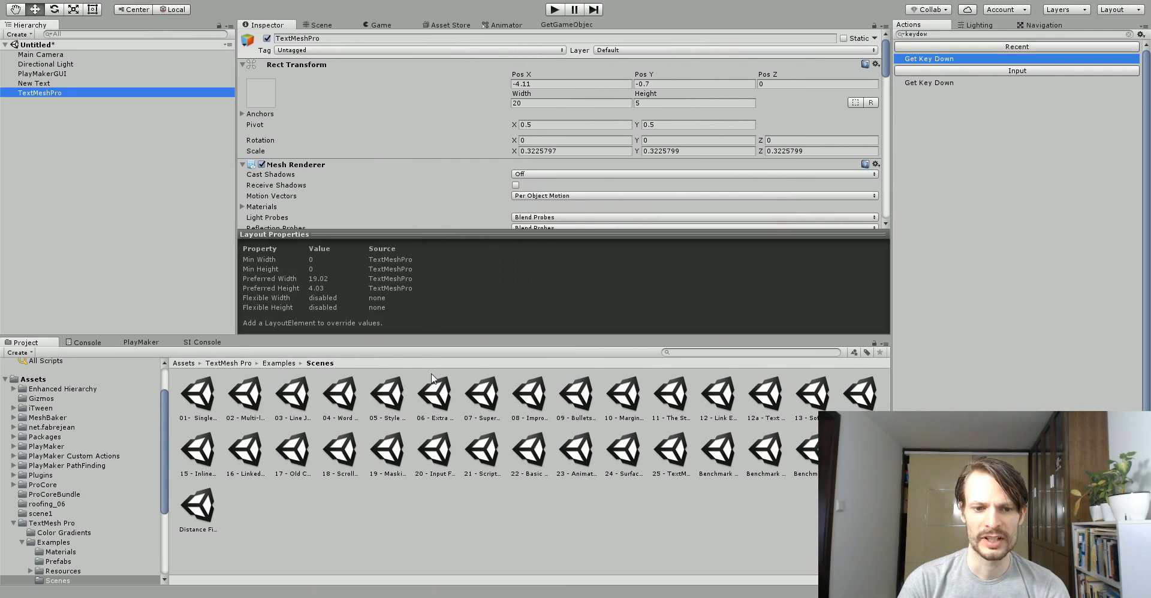
pyautogui.moveTo(422, 338)
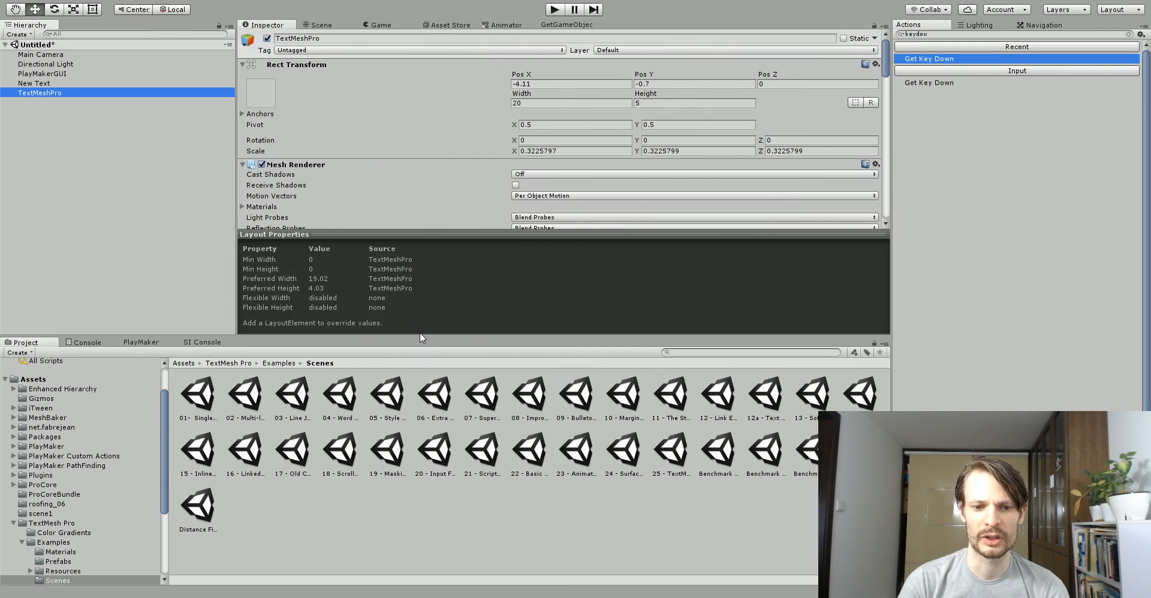
pyautogui.moveTo(213, 339)
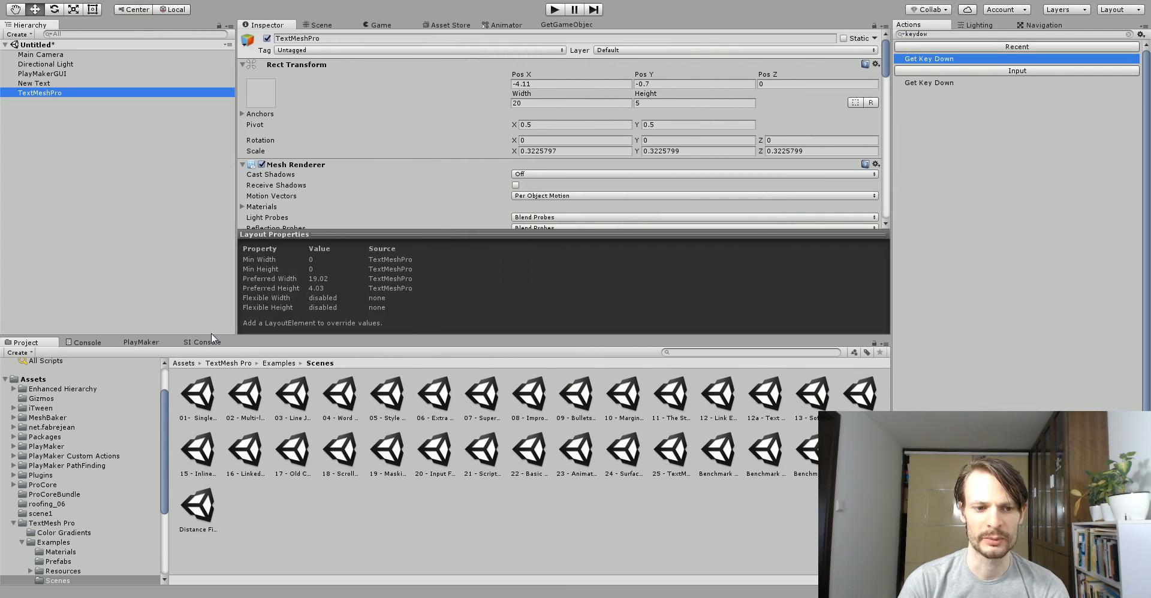
# - Scroll the Inspector to the LiberationSans SDF material's Face and Outline sections
pyautogui.scroll(-3)
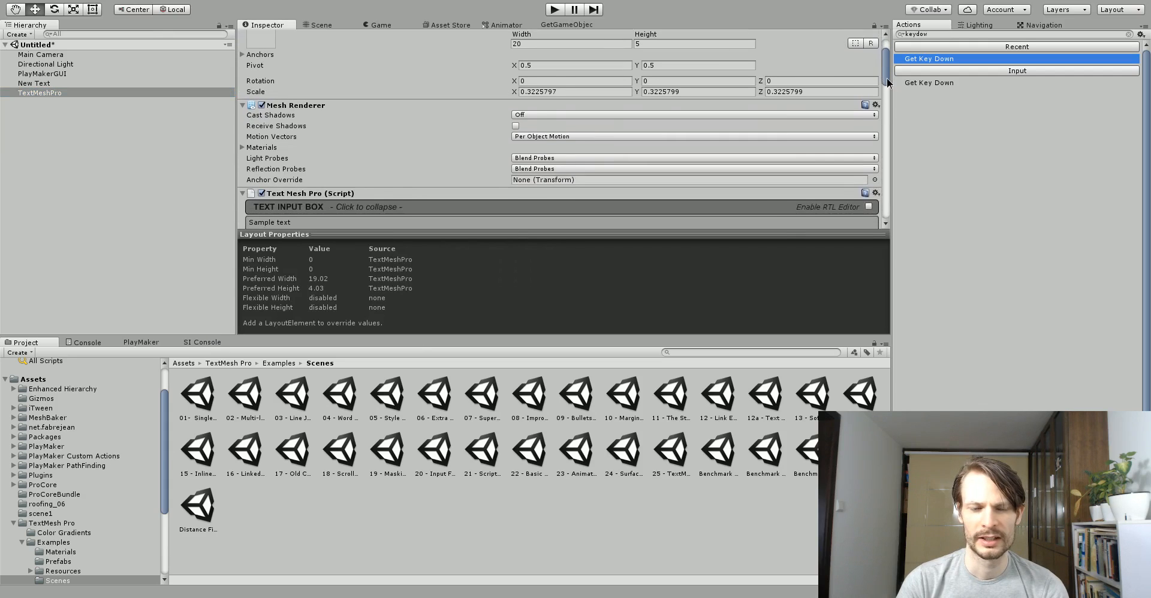
pyautogui.scroll(-3)
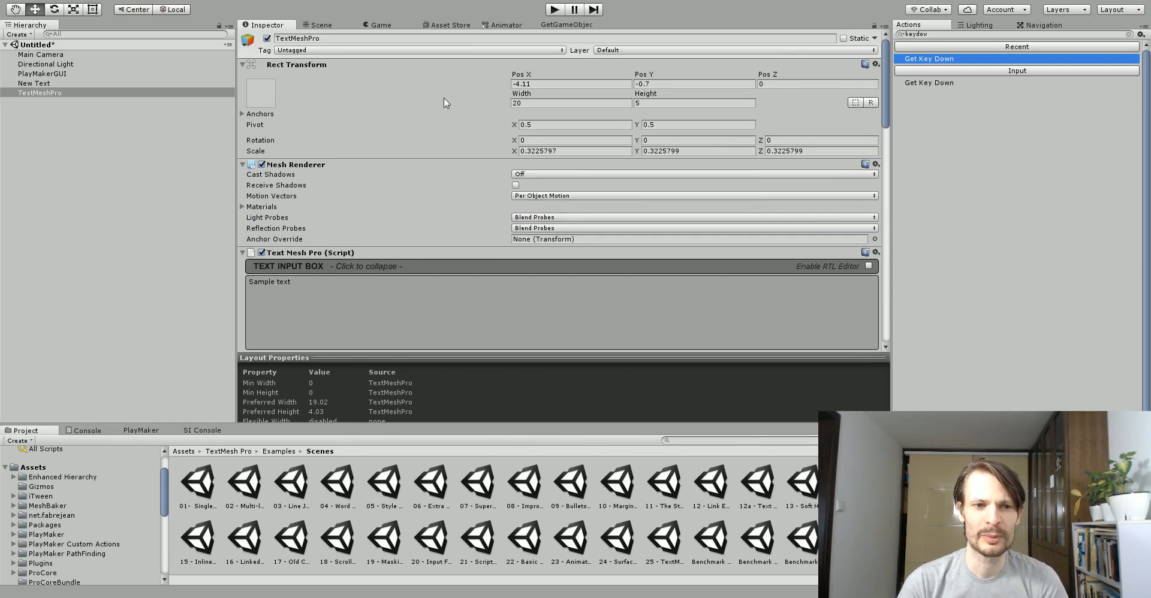
pyautogui.moveTo(374, 191)
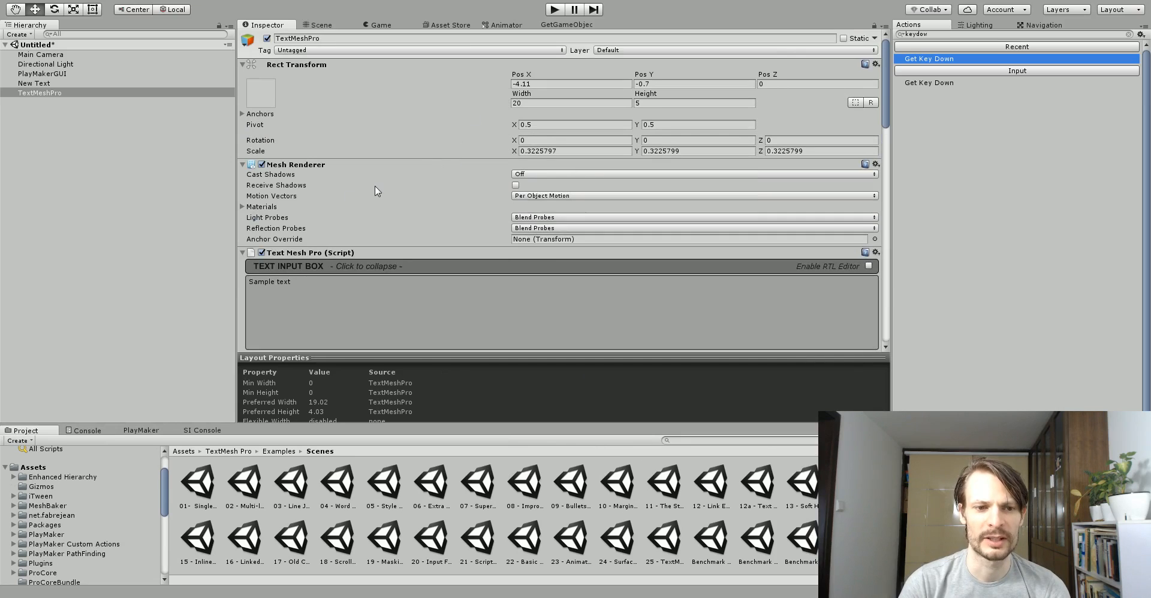
pyautogui.scroll(-3)
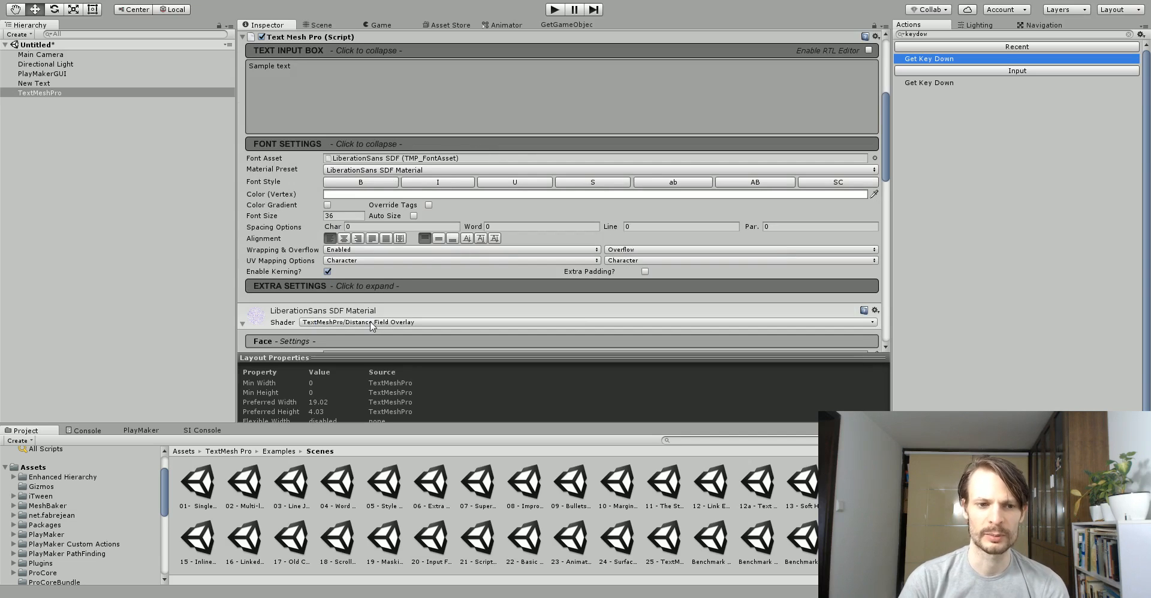
pyautogui.moveTo(514, 211)
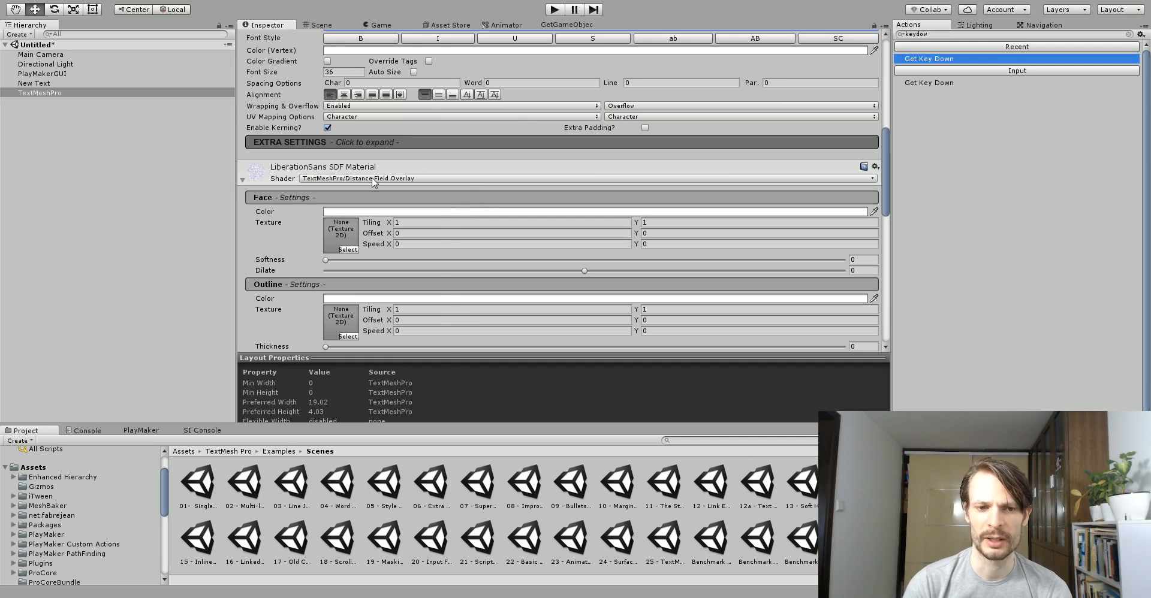
# - Set the text material's shader to TextMeshPro > Distance Field Overlay
pyautogui.click(587, 178)
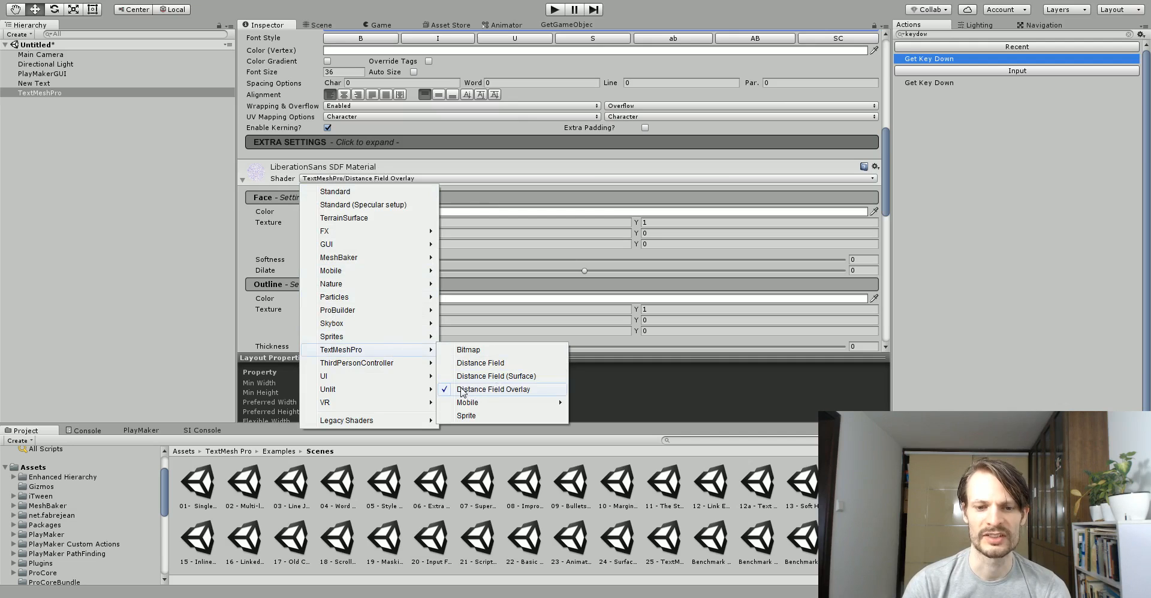
pyautogui.moveTo(518, 397)
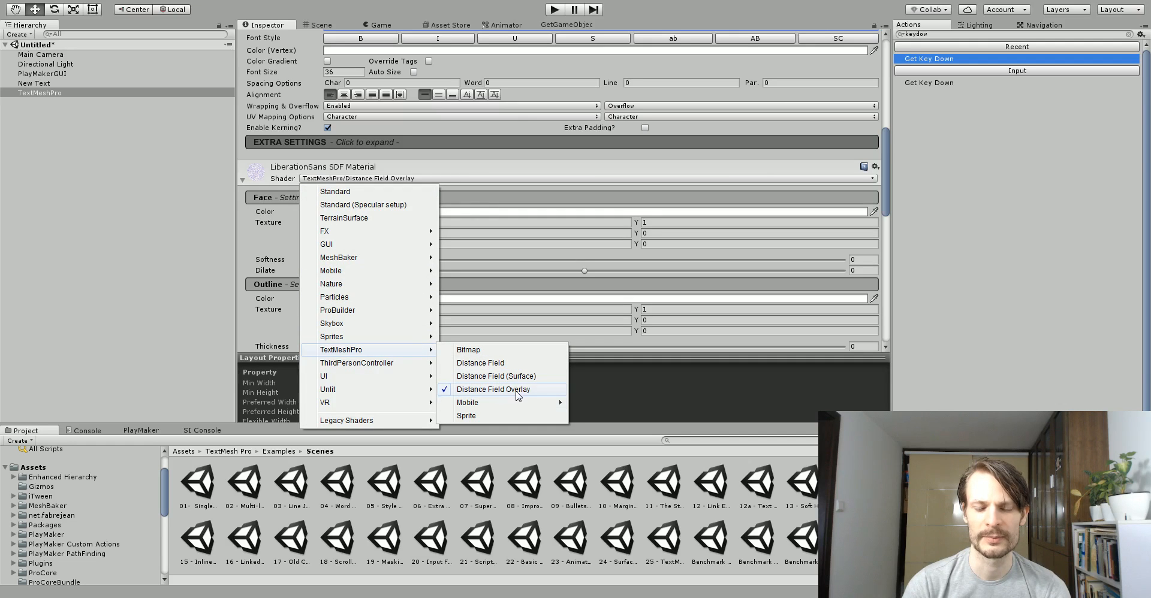
pyautogui.moveTo(466, 403)
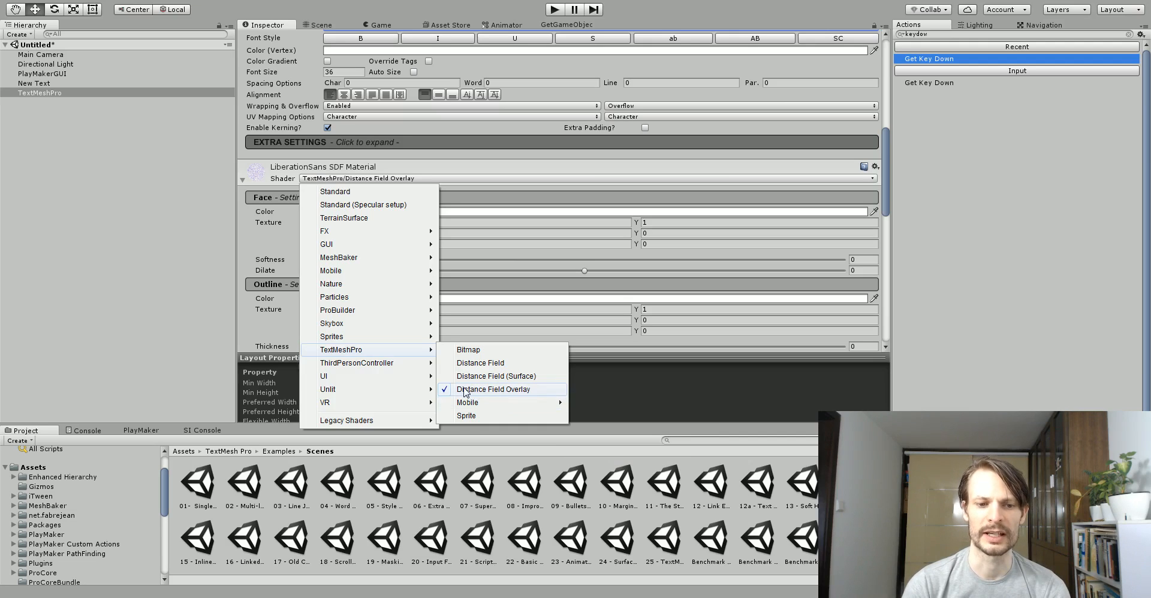
pyautogui.click(493, 390)
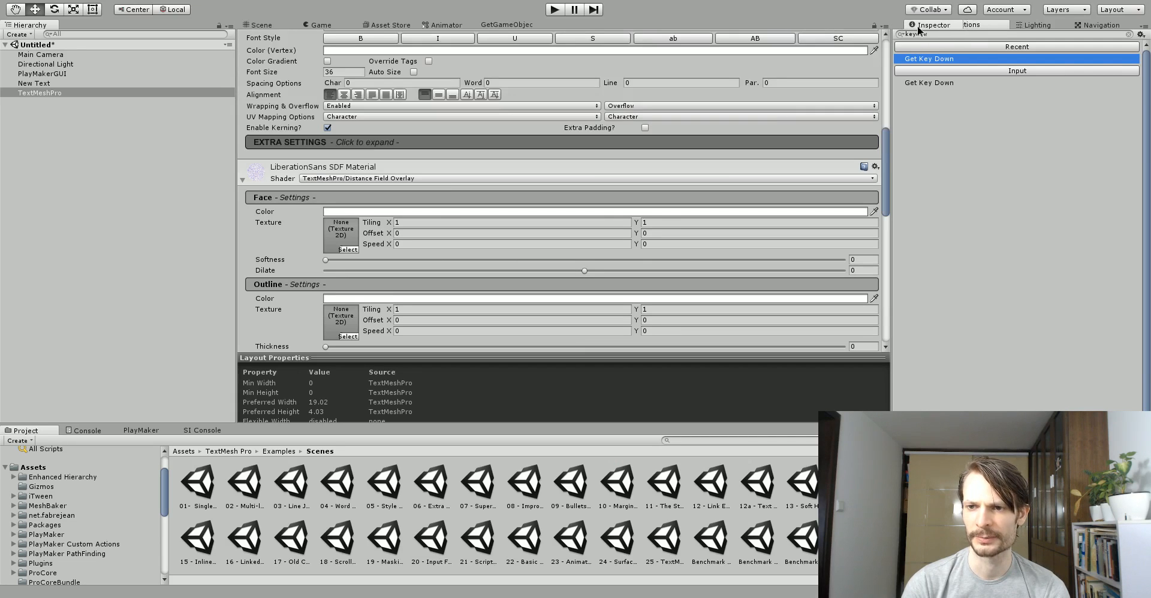
# - Bring the Scene view with Sample text and Hello World back into the main area
pyautogui.click(259, 24)
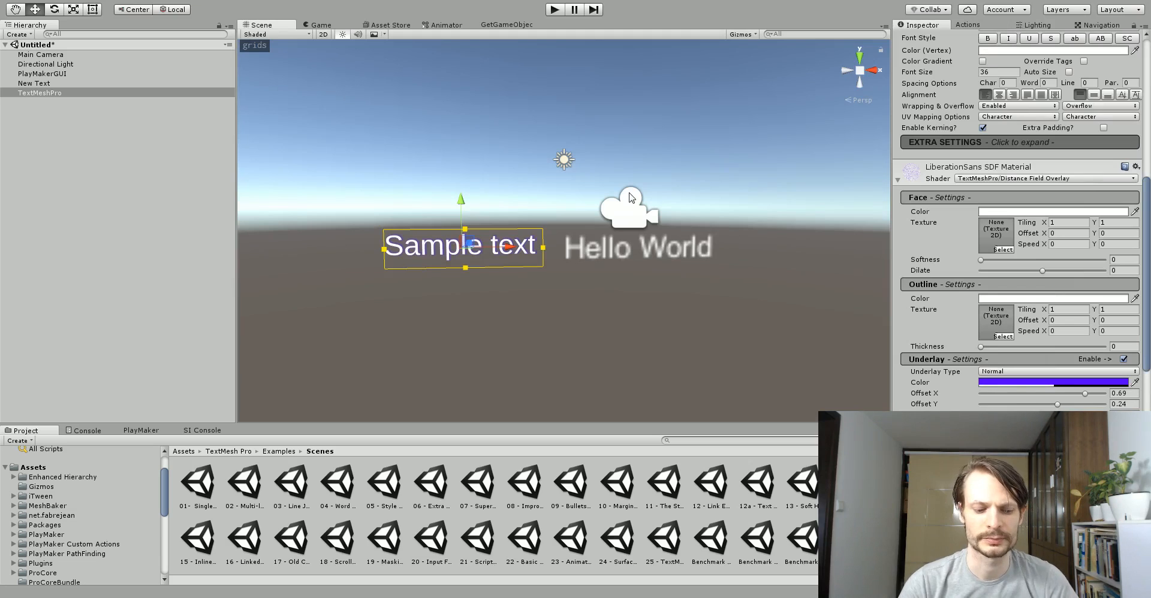
pyautogui.moveTo(202, 411)
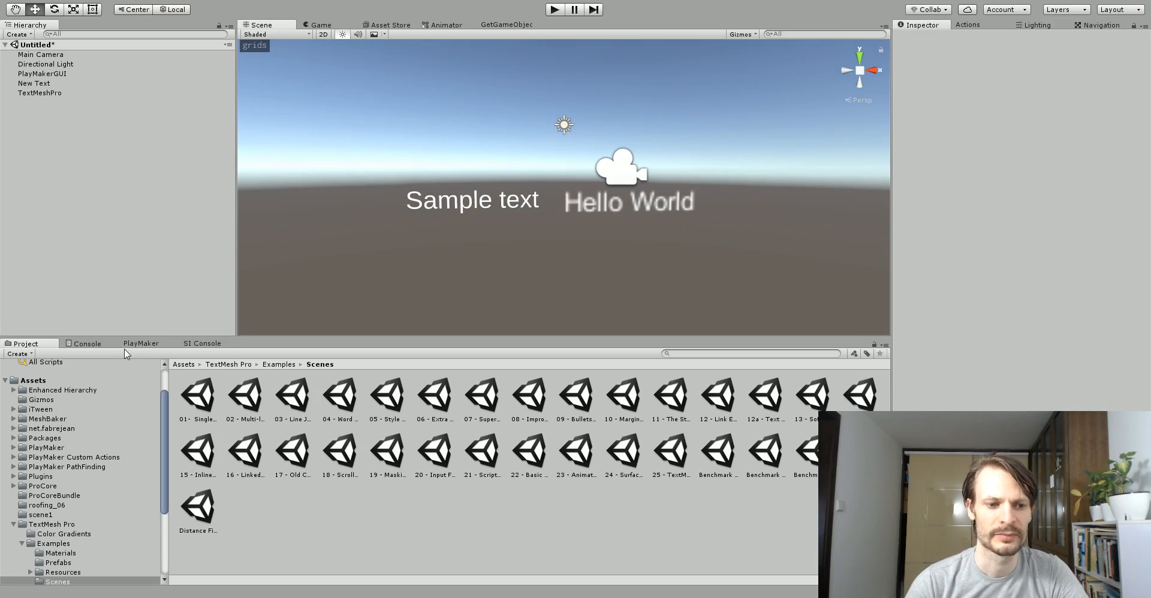
# - Add a PlayMaker FSM with State 1 to the TextMeshPro object and browse the action categories
pyautogui.click(141, 343)
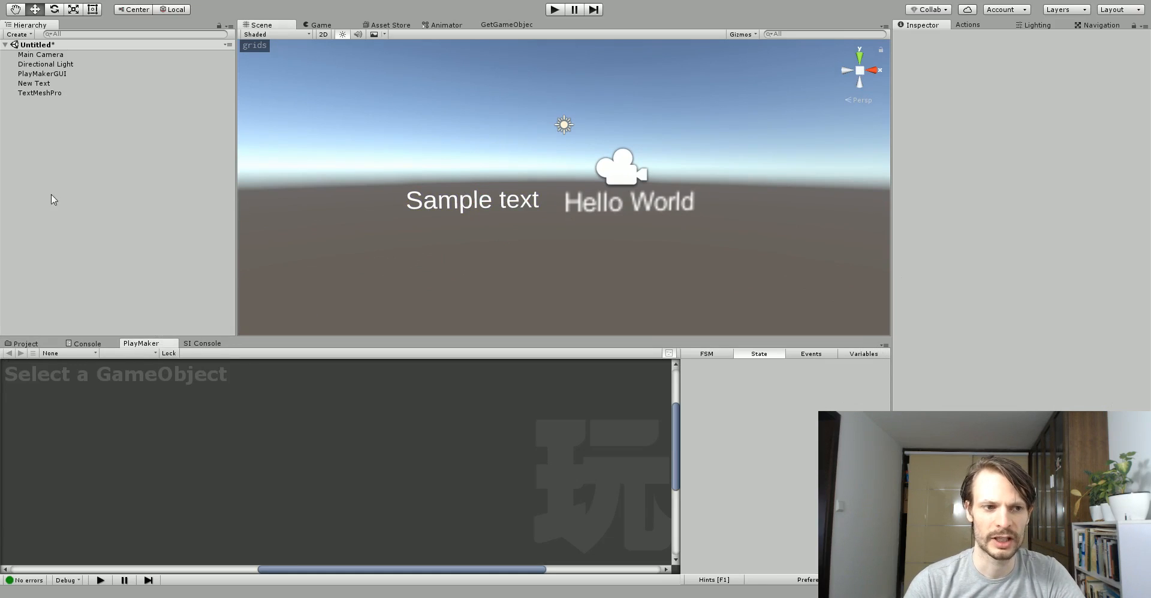
pyautogui.click(39, 92)
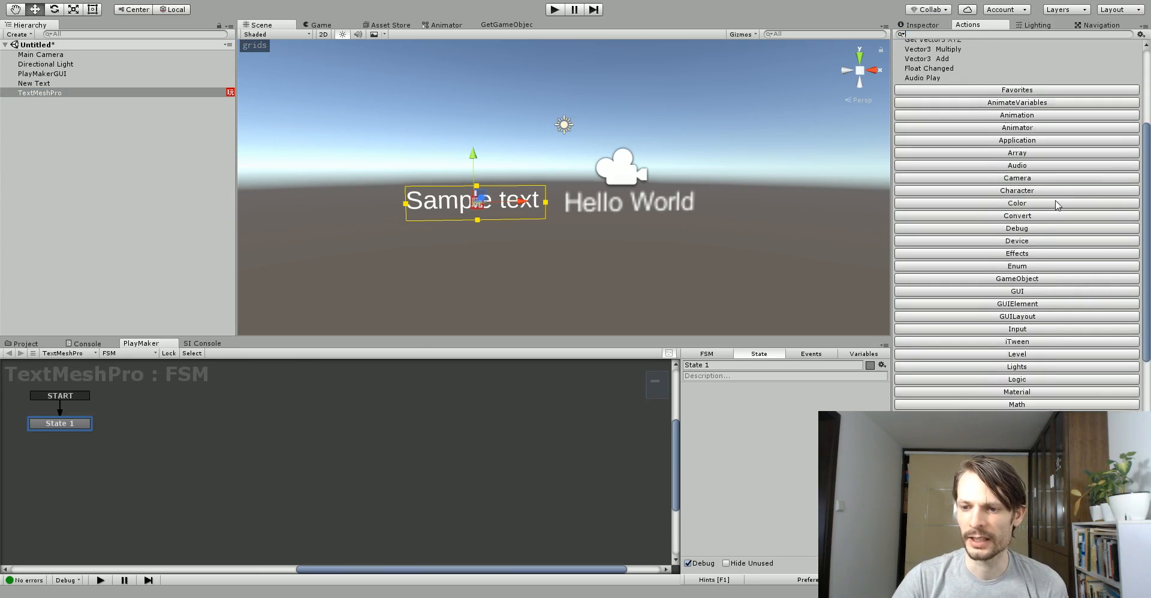
pyautogui.scroll(-3)
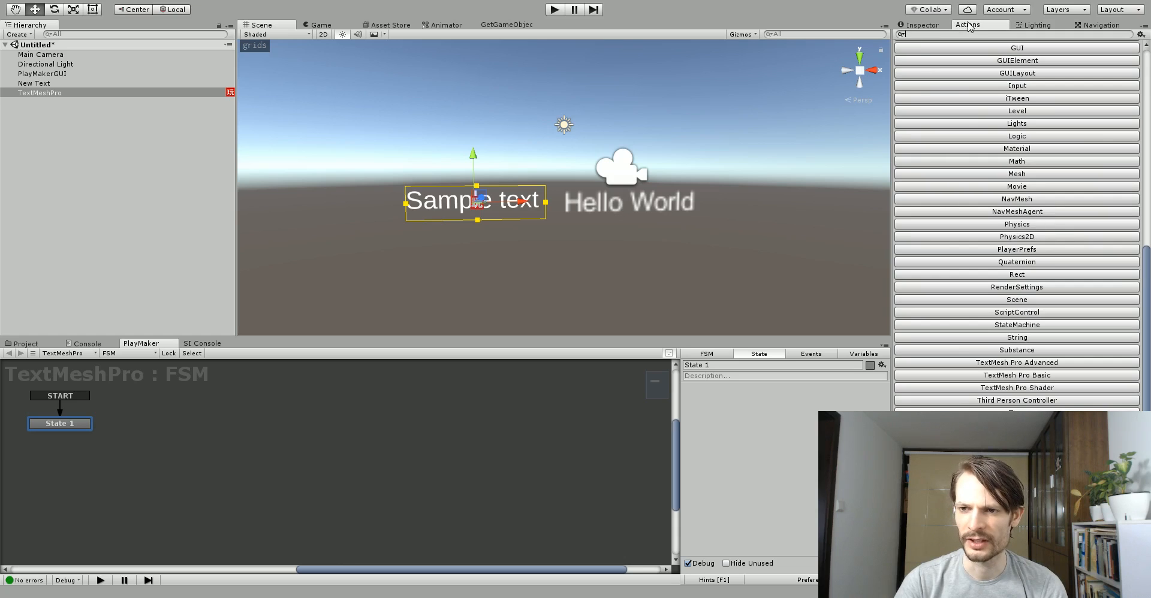
# - Enlarge the Actions browser and peek into the TextMesh Pro Basic and Advanced categories
pyautogui.click(978, 24)
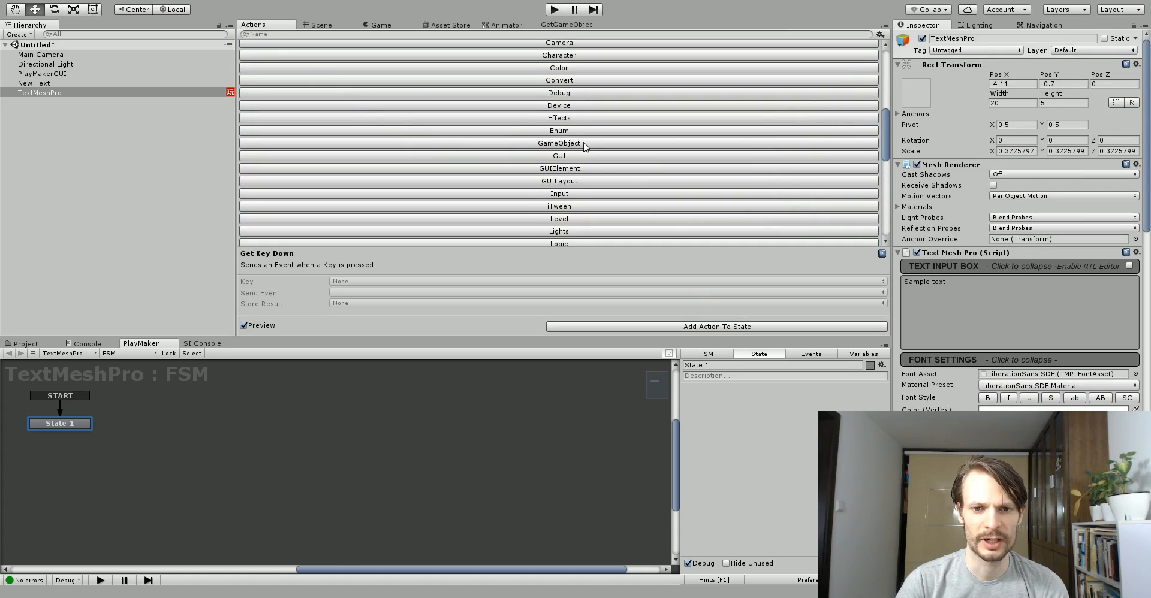
pyautogui.scroll(-3)
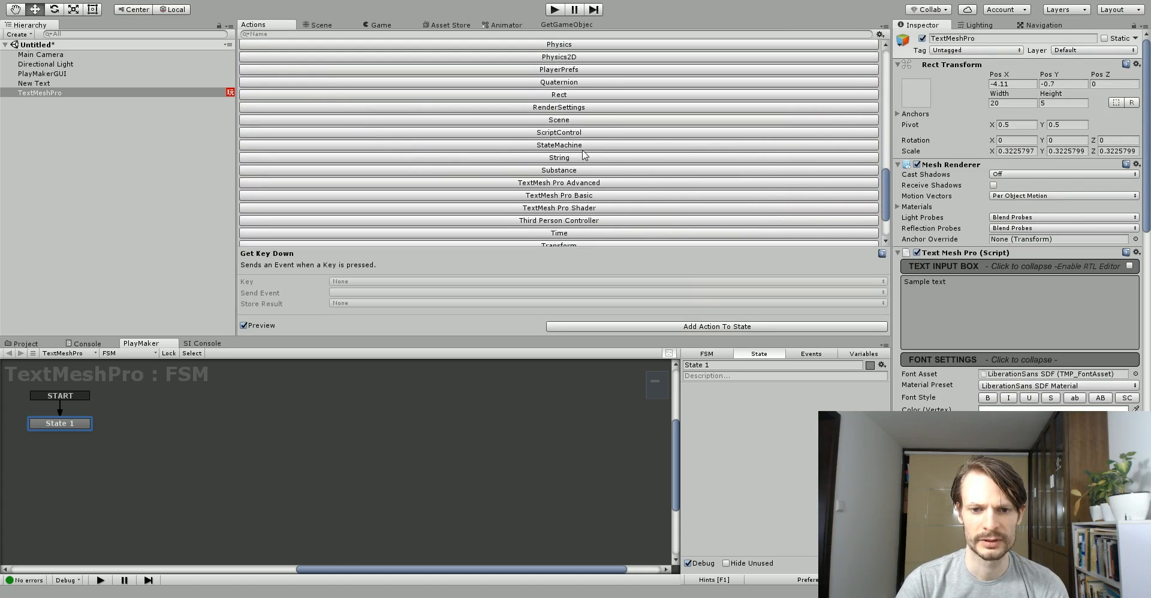
pyautogui.scroll(-3)
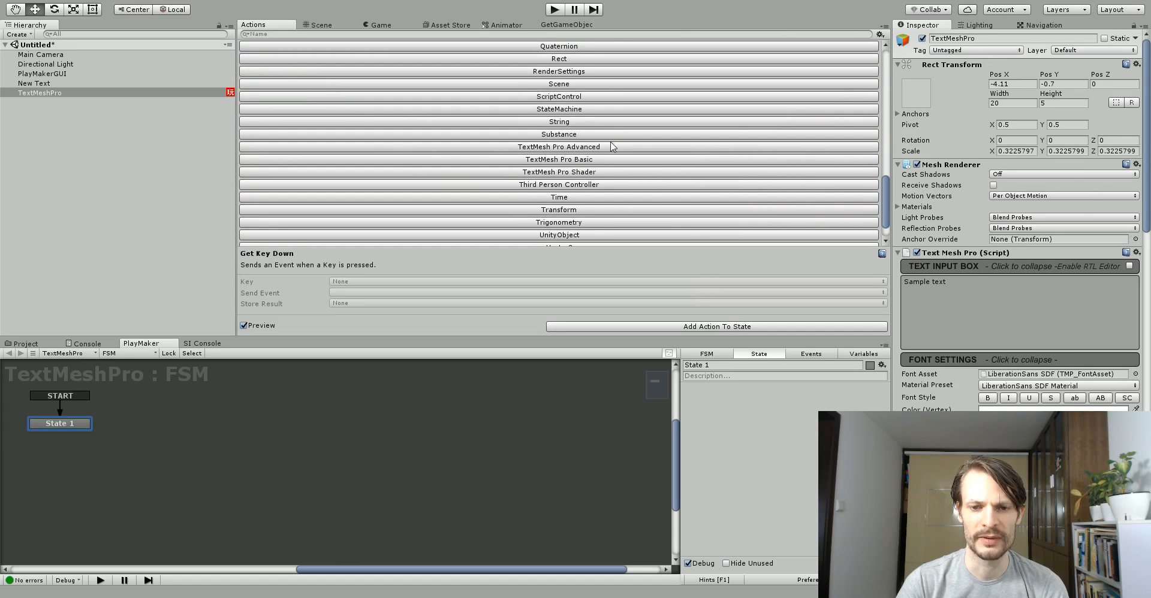
pyautogui.moveTo(543, 176)
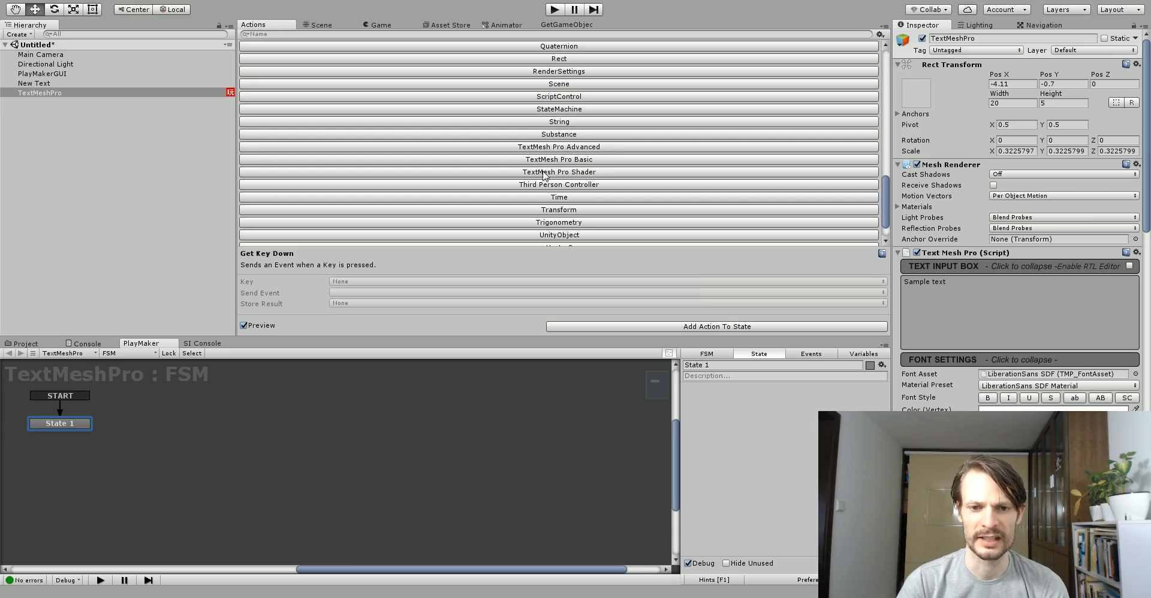
pyautogui.moveTo(565, 179)
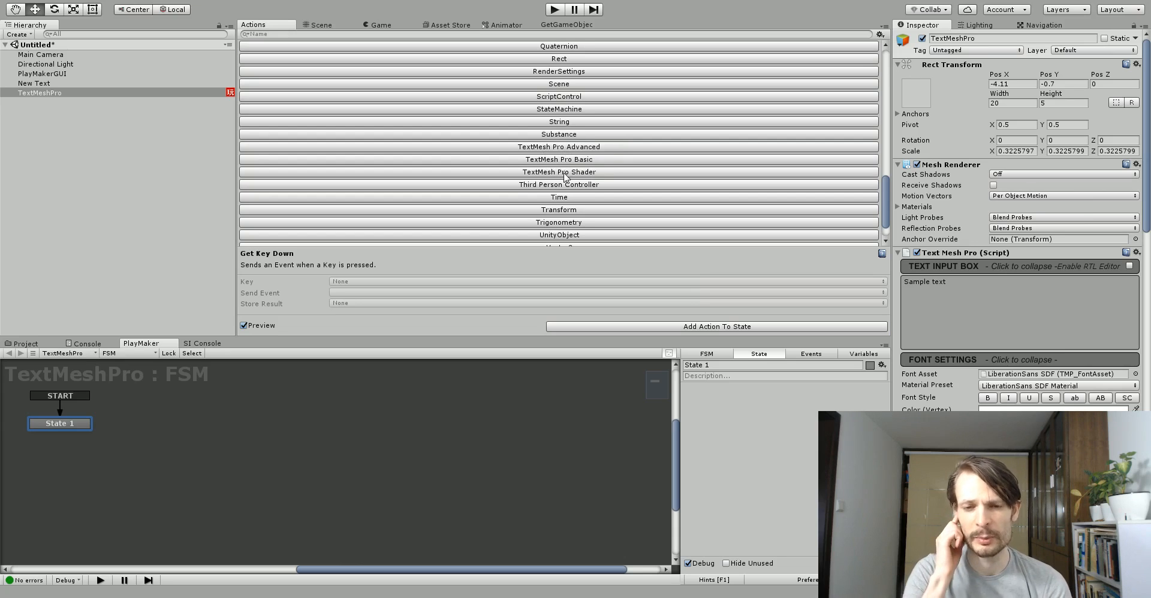
pyautogui.moveTo(586, 159)
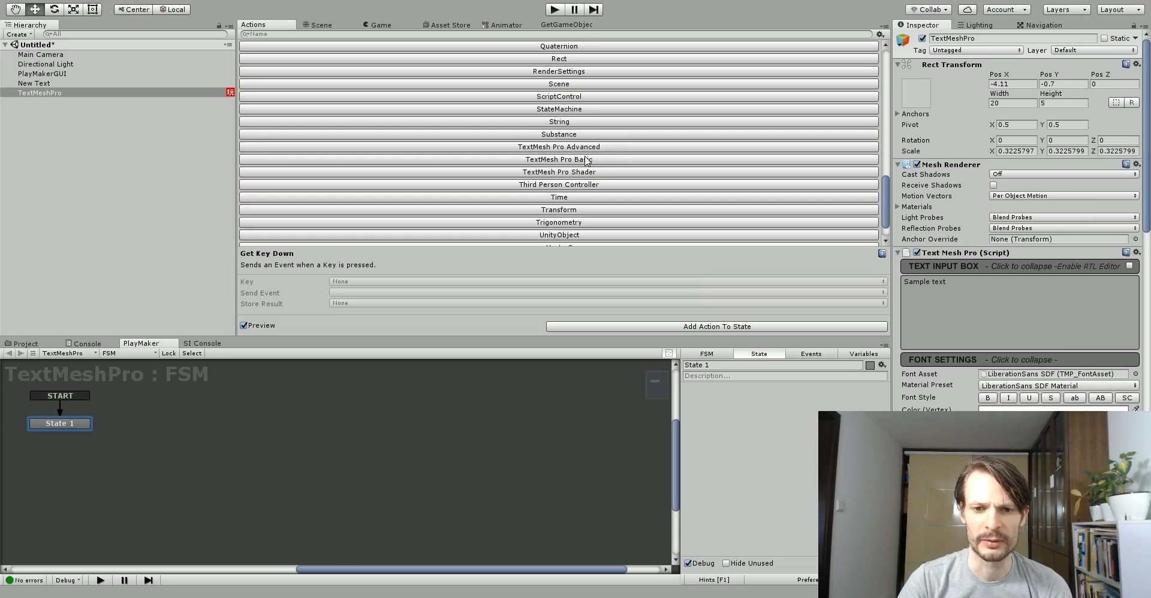
pyautogui.click(557, 160)
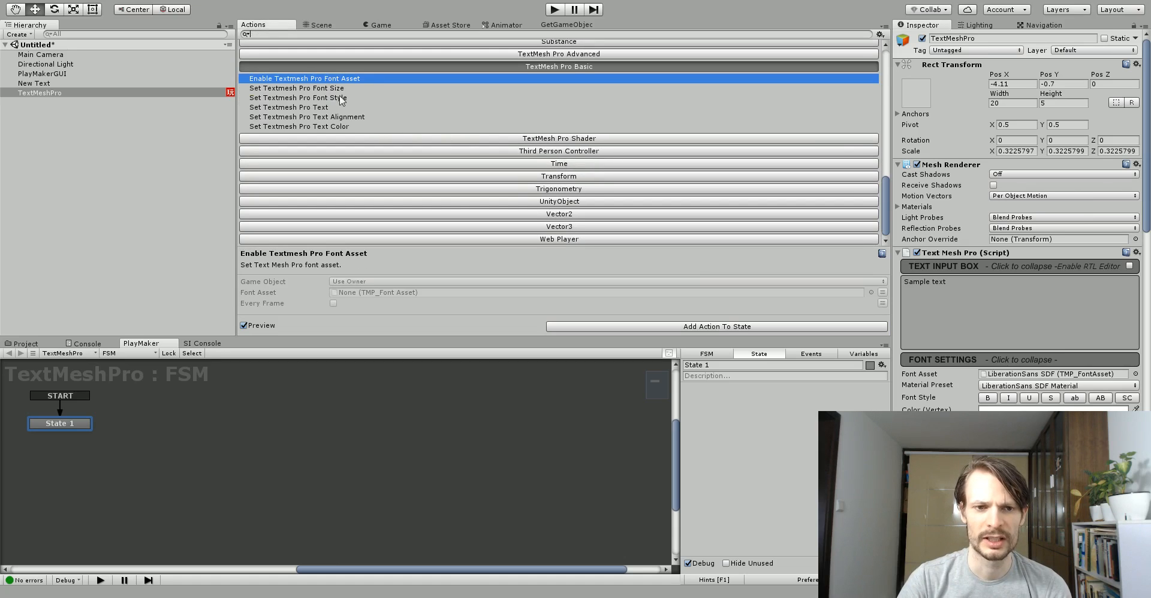
pyautogui.click(299, 162)
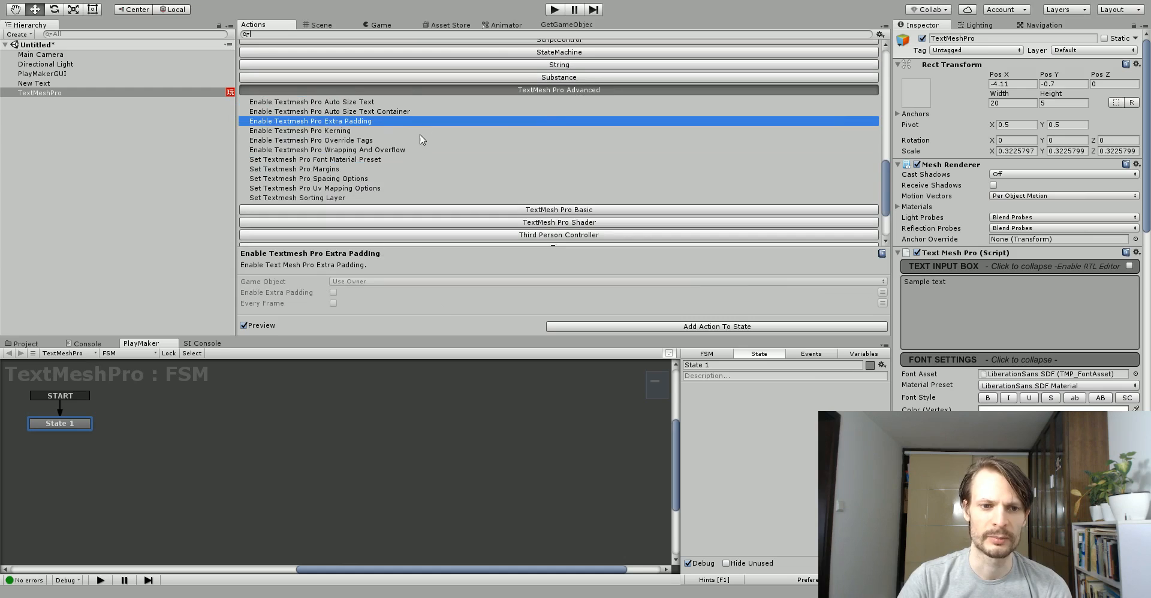
pyautogui.click(295, 169)
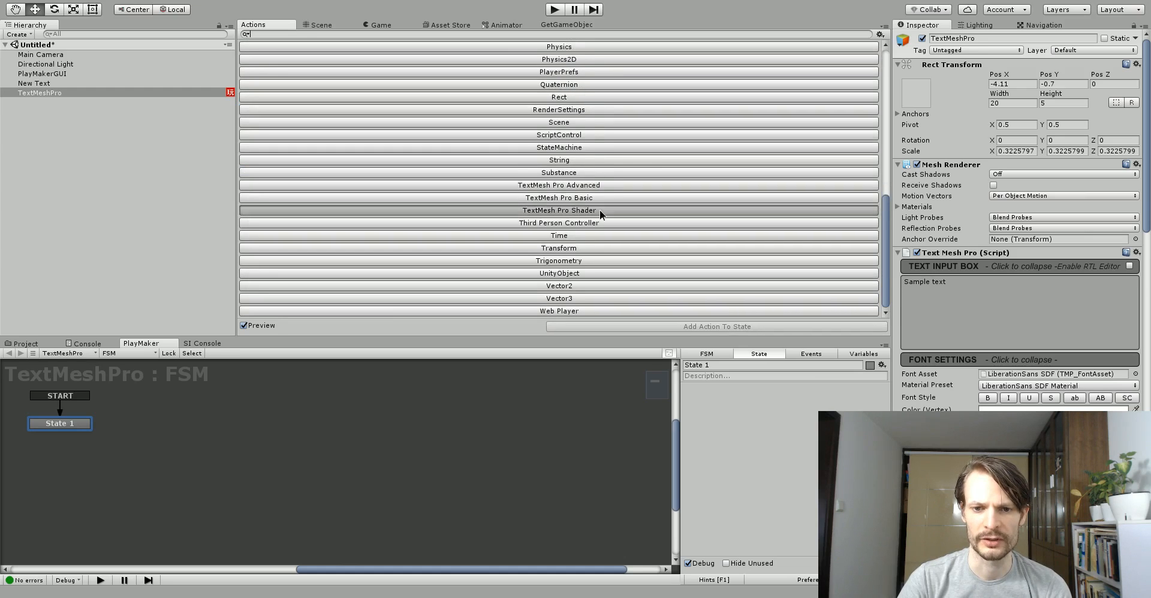
# - Expand TextMesh Pro Shader to list the Set Shader Properties actions like Bevel, Glow and Outline
pyautogui.click(559, 210)
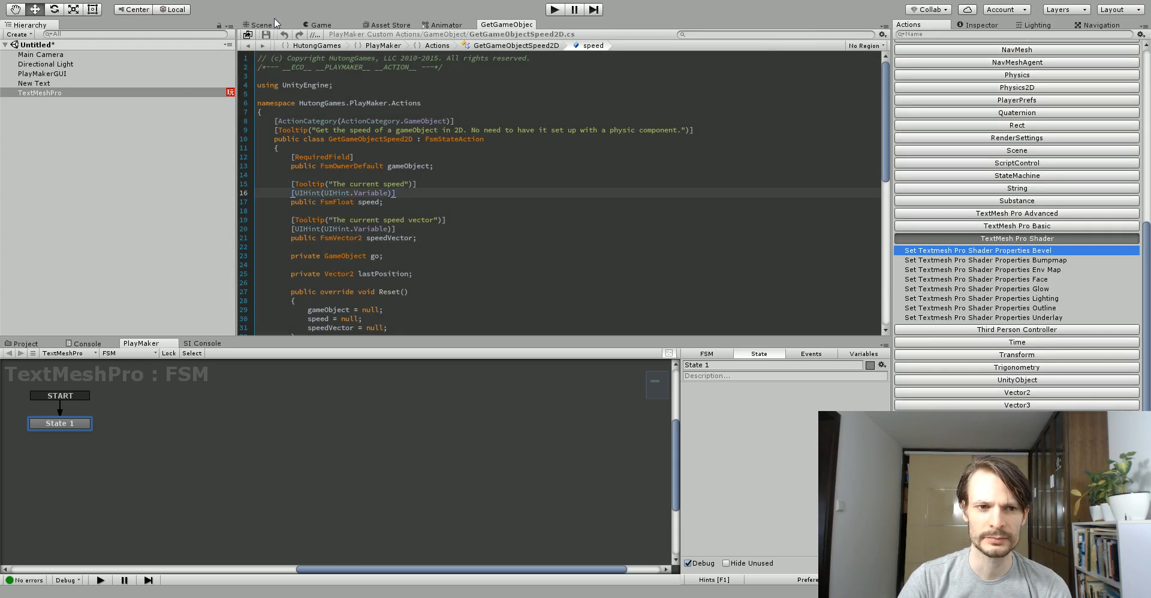
# - Return to the Scene view and filter the Actions browser for 'textmesh'
pyautogui.click(260, 24)
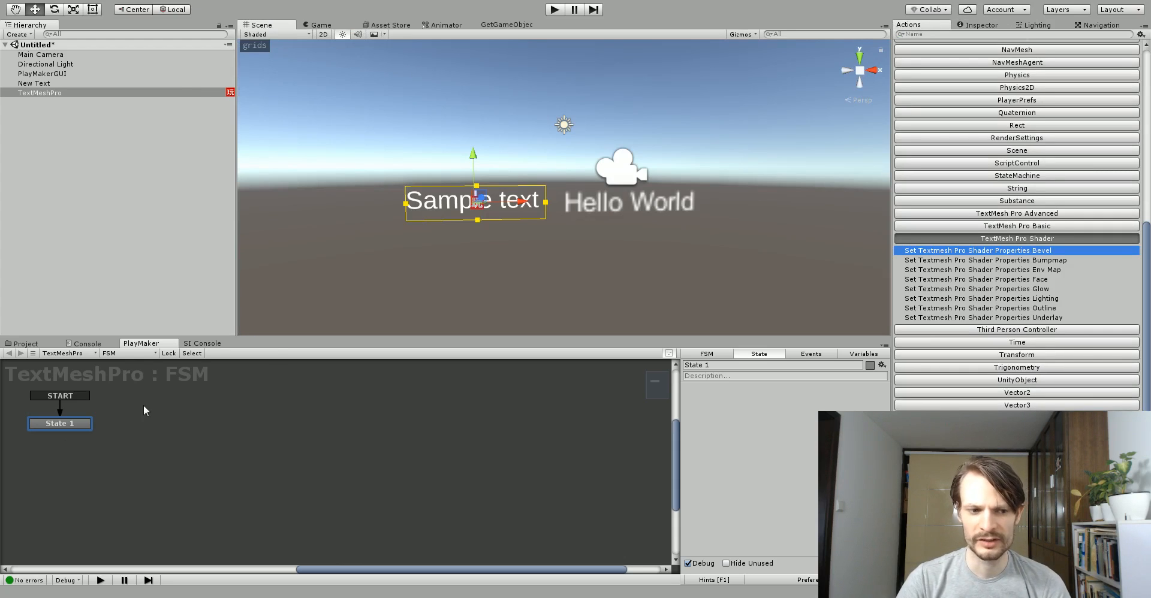
pyautogui.moveTo(1007, 238)
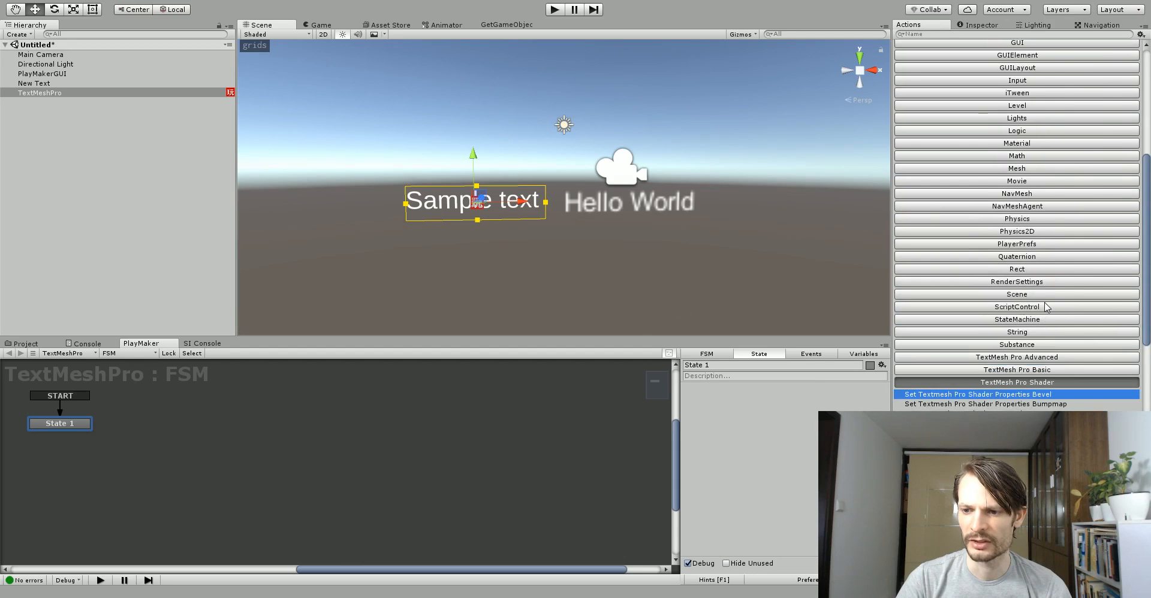
pyautogui.scroll(-3)
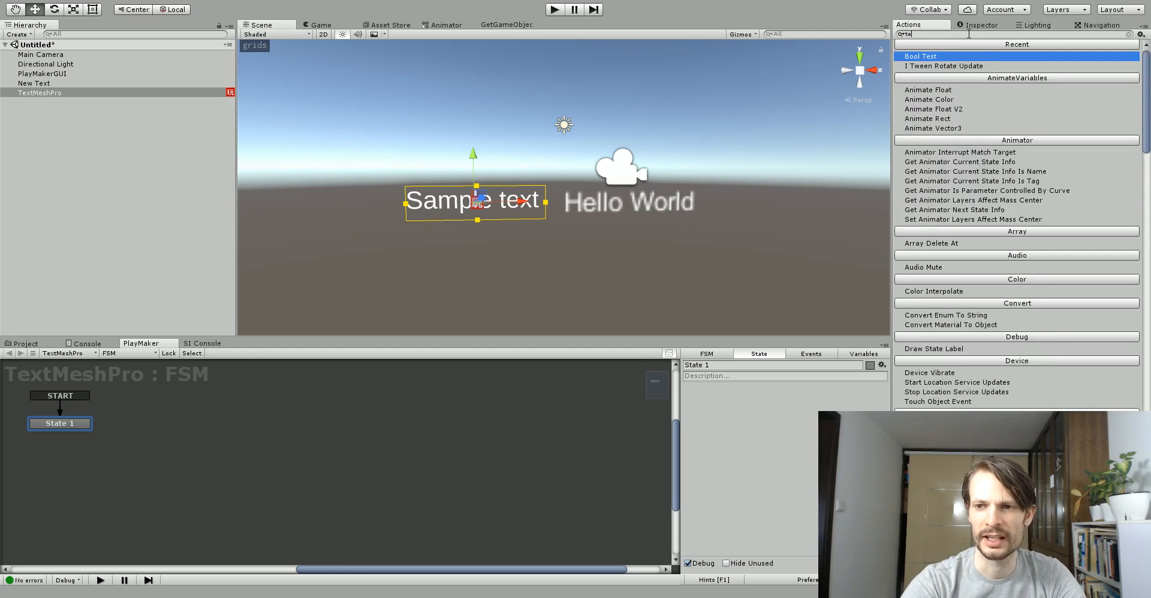
pyautogui.write('textmesh text')
pyautogui.write('Hello Wor')
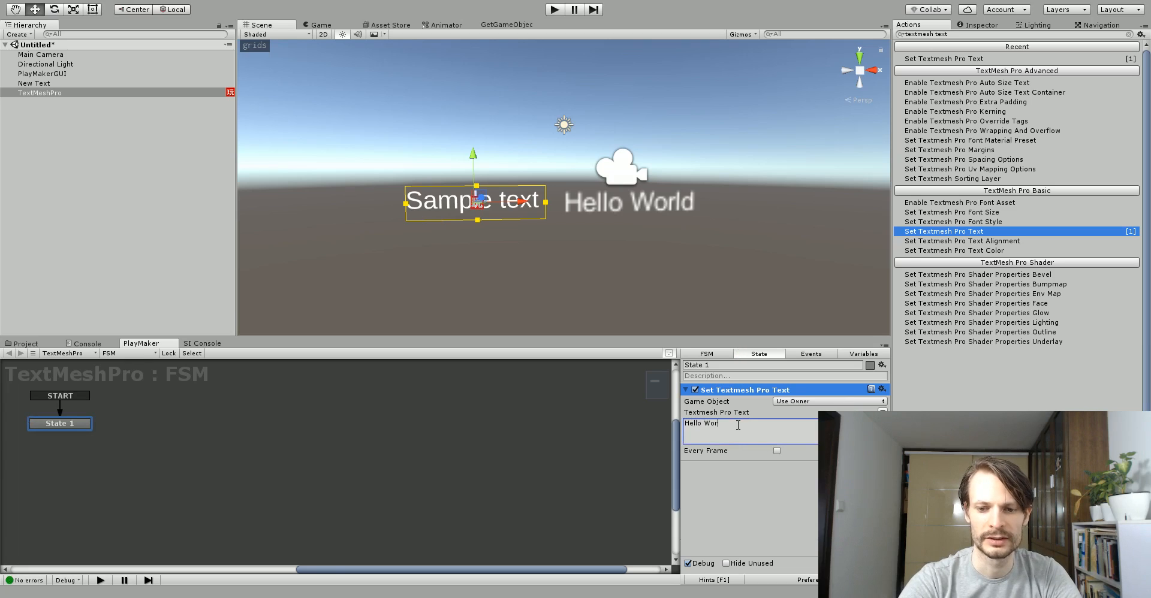
# - Finish the Set Textmesh Pro Text value 'Hello World' and briefly run the scene
pyautogui.write('ld')
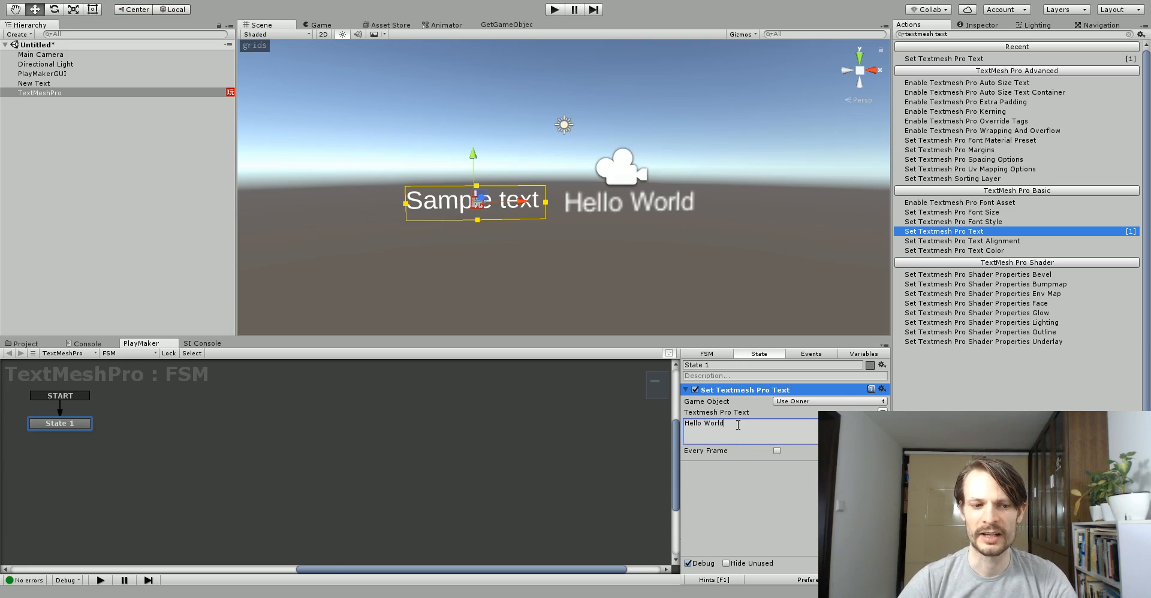
pyautogui.moveTo(103, 436)
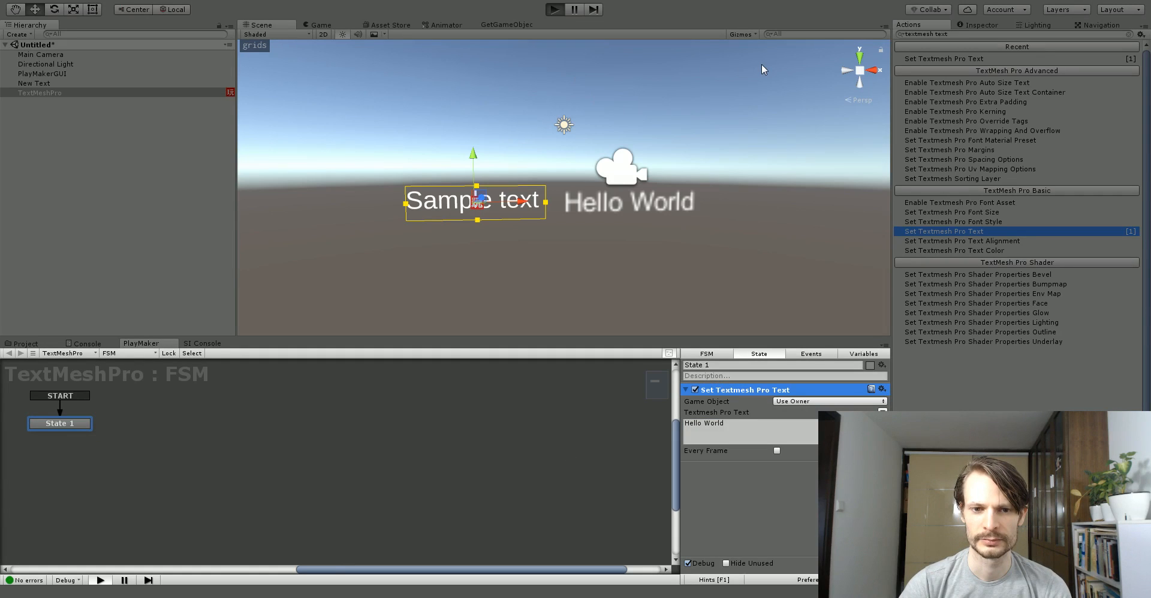
pyautogui.click(553, 8)
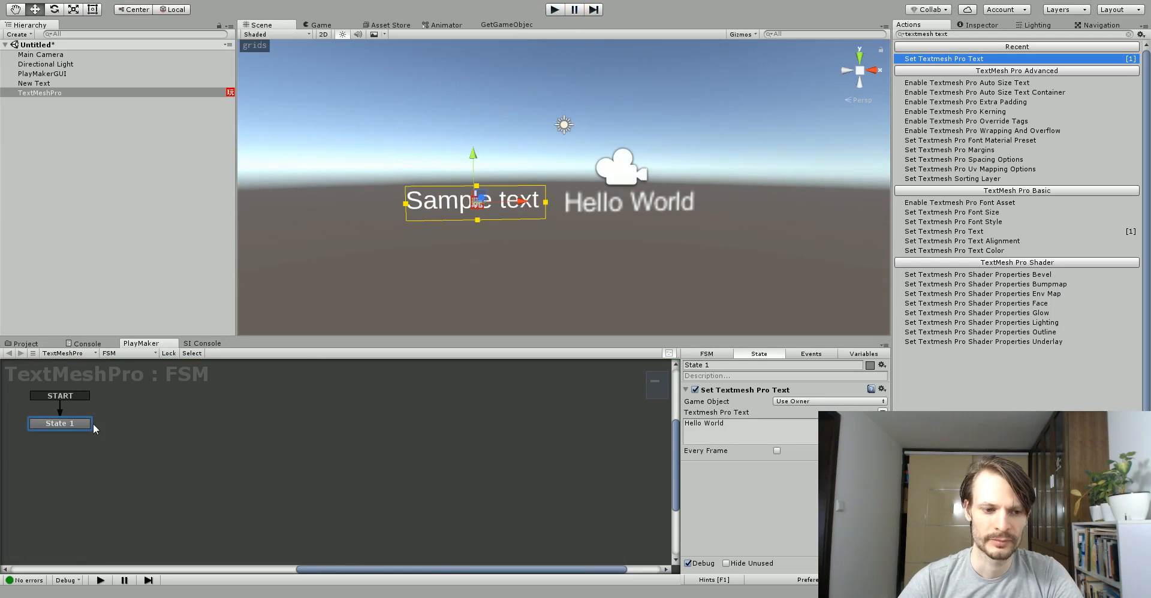
# - Add a FINISHED transition from renamed Change Text to a new state named Color Change
pyautogui.rightClick(60, 423)
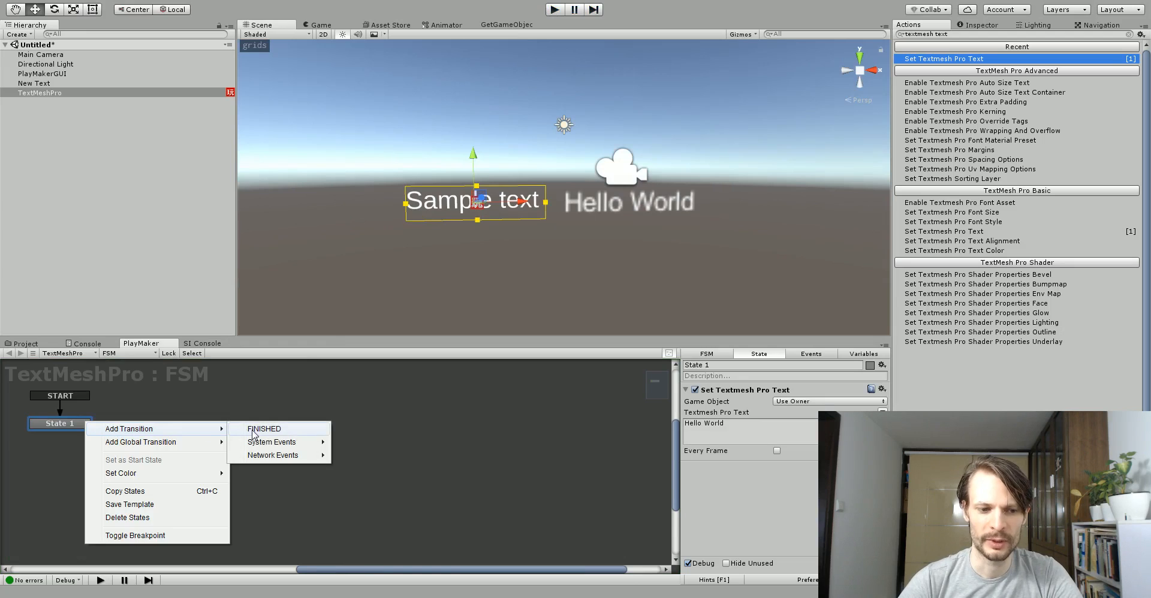
pyautogui.click(263, 429)
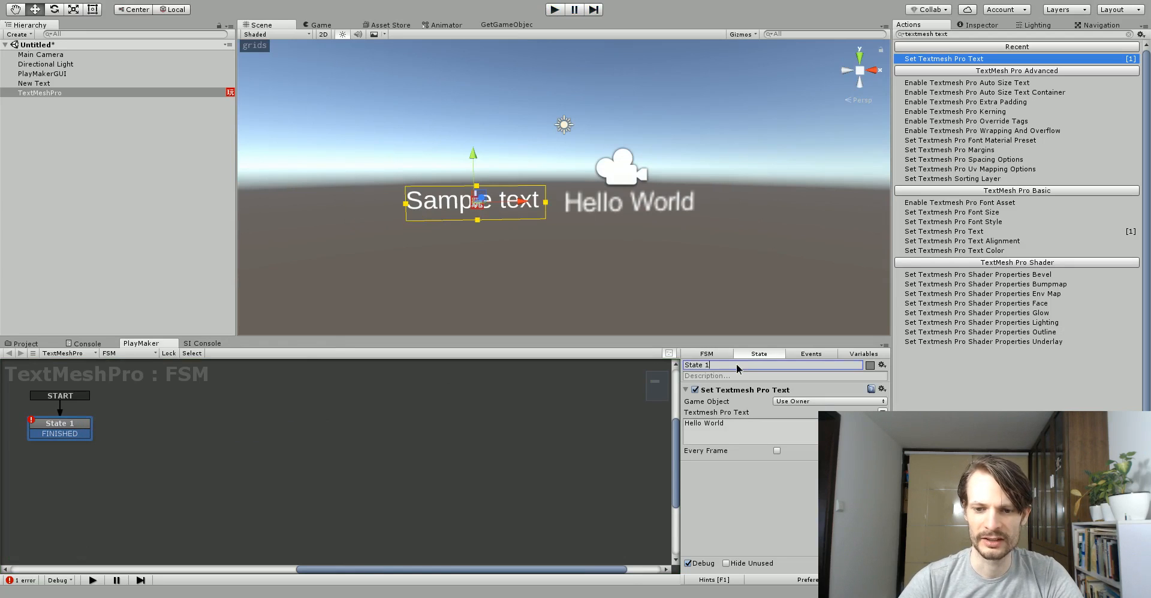
pyautogui.write('Change Text')
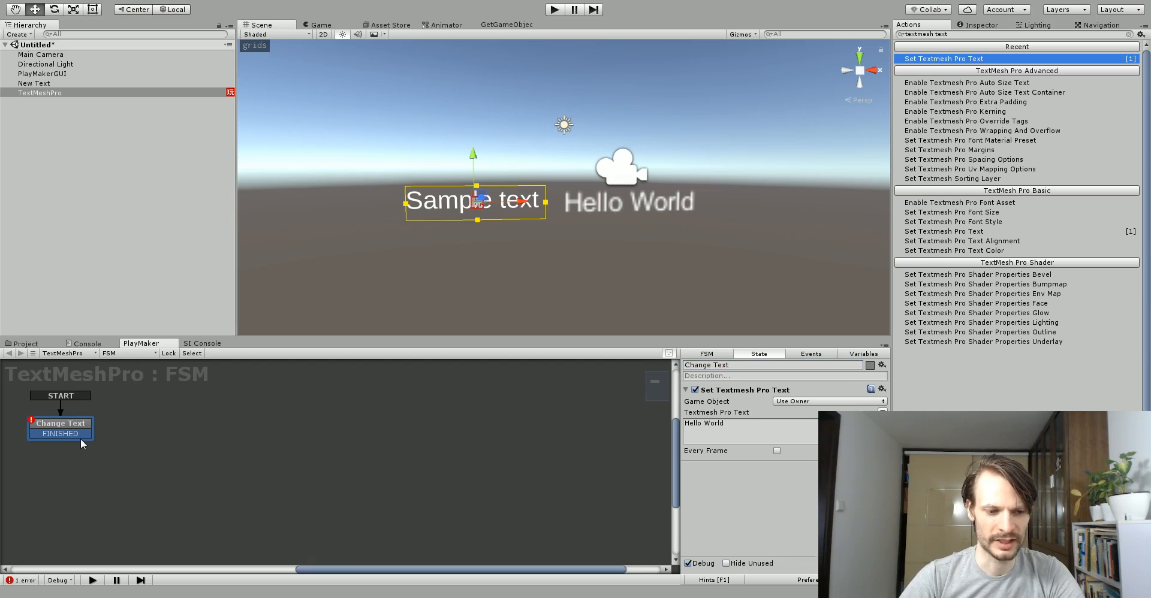
pyautogui.click(811, 353)
pyautogui.write('C')
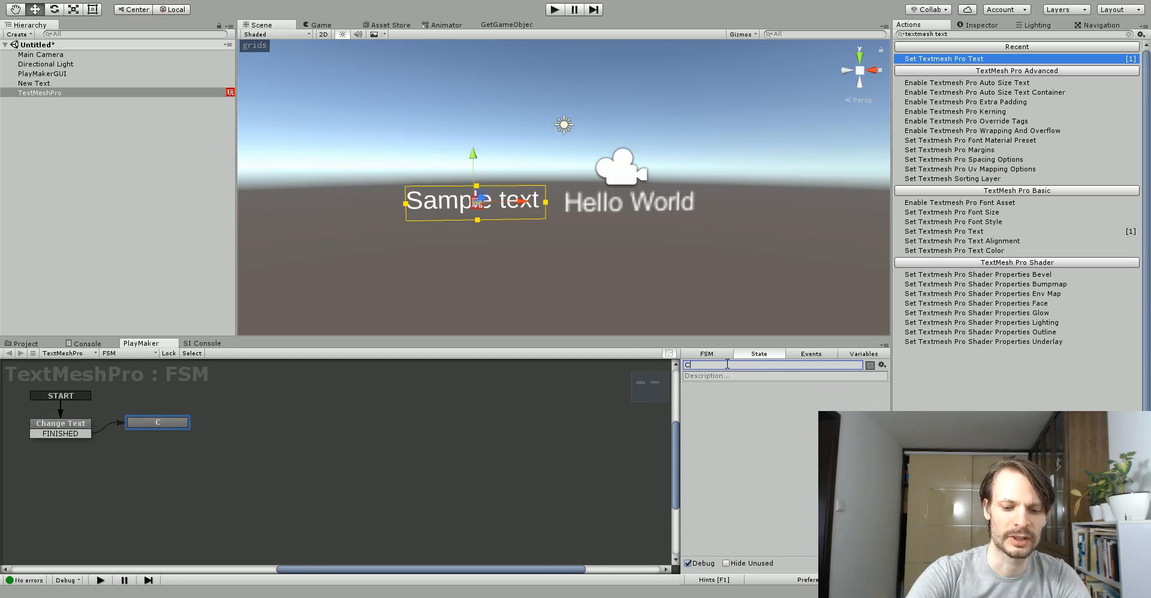
pyautogui.write('olor Change')
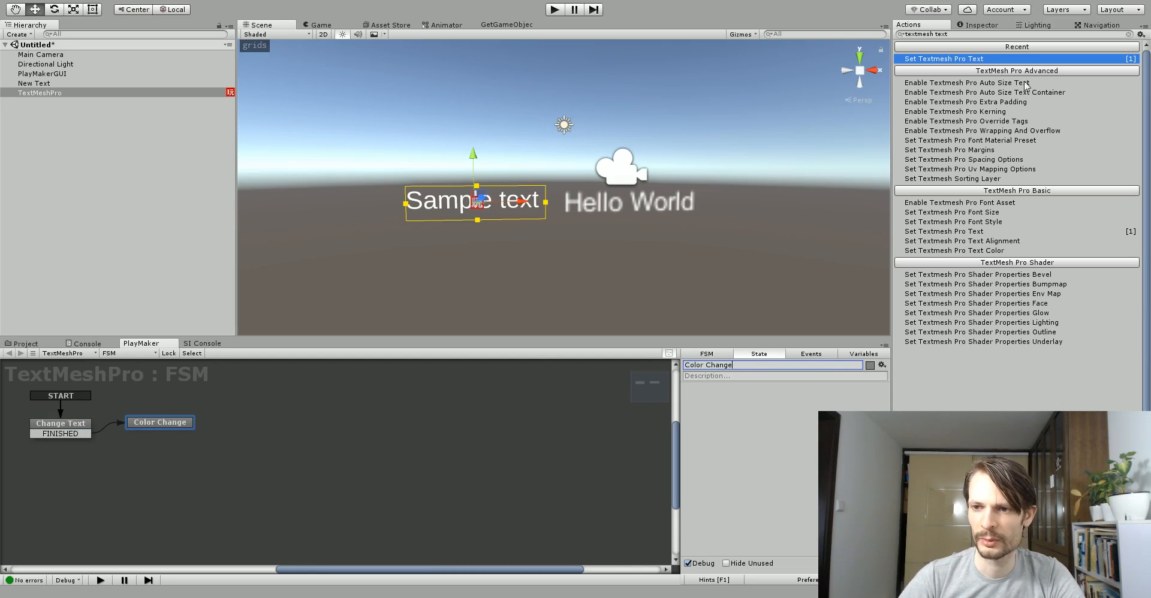
pyautogui.moveTo(1065, 195)
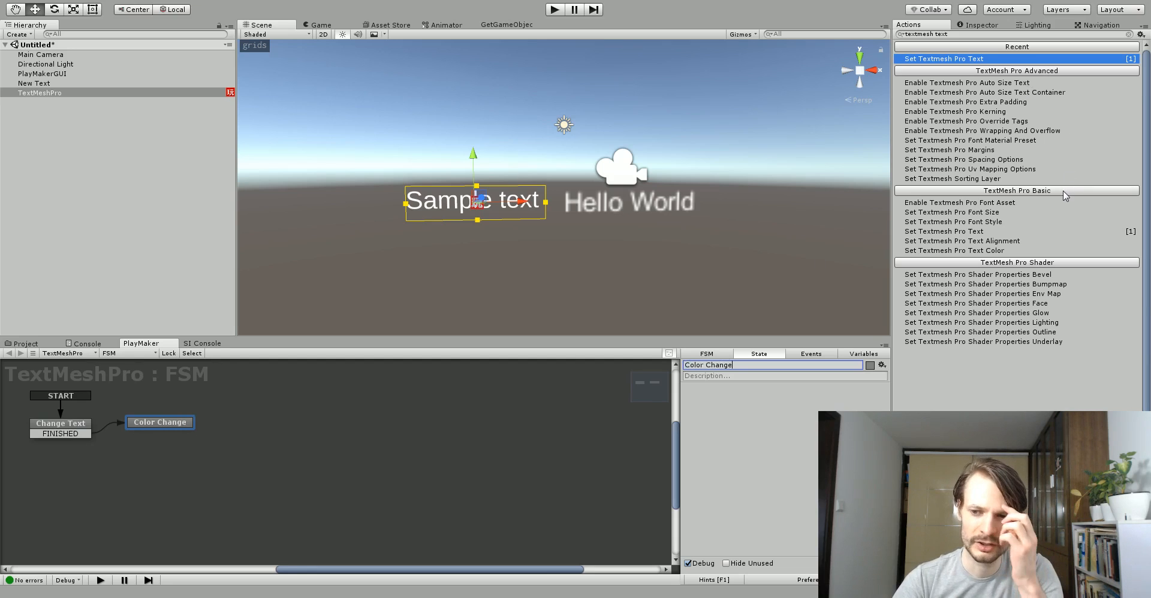
pyautogui.moveTo(953, 258)
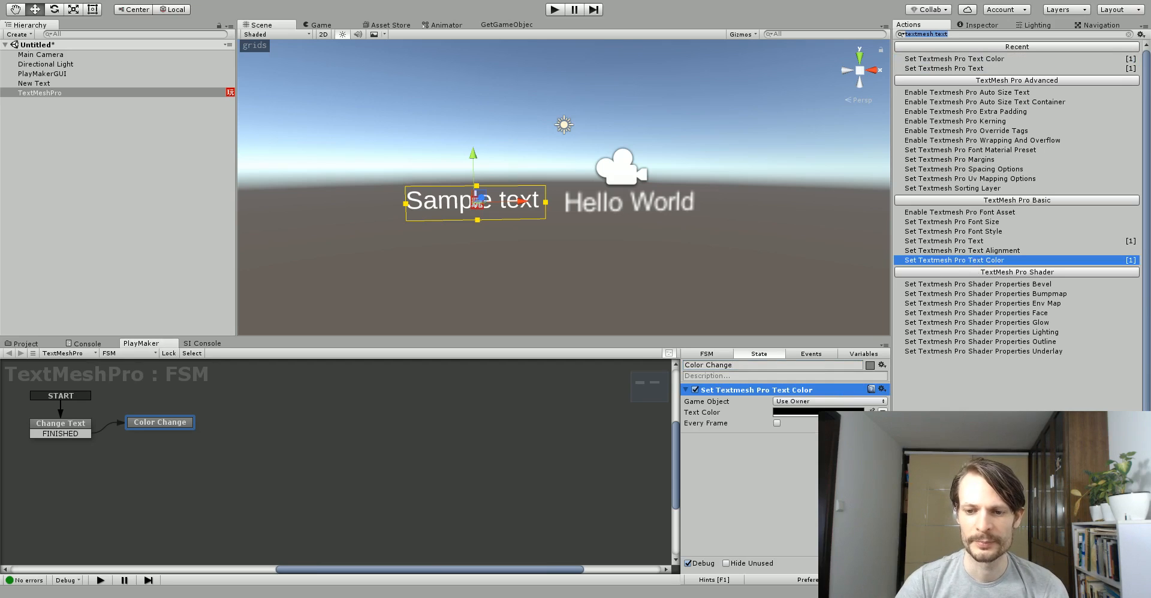
# - Give Color Change a Set Textmesh Pro Text Color action with red, then test-run the scene
pyautogui.click(160, 422)
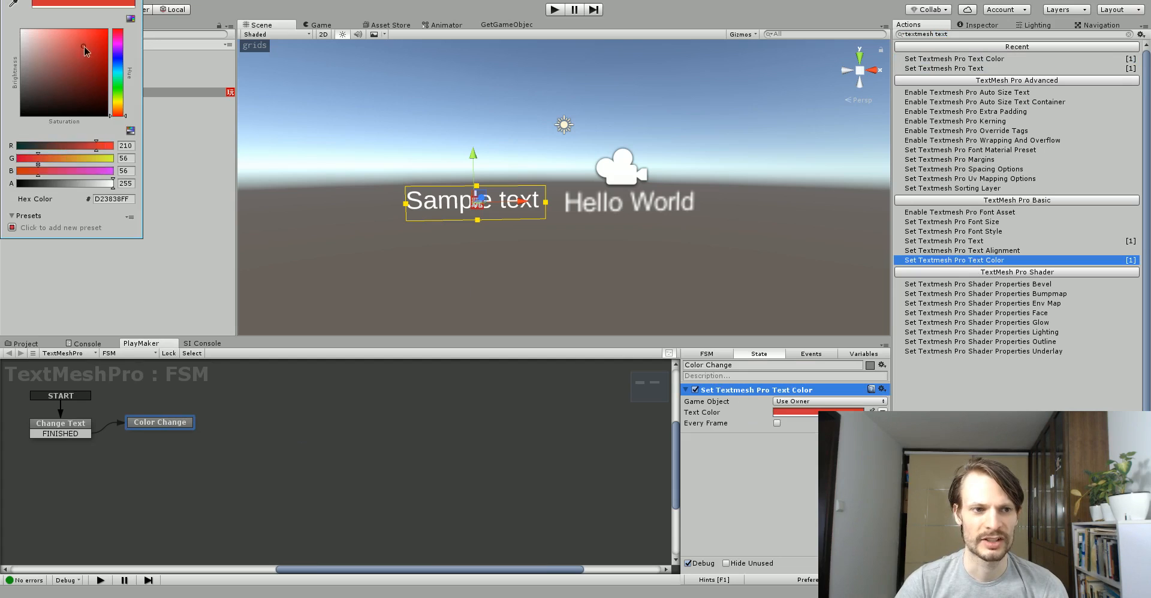
pyautogui.click(83, 49)
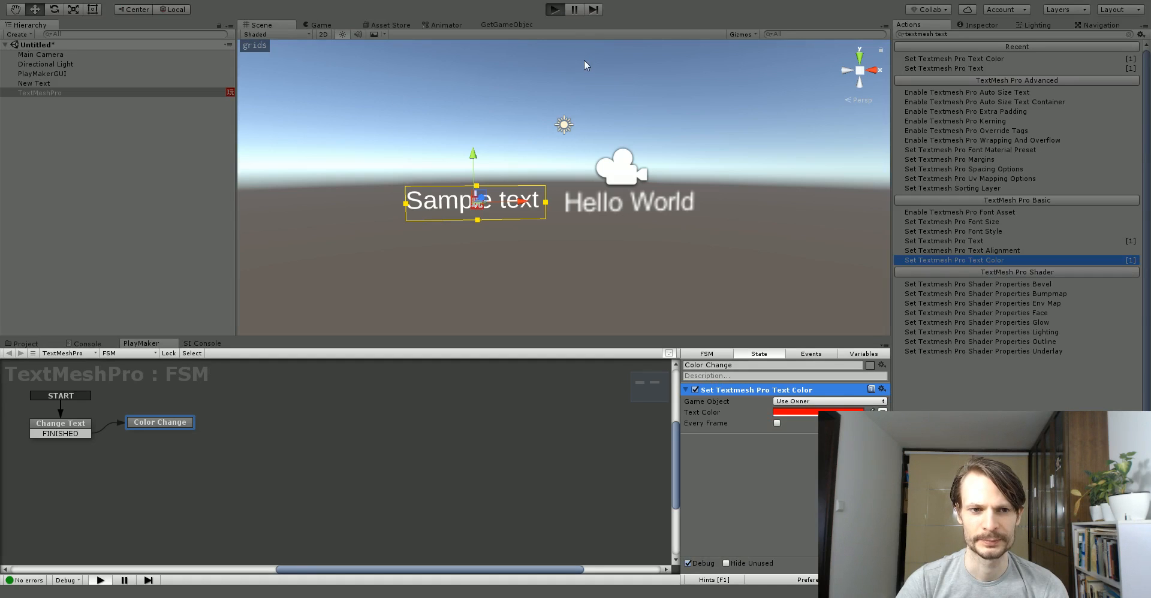
pyautogui.click(554, 8)
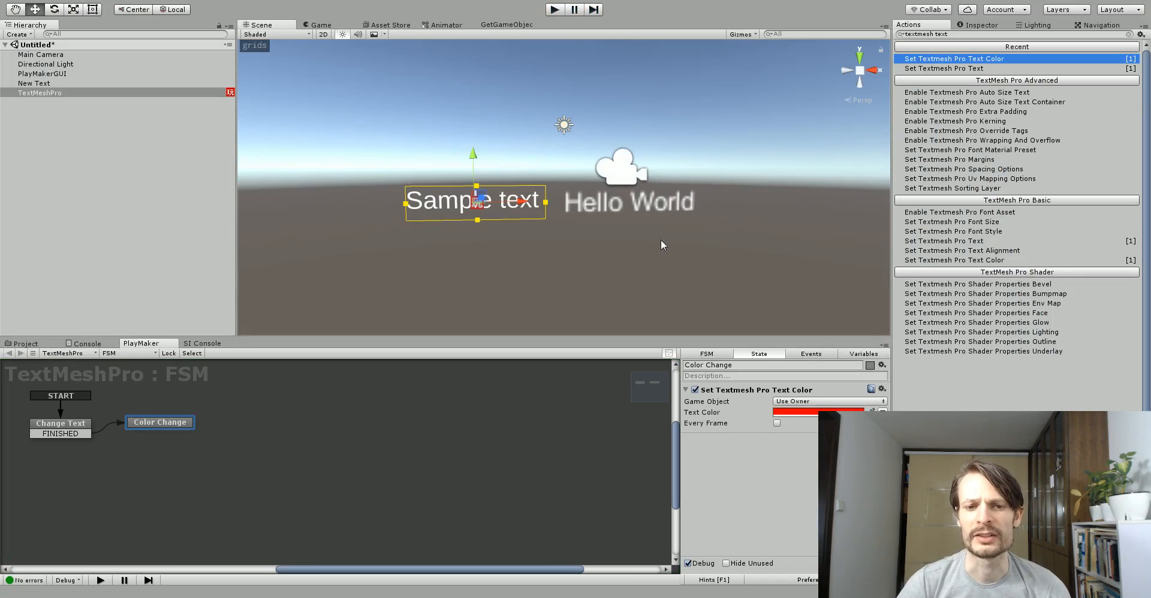
pyautogui.moveTo(437, 192)
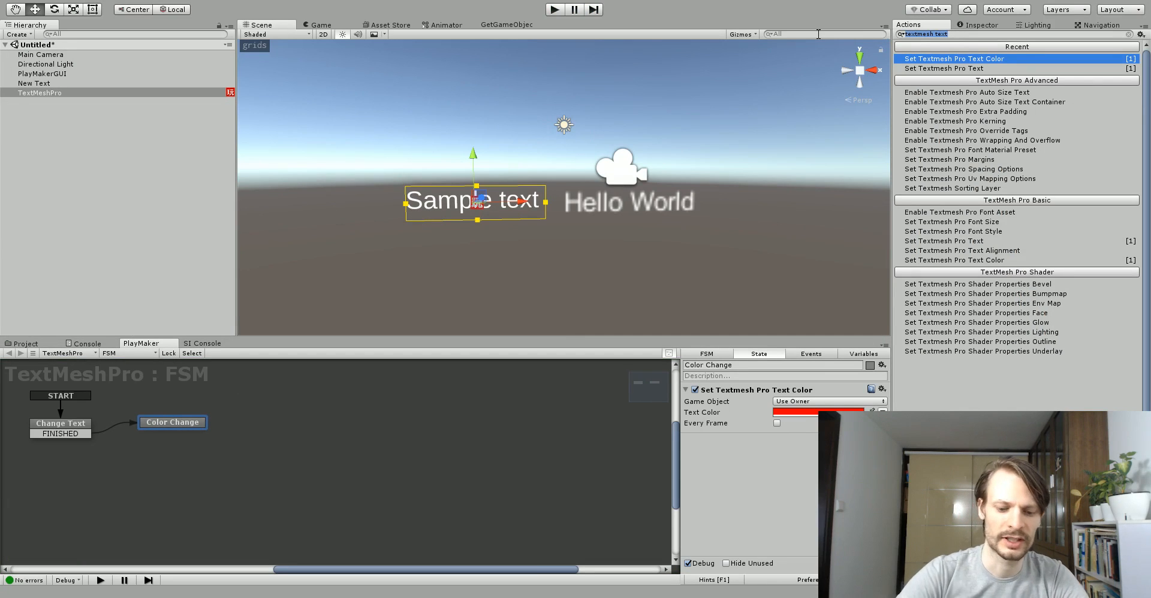
# - Add a Get Key Down action for Tab sending TabDown, linked to a new state
pyautogui.write('keyd')
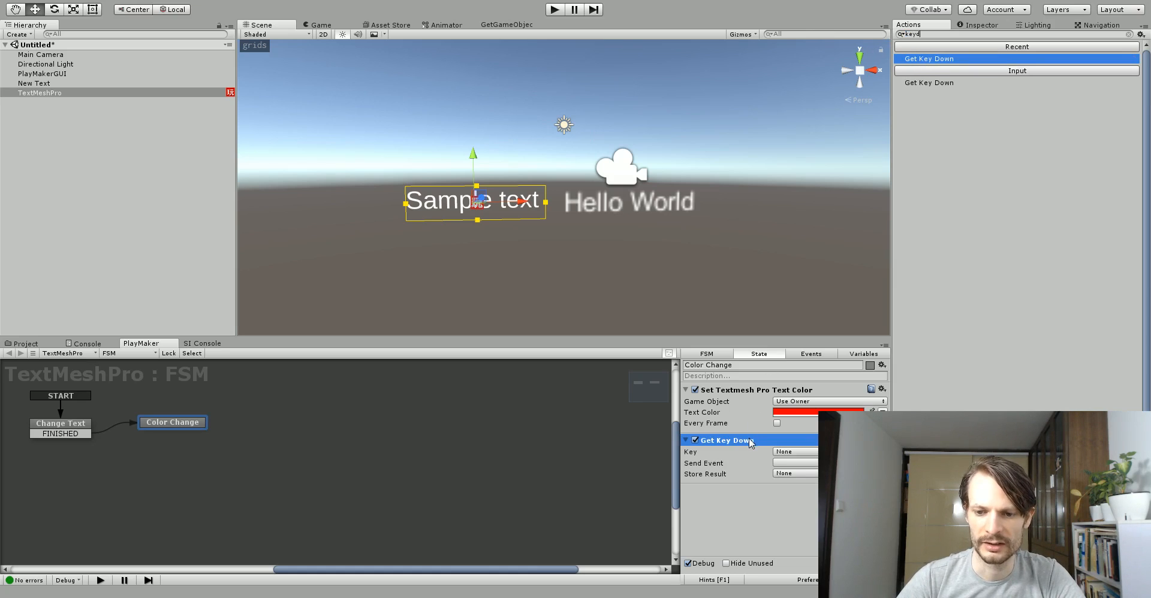
pyautogui.click(795, 452)
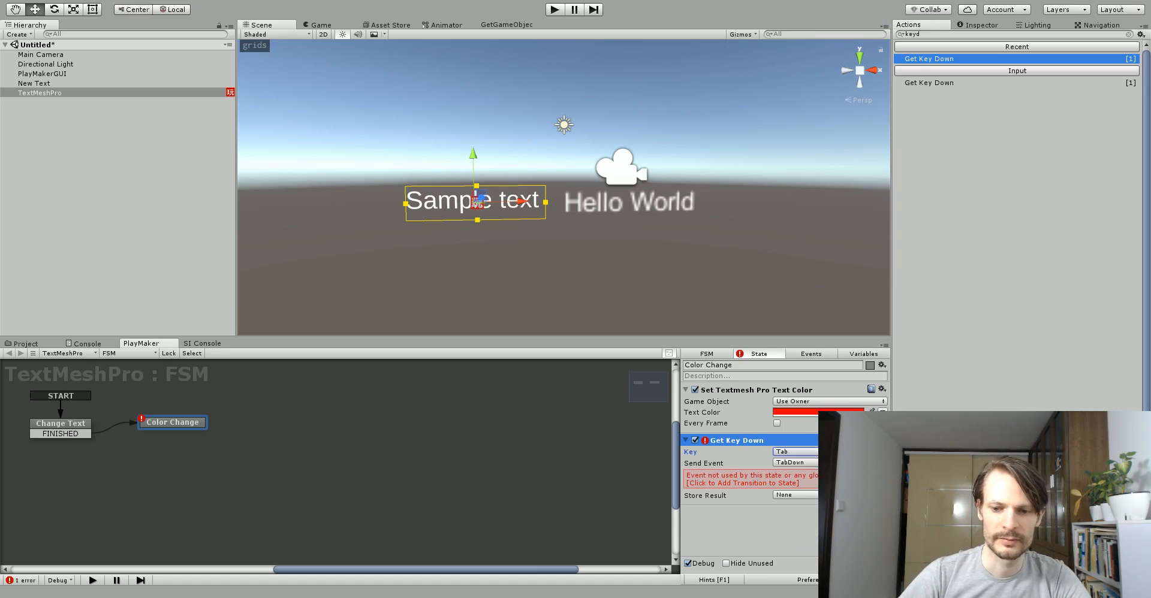
pyautogui.click(171, 422)
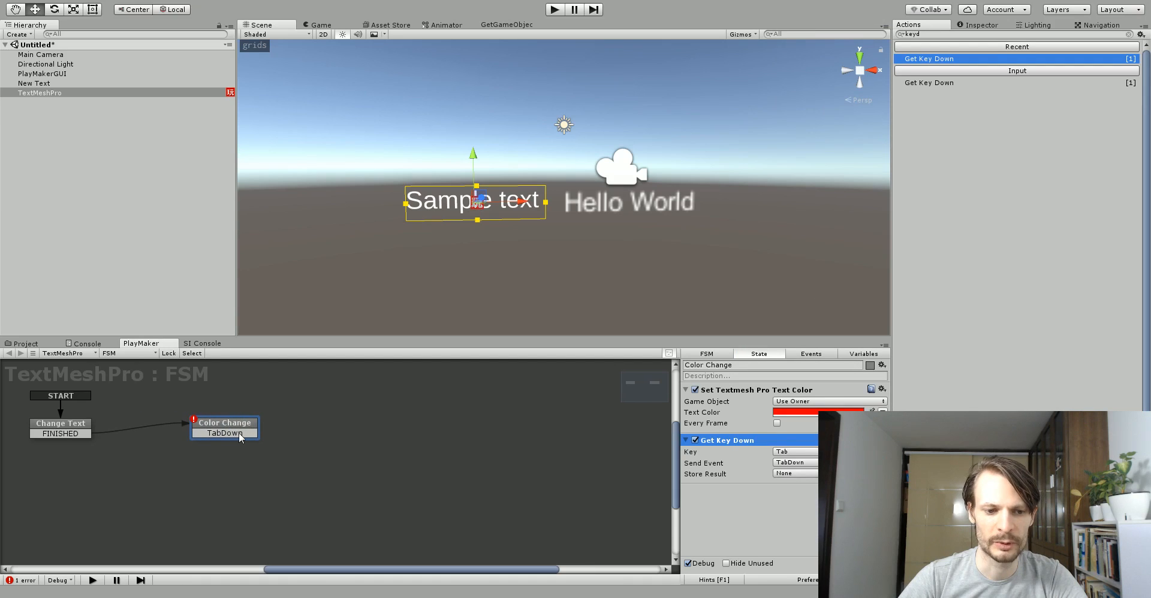
pyautogui.moveTo(250, 433); pyautogui.dragTo(326, 423)
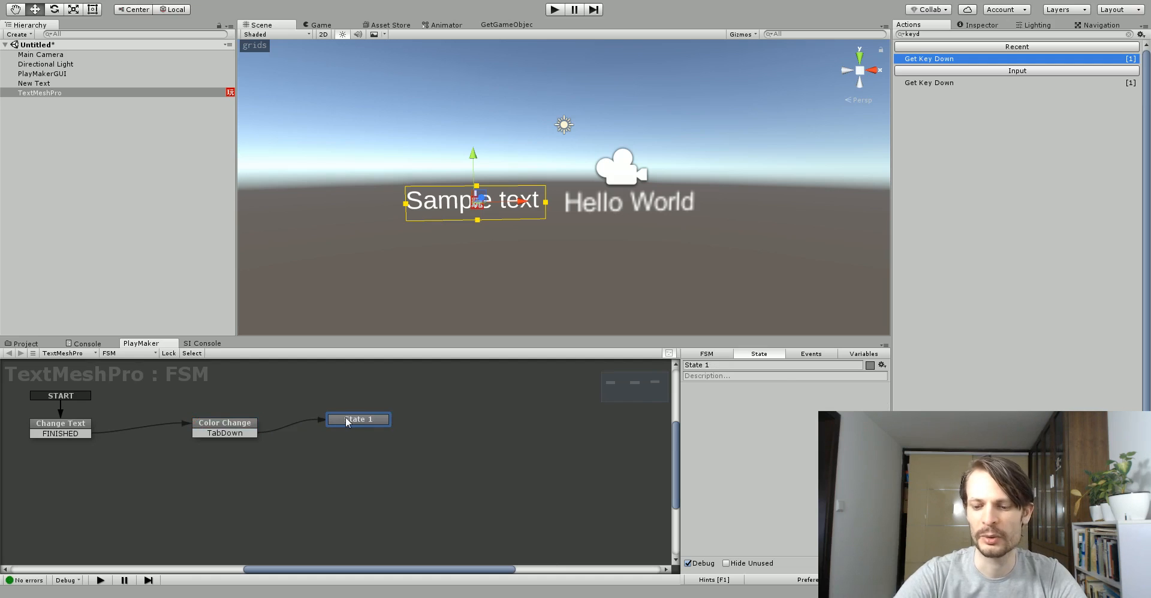
pyautogui.click(224, 423)
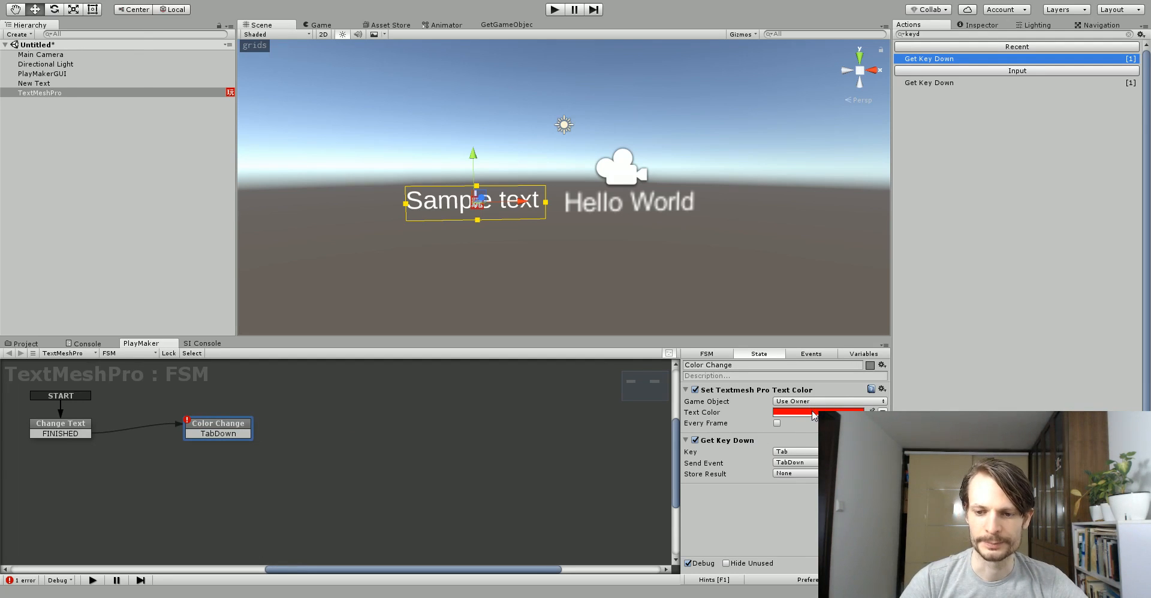
# - Set Color Change to white, place red Color Change 2 beside it, and link TabDown both ways
pyautogui.click(816, 411)
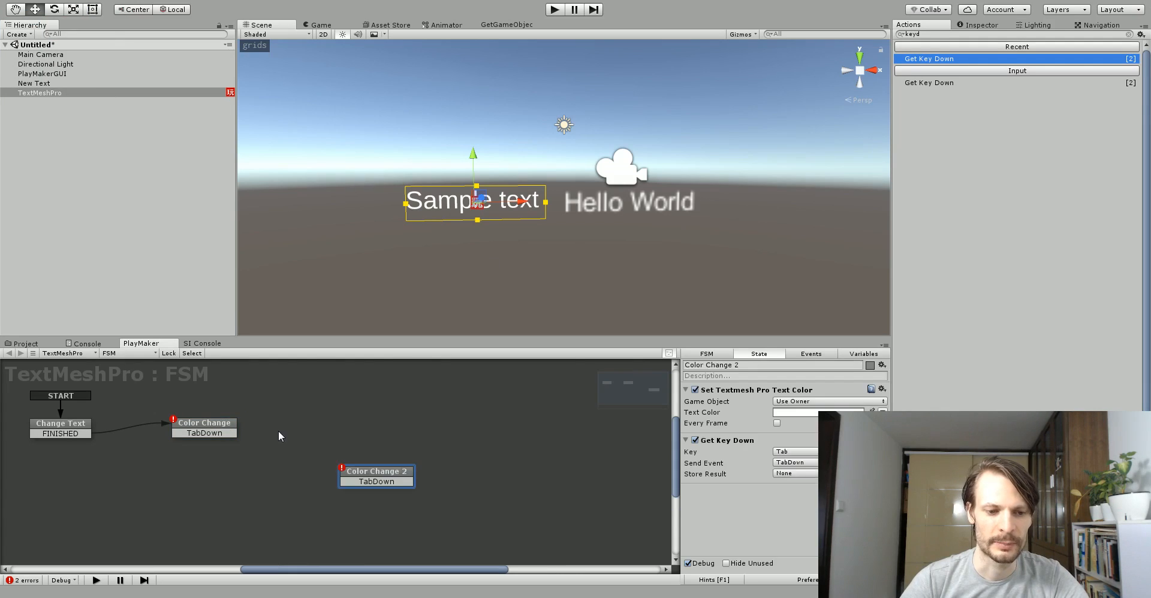
pyautogui.moveTo(377, 476); pyautogui.dragTo(313, 428)
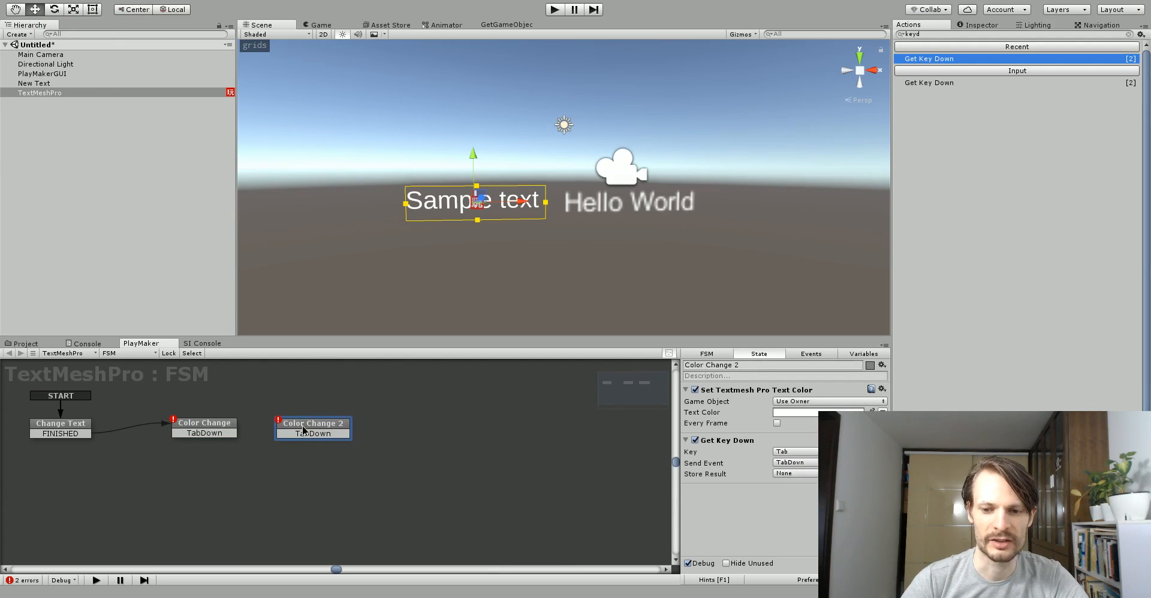
pyautogui.click(204, 428)
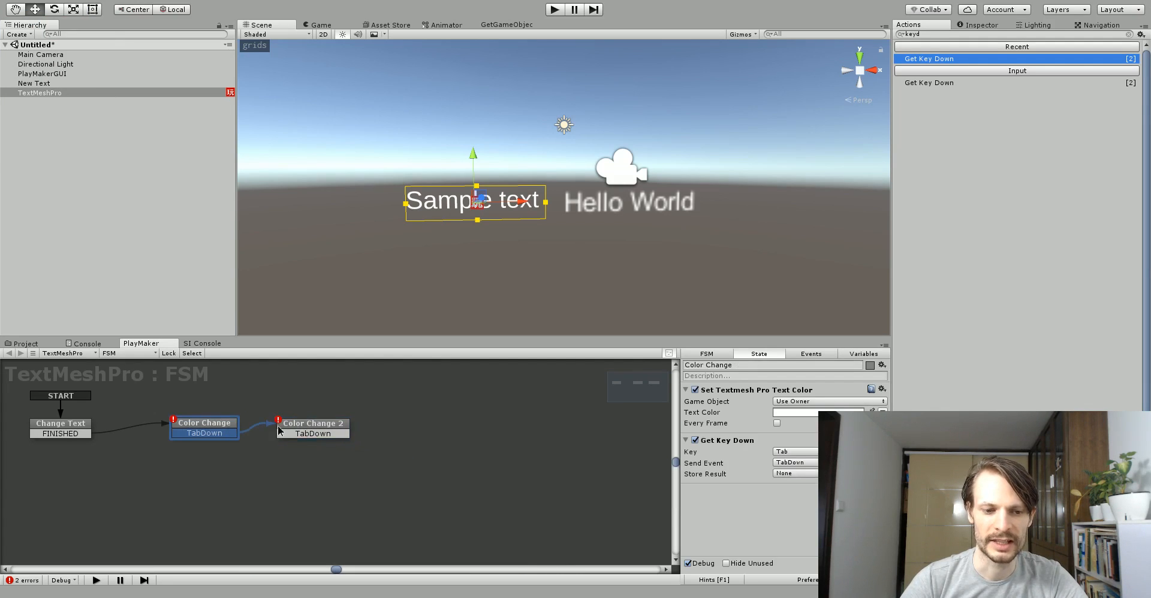
pyautogui.click(313, 423)
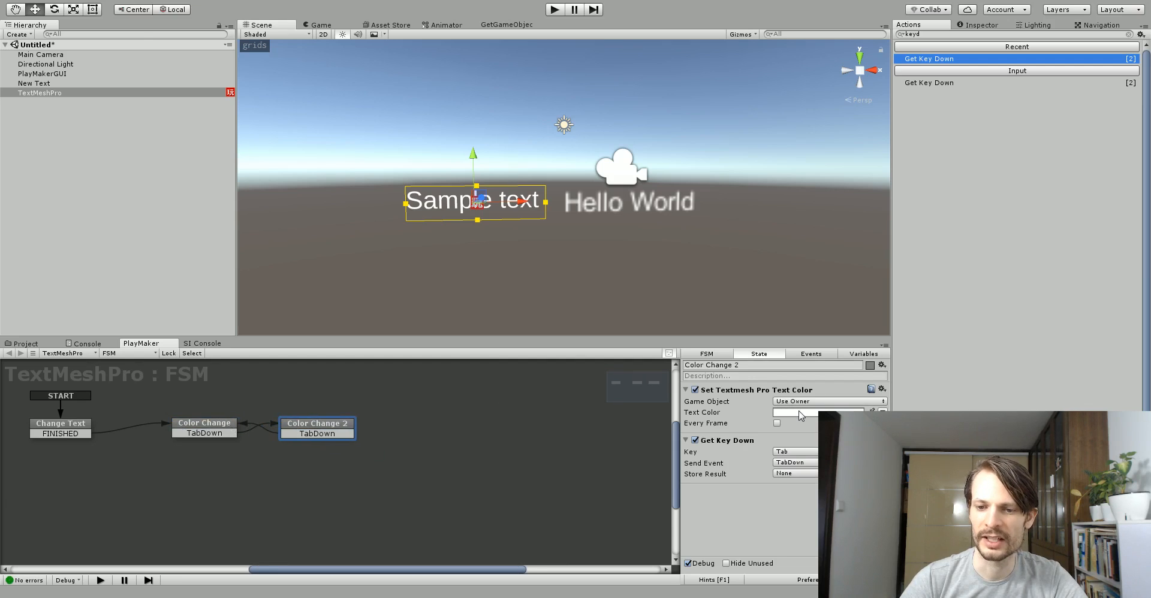
pyautogui.click(816, 411)
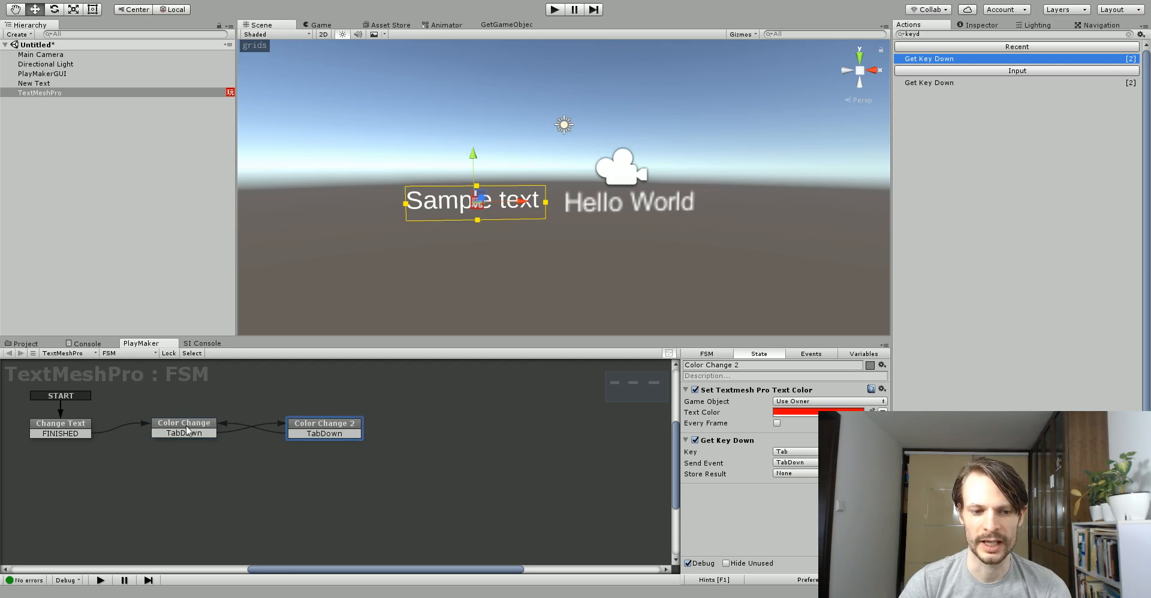
pyautogui.moveTo(223, 436)
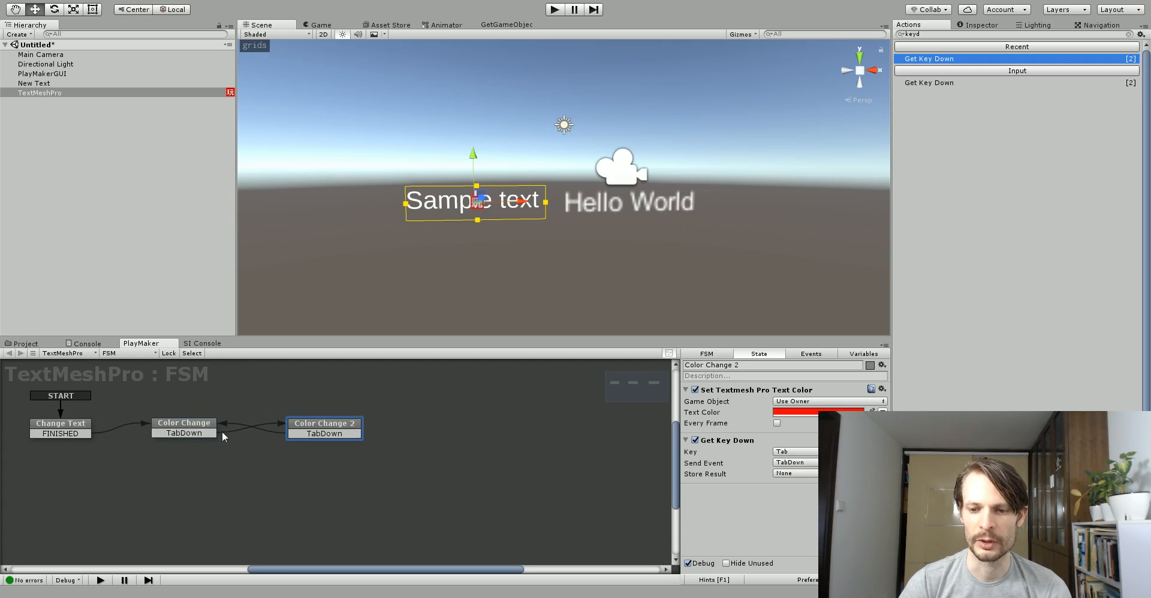
pyautogui.click(324, 421)
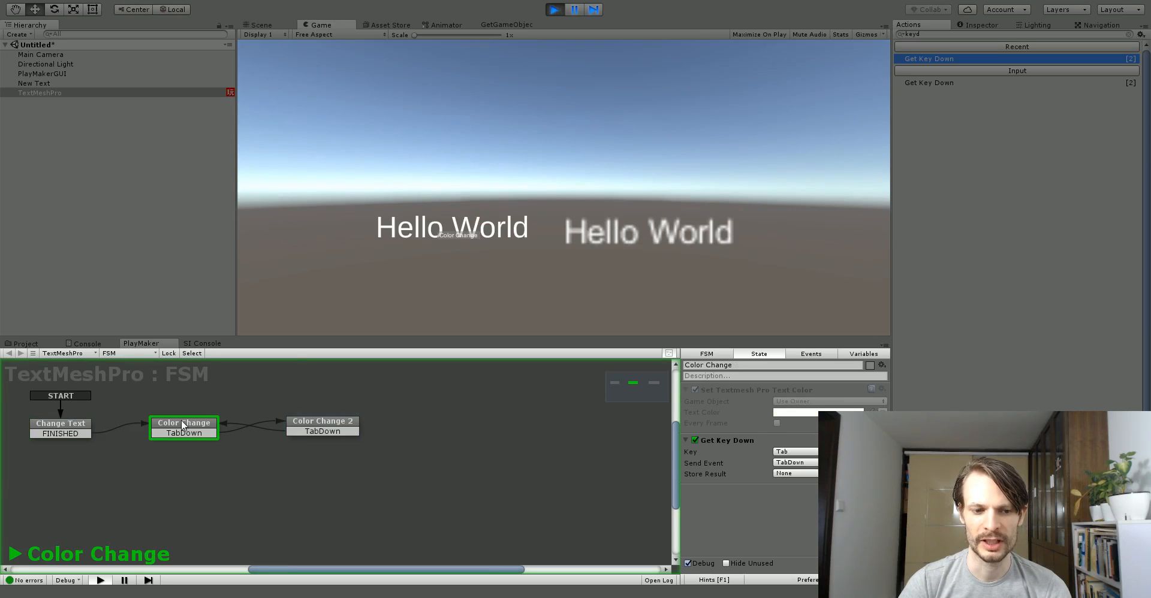
pyautogui.moveTo(476, 269)
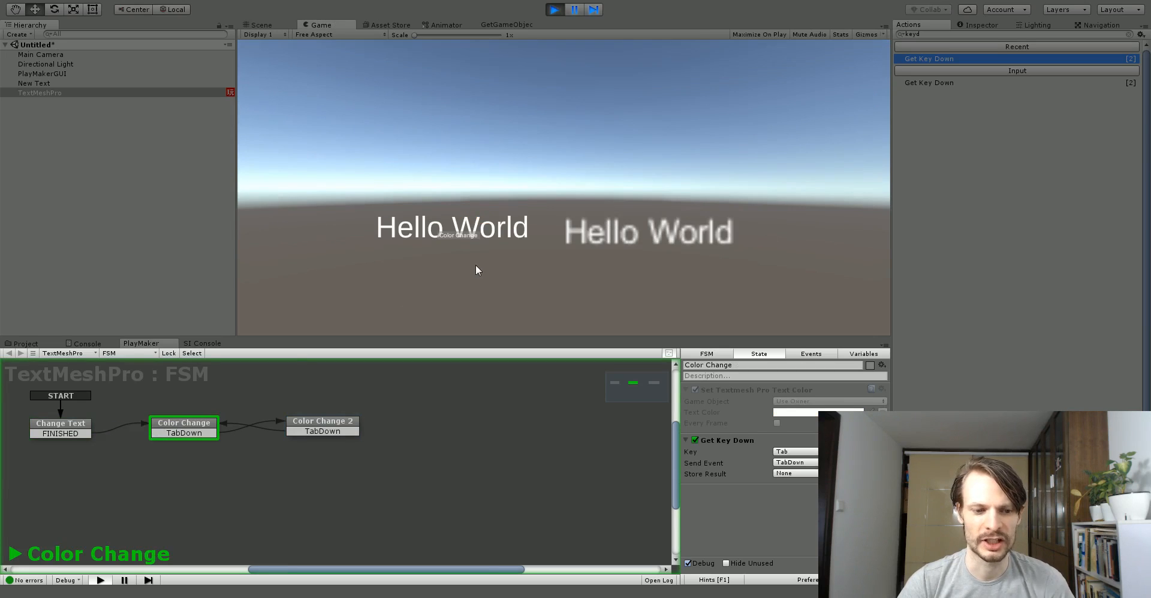
# - Hit Tab in the running game to fire TabDown and toggle the text colour
pyautogui.press('tab')
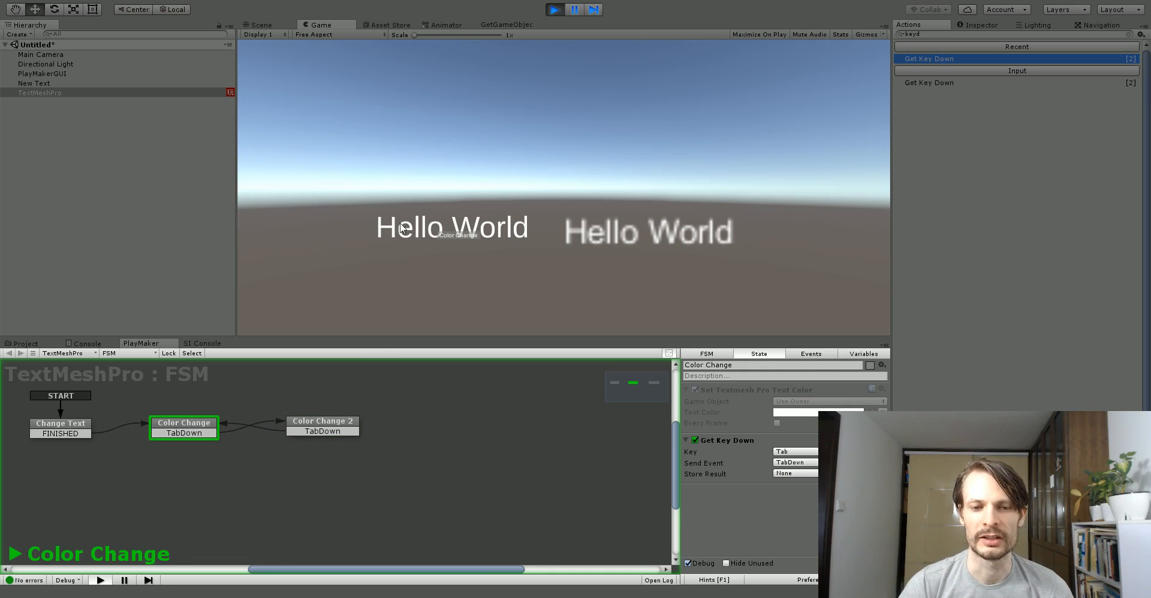
pyautogui.moveTo(434, 254)
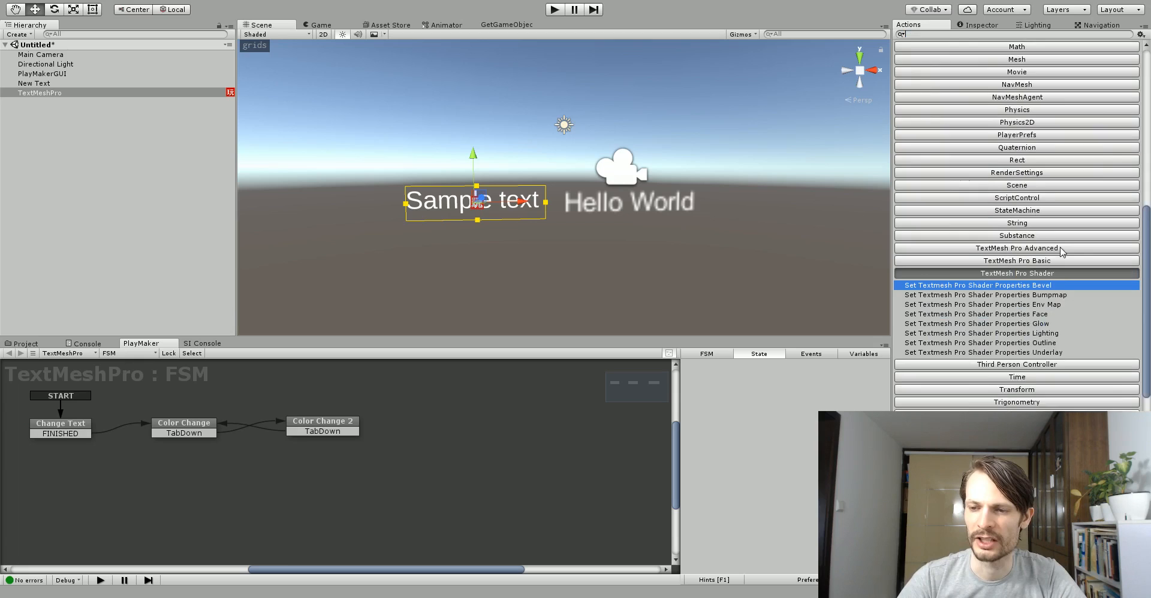
# - Add Set Textmesh Pro Shader Properties Outline to Color Change with black outline, thickness 0
pyautogui.scroll(-3)
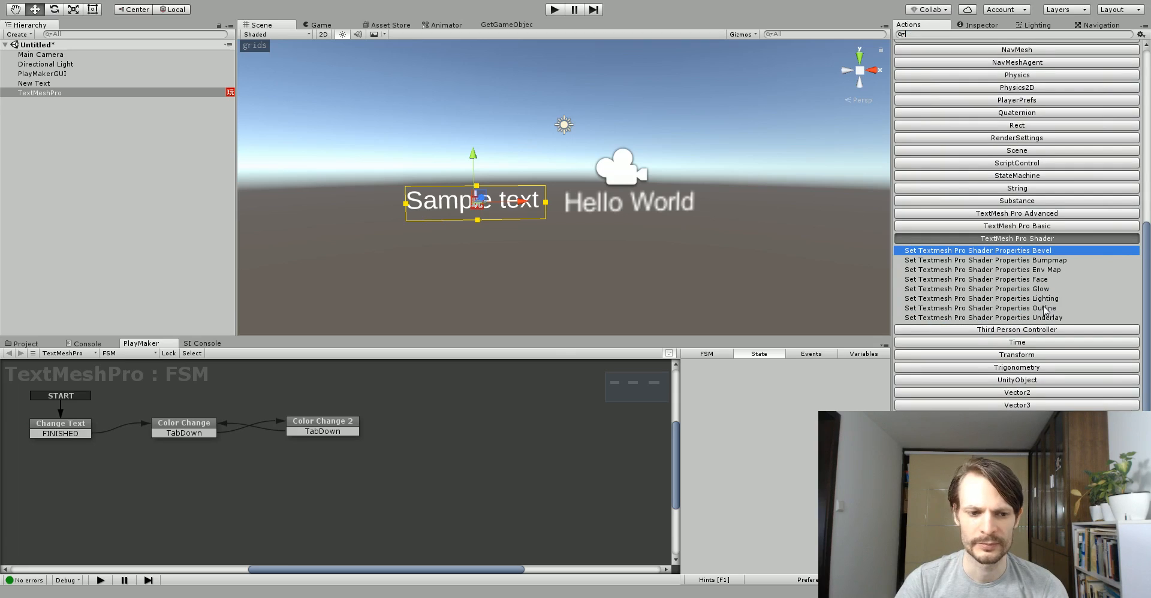
pyautogui.click(183, 424)
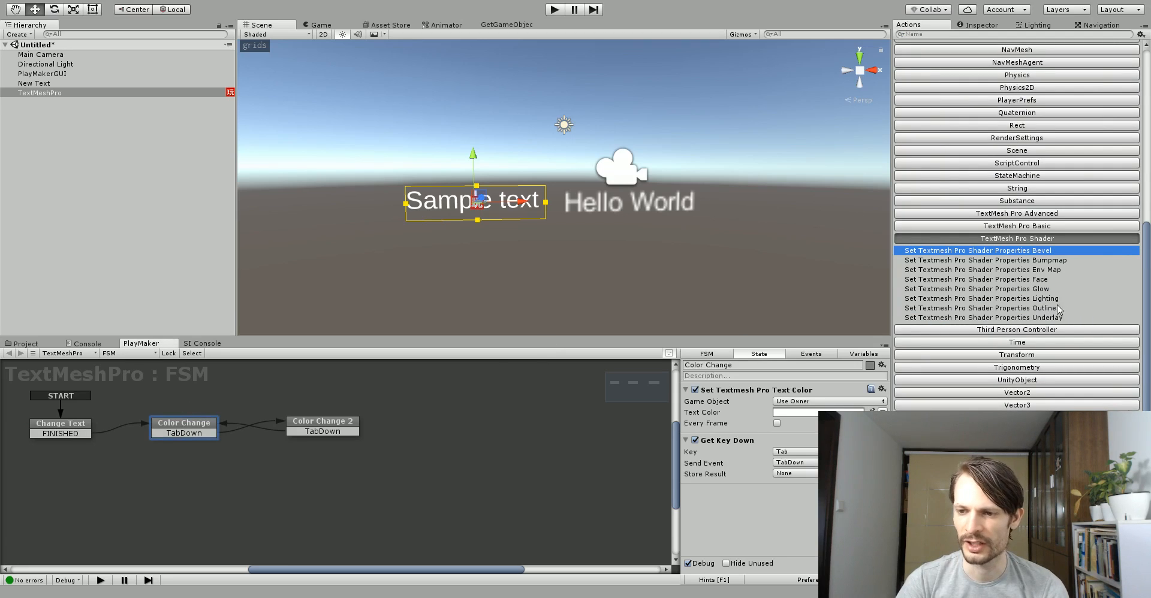
pyautogui.click(981, 270)
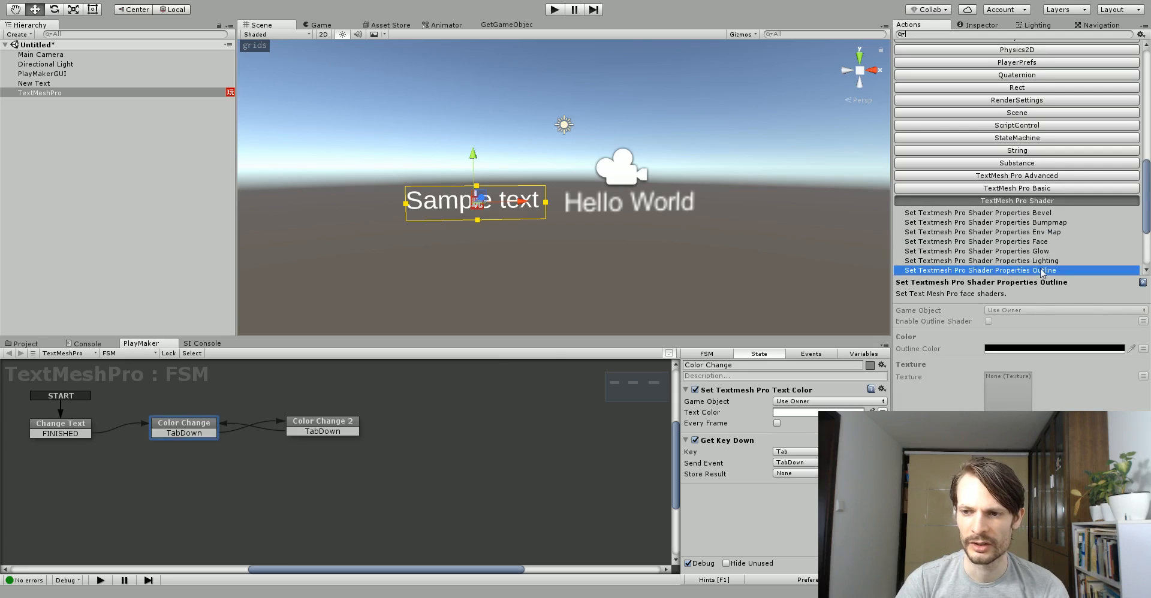
pyautogui.click(983, 270)
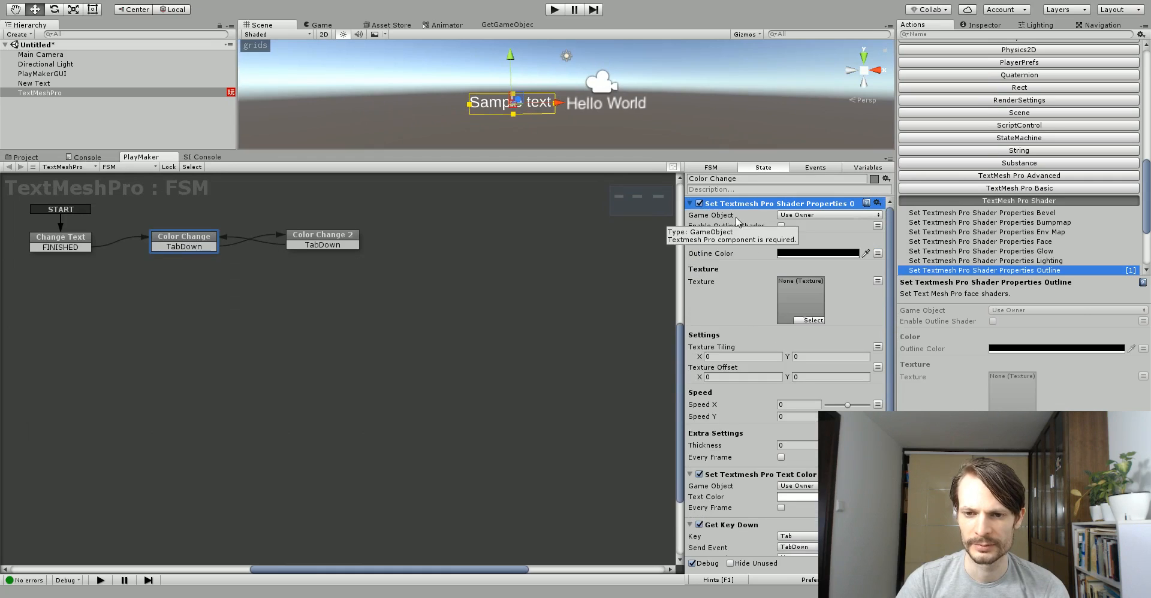
pyautogui.moveTo(824, 260)
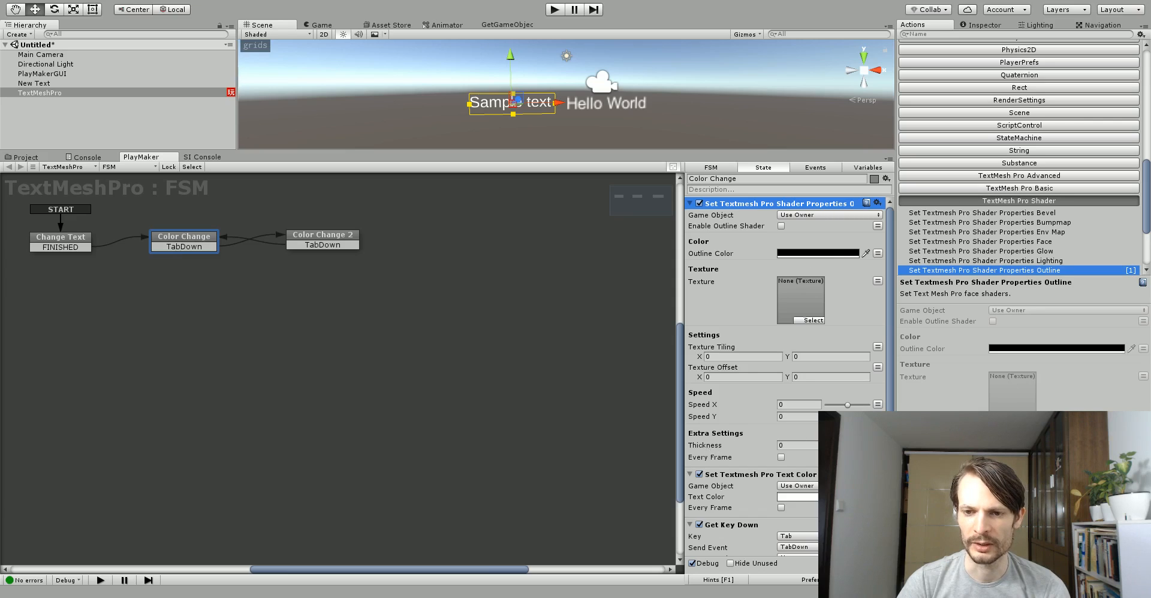
pyautogui.moveTo(736, 229)
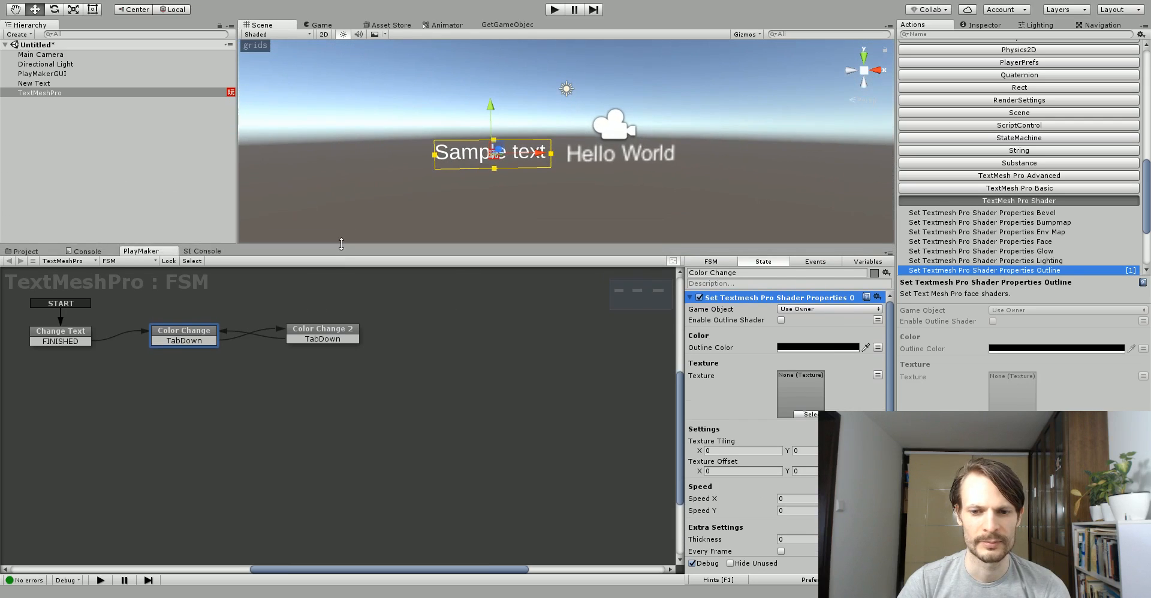
# - Add the outline shader action to Color Change 2, outline enabled, thickness about 0.10
pyautogui.click(322, 328)
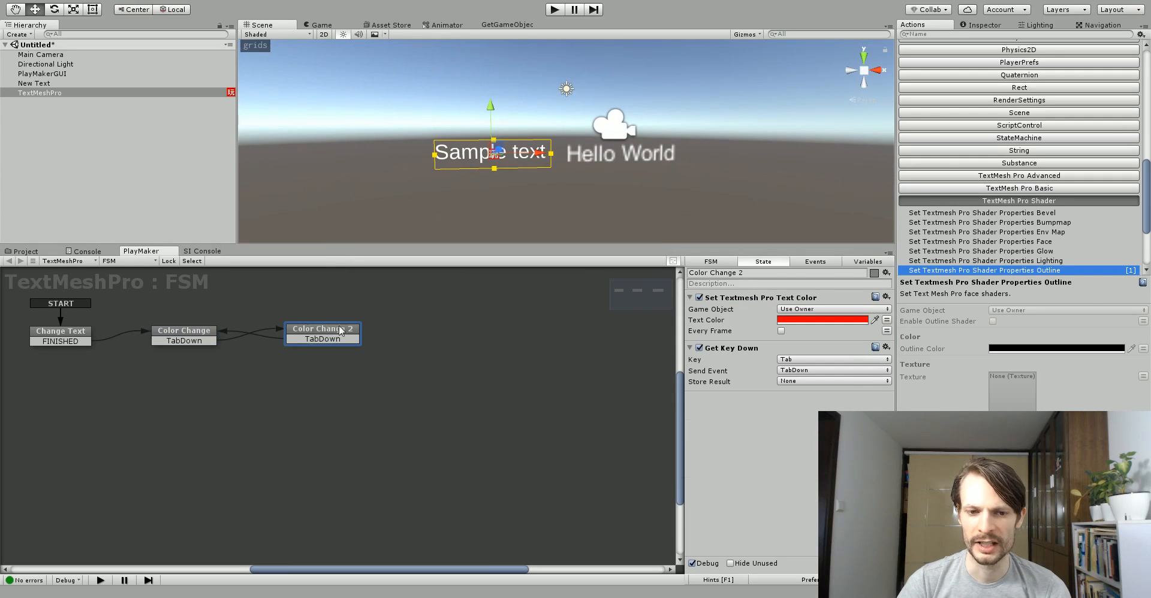
pyautogui.scroll(-3)
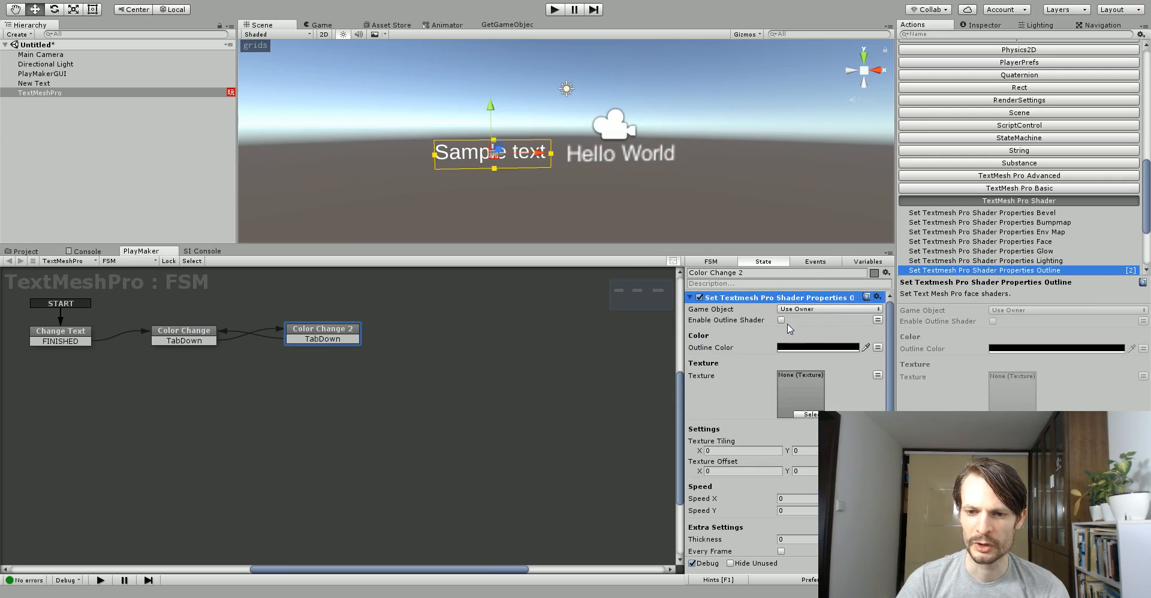
pyautogui.click(780, 320)
pyautogui.write('1')
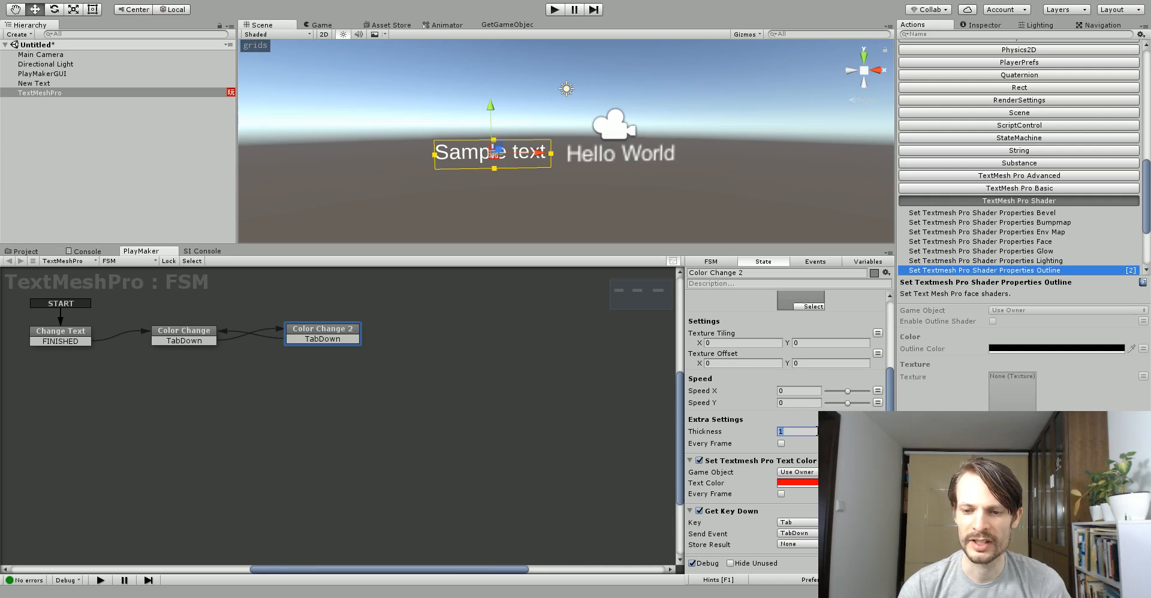
pyautogui.write('99')
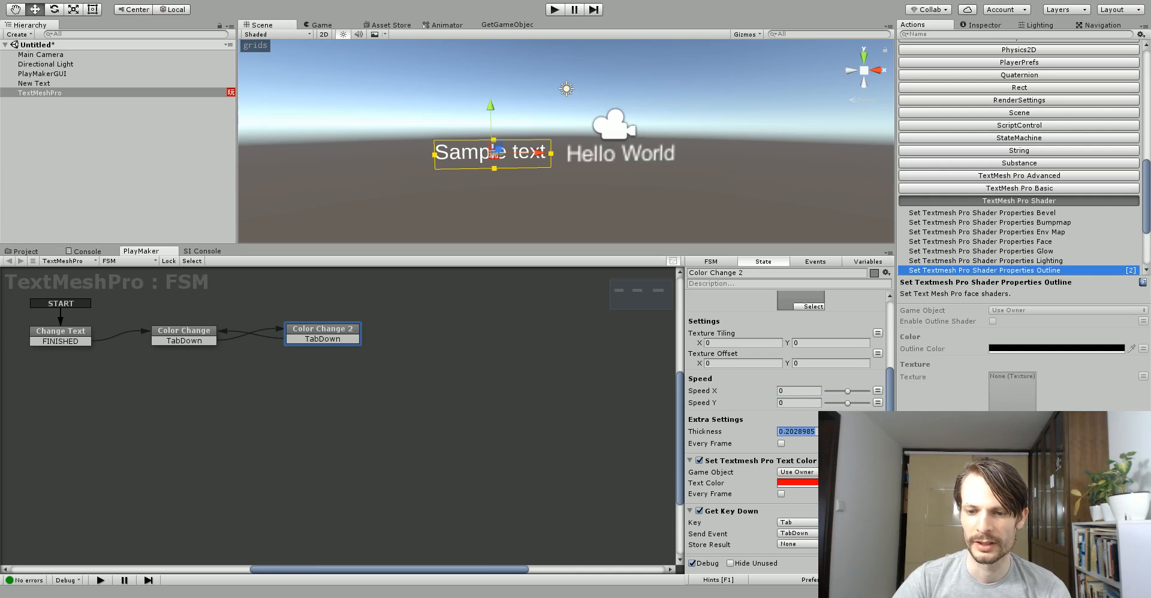
pyautogui.click(799, 391)
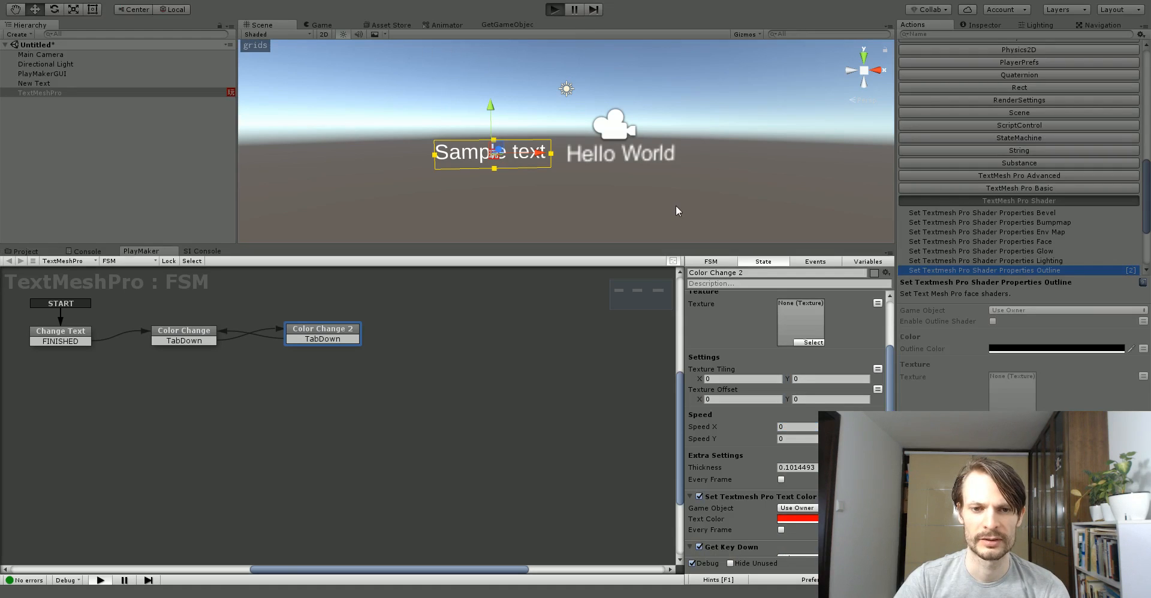
# - Run the scene to check the red text's blue outline, then show the text's Inspector material settings
pyautogui.click(554, 8)
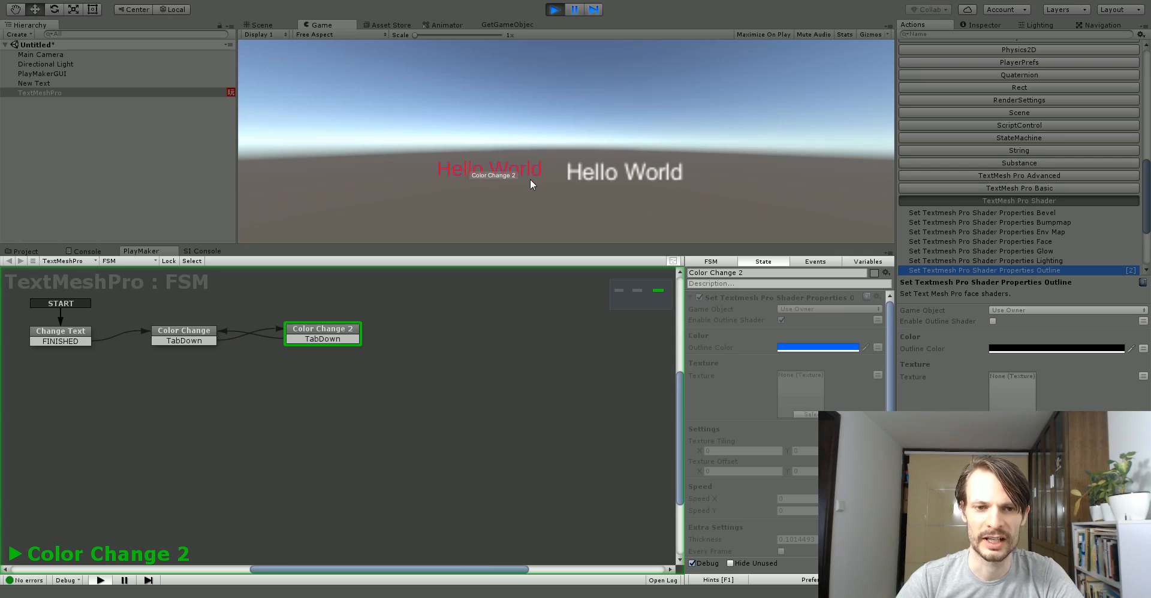
pyautogui.click(262, 24)
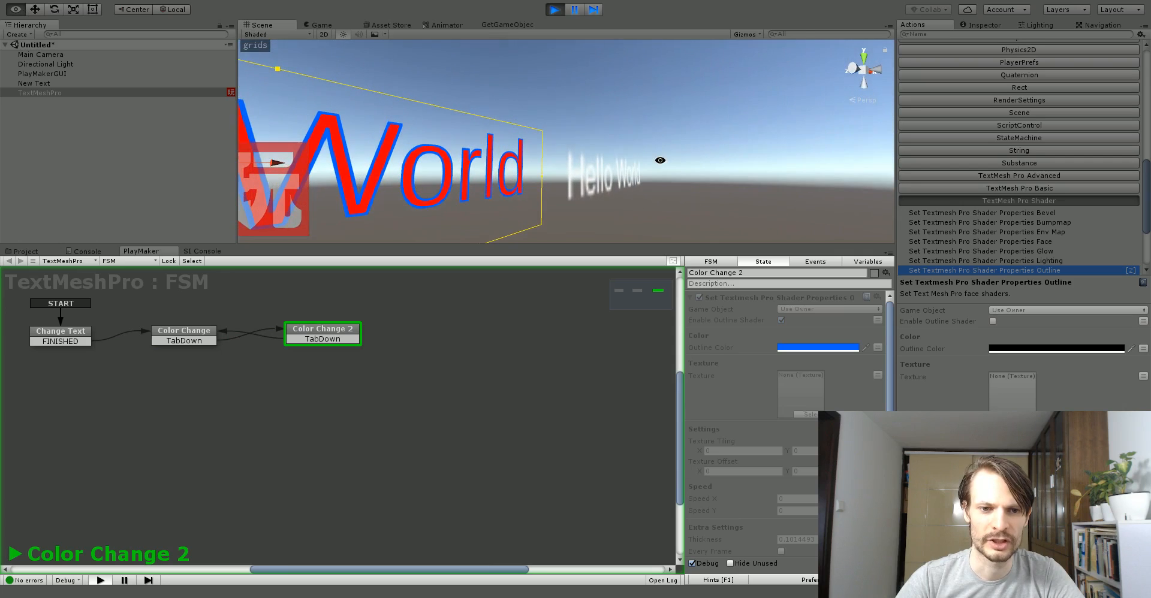
pyautogui.click(321, 24)
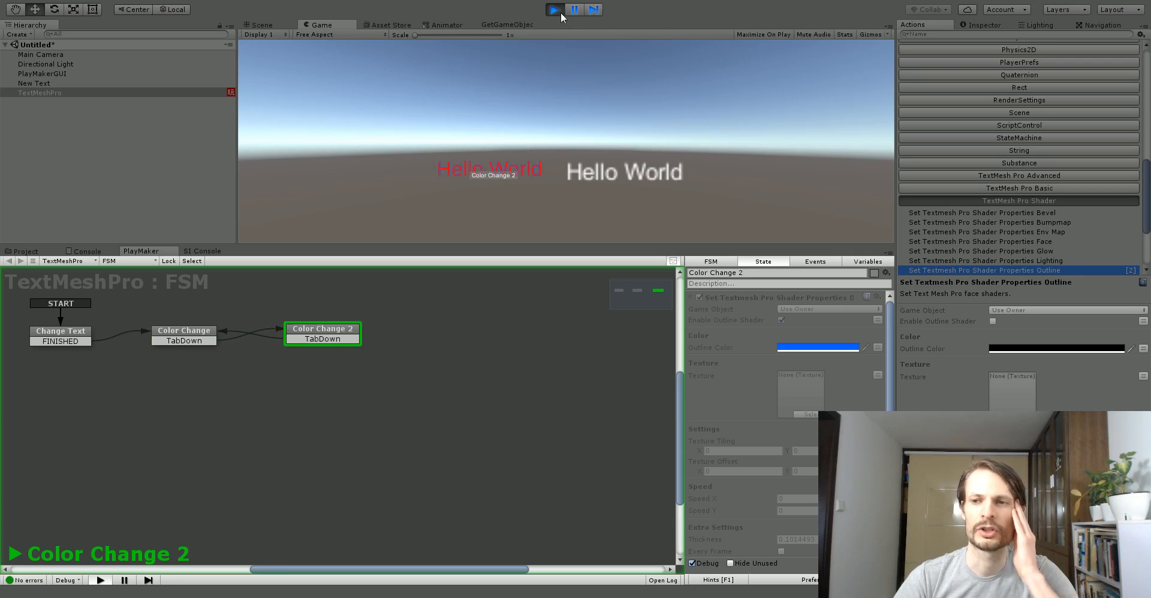
pyautogui.click(983, 24)
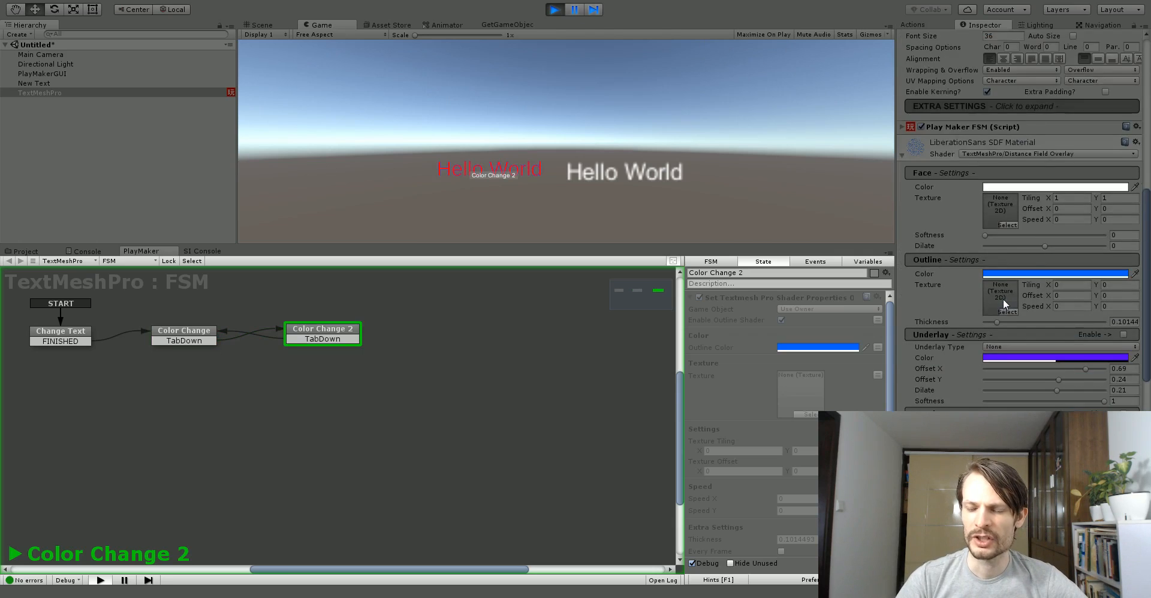
# - Set the text material's Underlay Type to Normal so the text glows
pyautogui.scroll(-3)
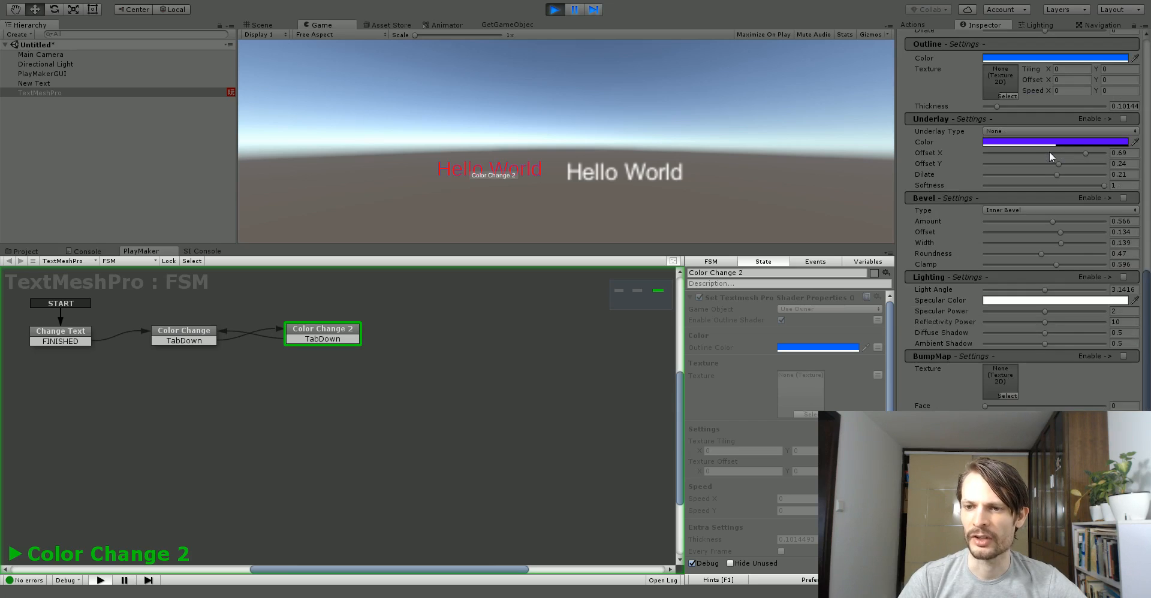
pyautogui.scroll(-3)
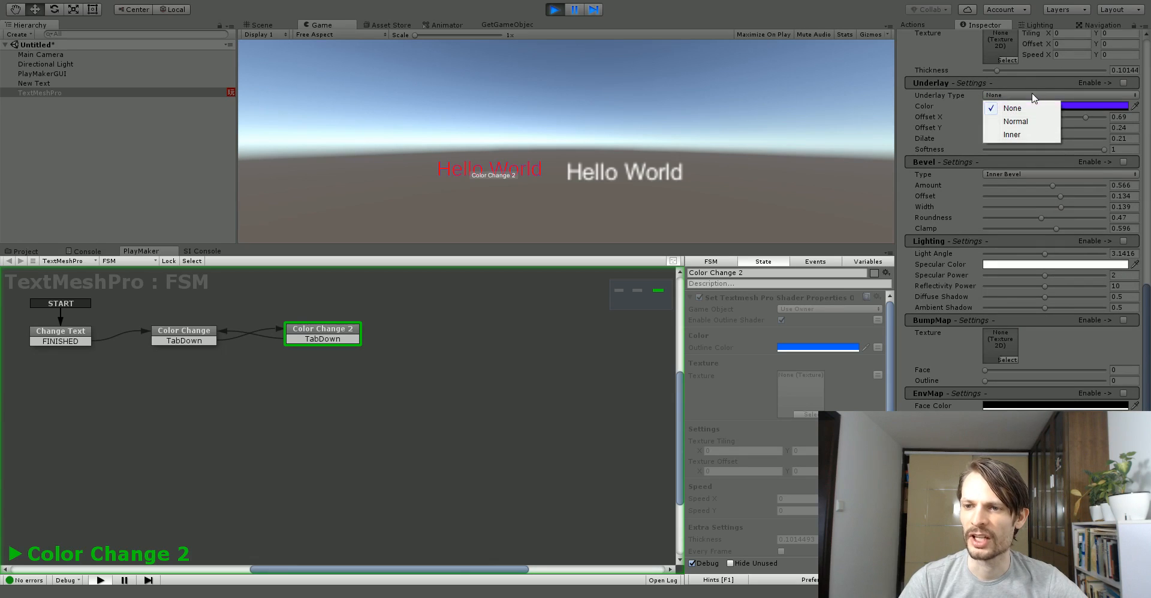
pyautogui.moveTo(1032, 121)
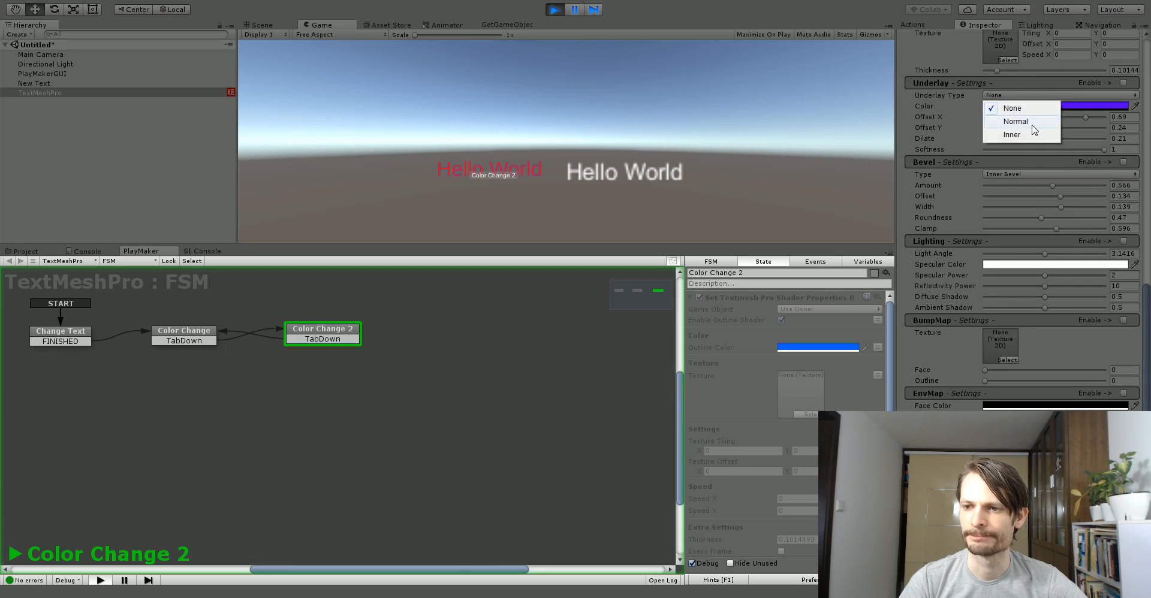
pyautogui.click(1016, 122)
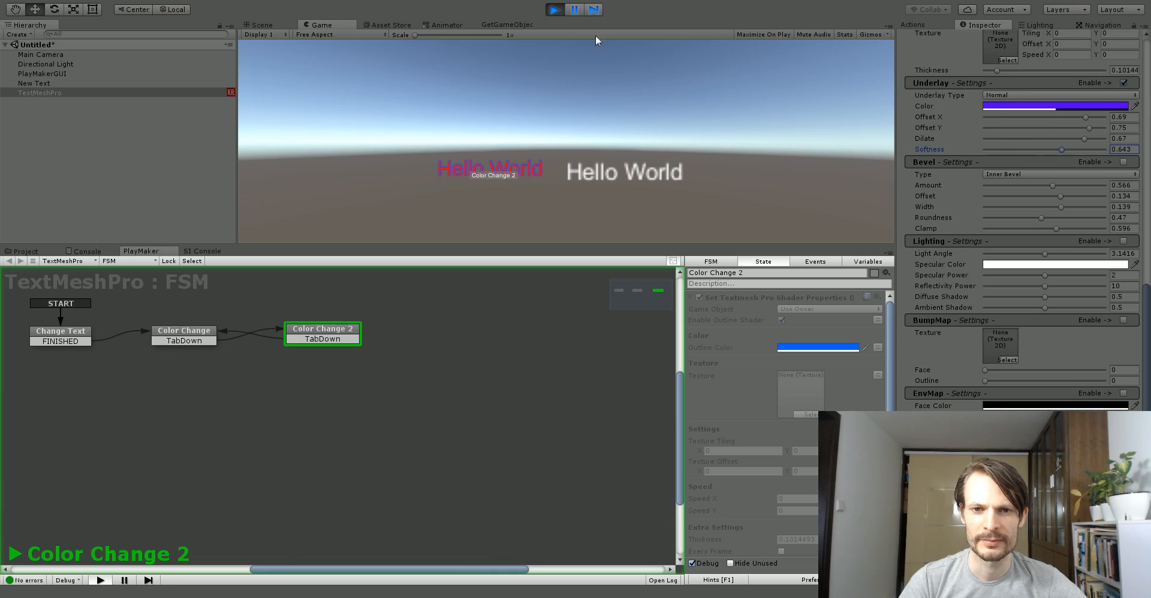
# - Stop the running scene, leaving the text blue-outlined and glowing
pyautogui.click(260, 24)
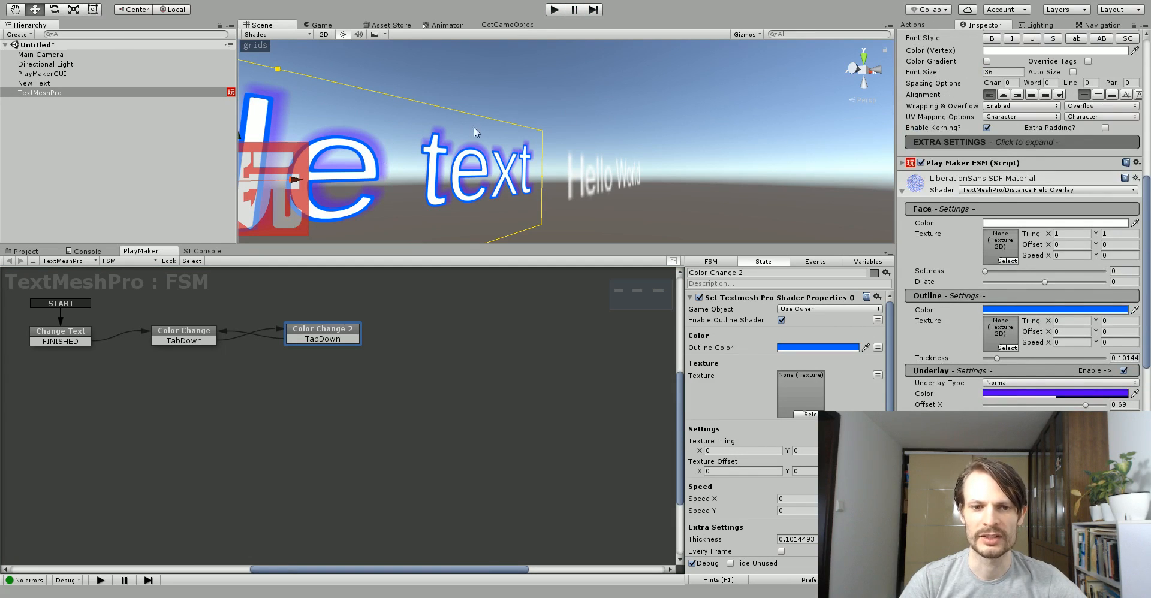
pyautogui.moveTo(395, 163)
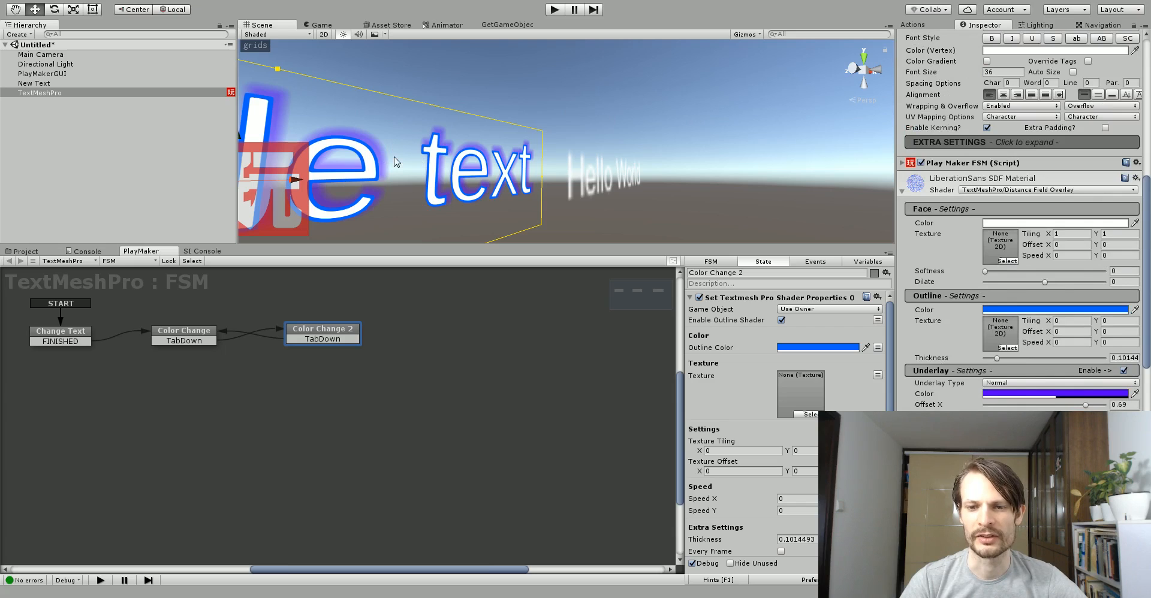
pyautogui.click(183, 331)
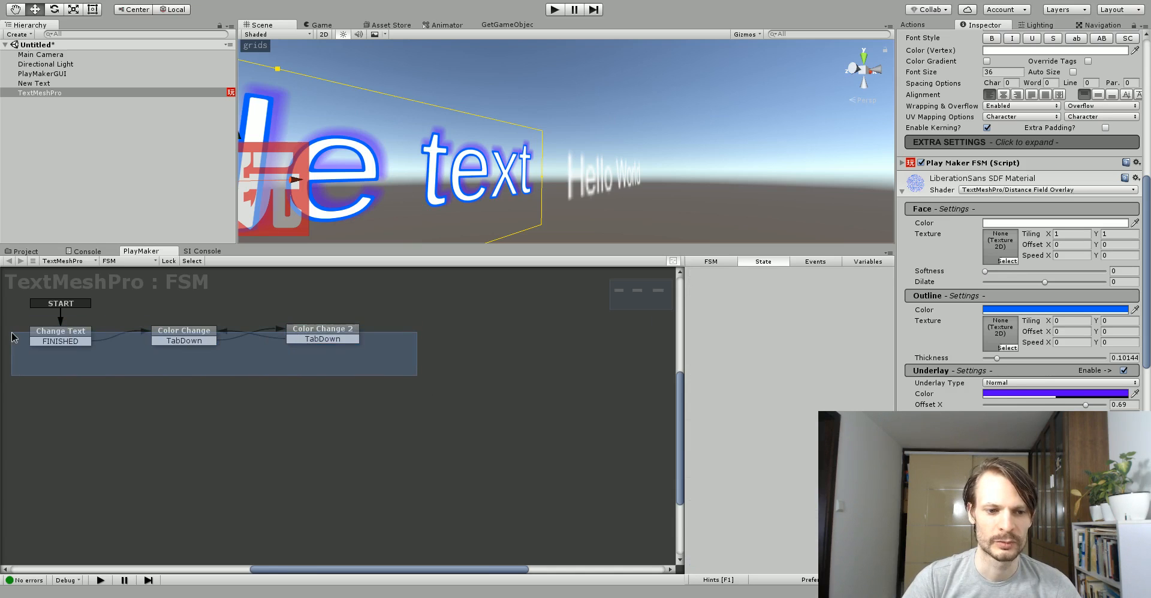
# - Delete both Color Change states and remove the Set Textmesh Pro Text action from Change Text
pyautogui.click(184, 331)
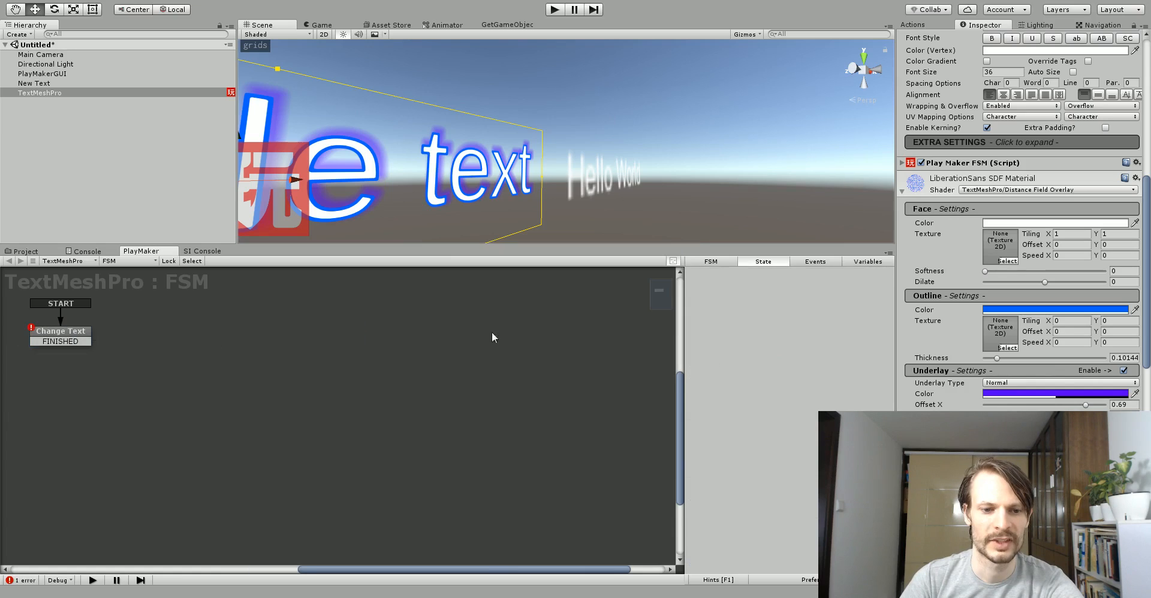
pyautogui.click(60, 331)
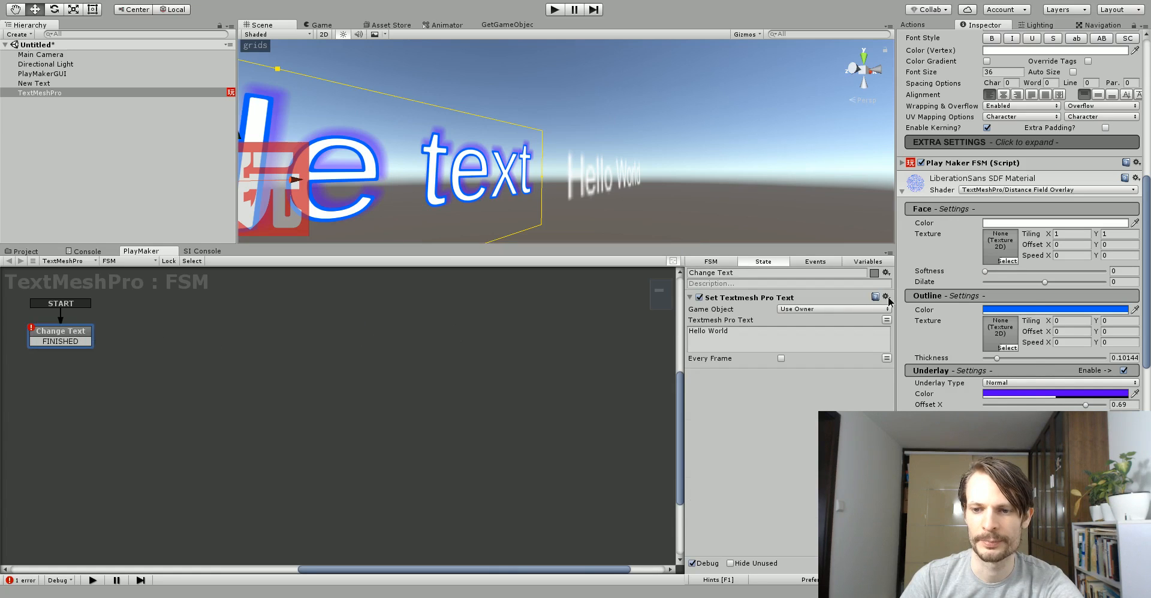
pyautogui.click(691, 297)
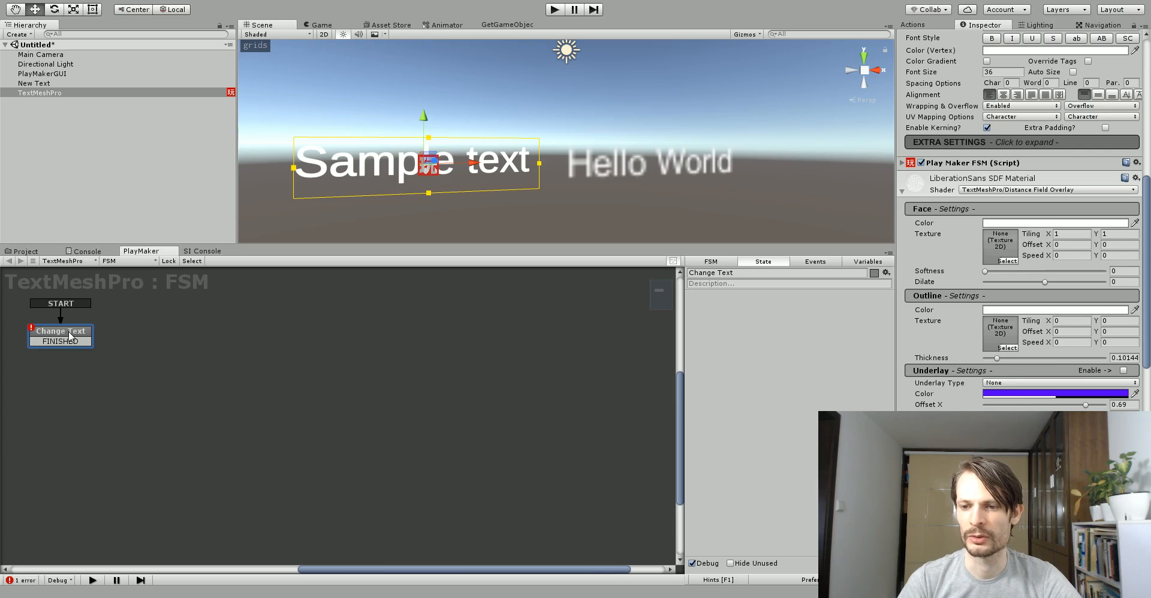
pyautogui.click(913, 24)
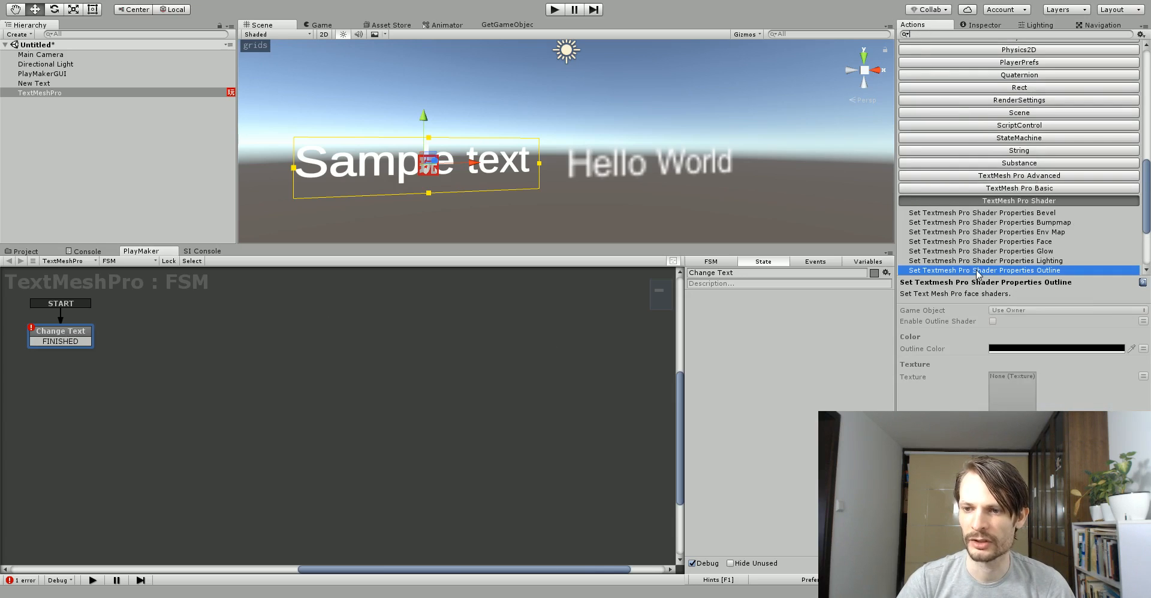
# - Give Change Text an enabled outline shader action with red colour and thickness about 0.23
pyautogui.scroll(-3)
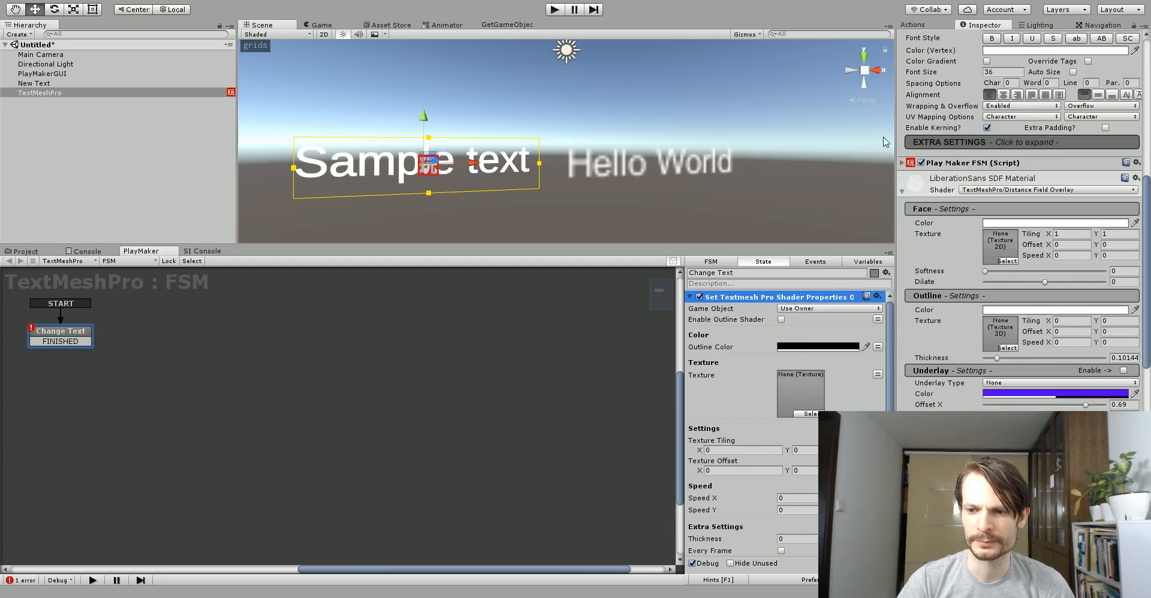
pyautogui.moveTo(806, 347)
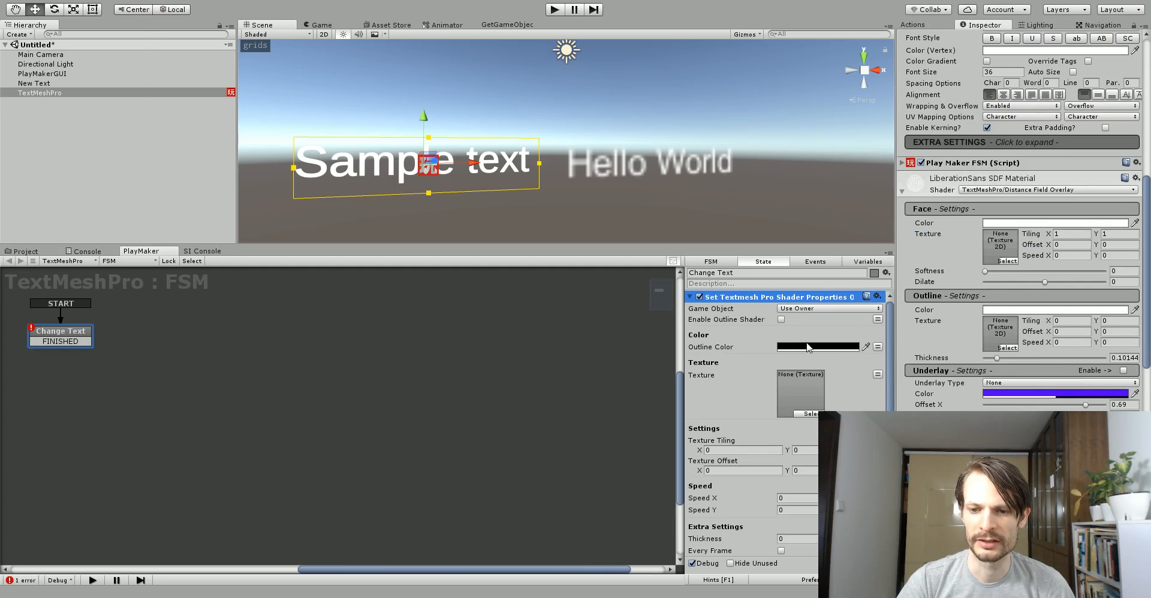
pyautogui.click(816, 347)
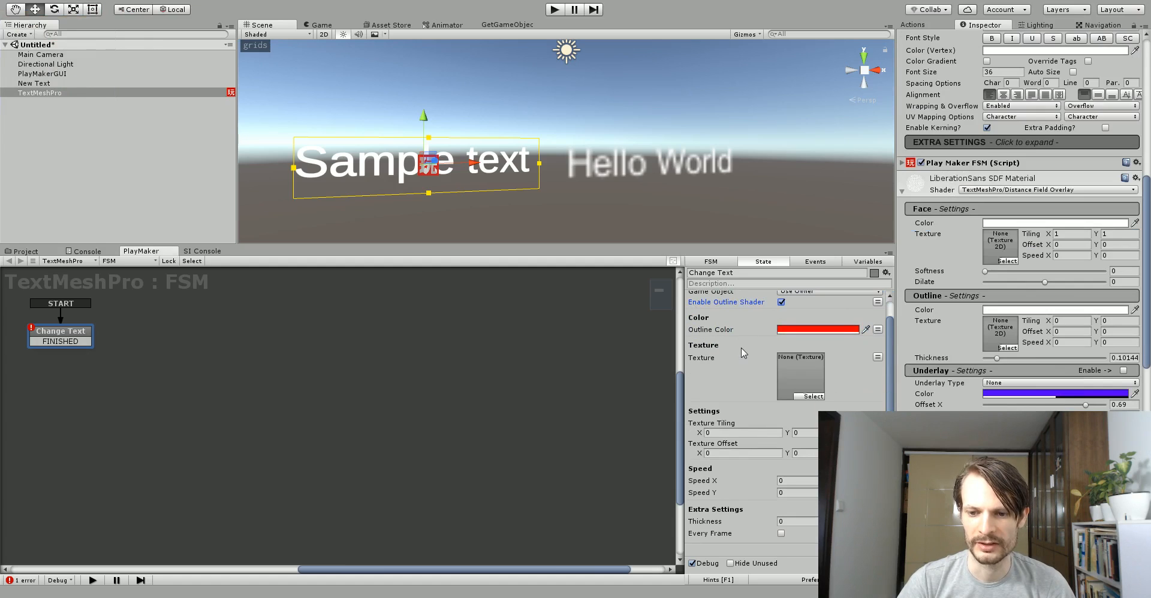
pyautogui.click(796, 521)
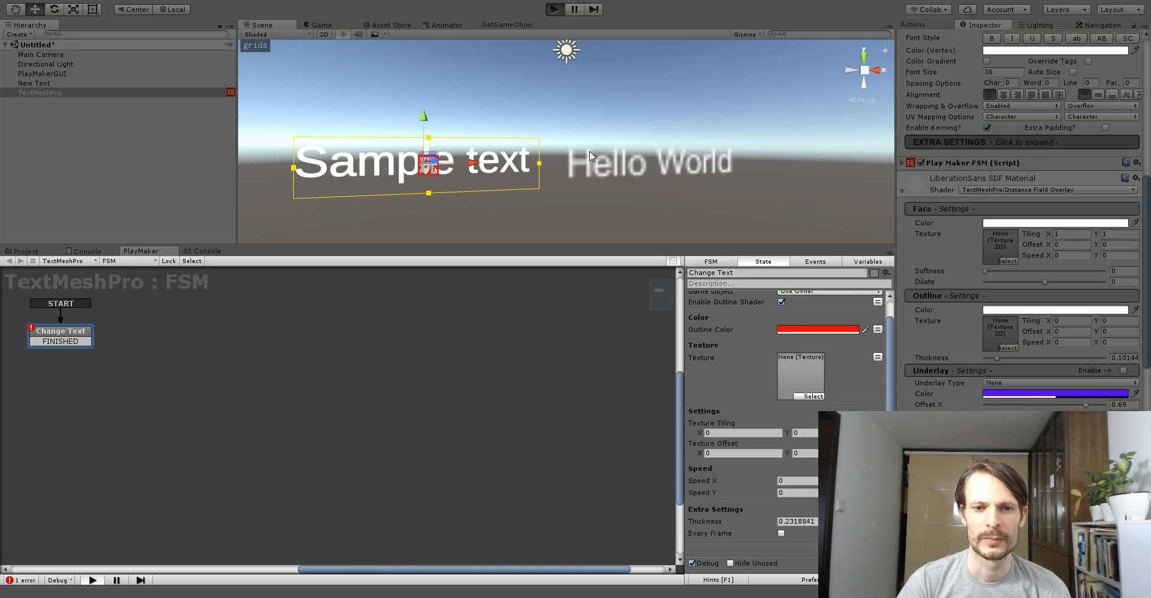
pyautogui.click(554, 9)
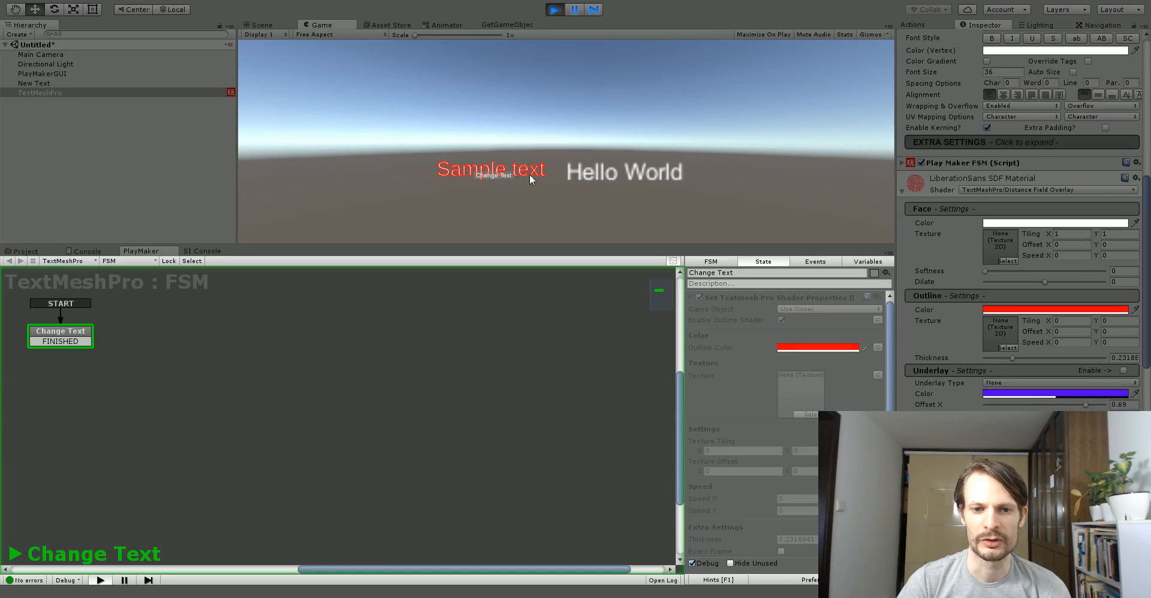
pyautogui.moveTo(780, 339)
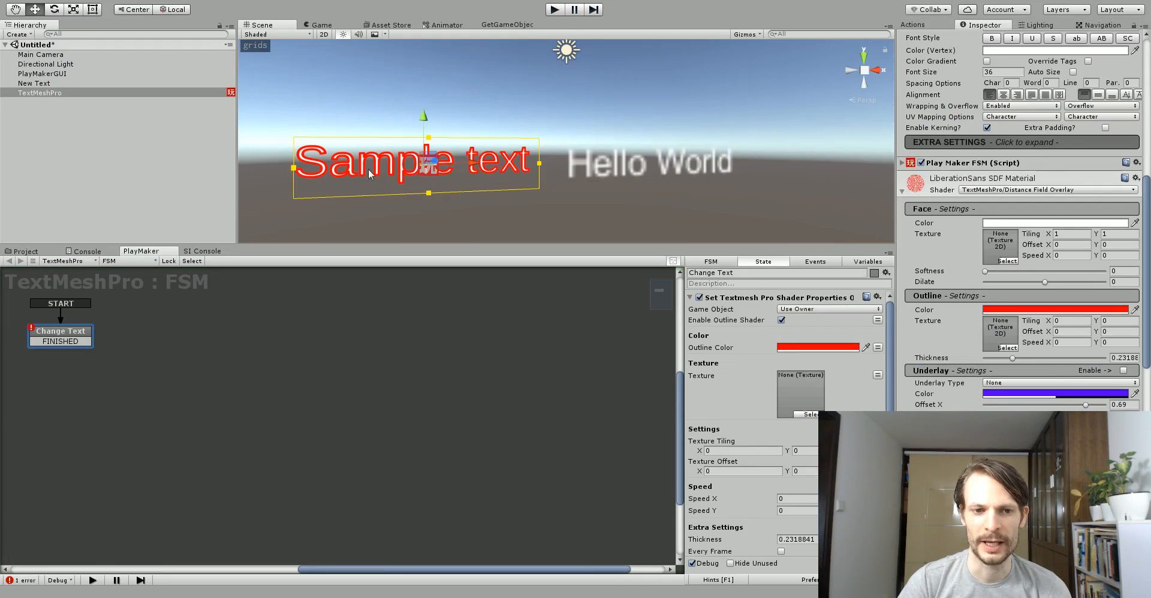
pyautogui.moveTo(345, 176)
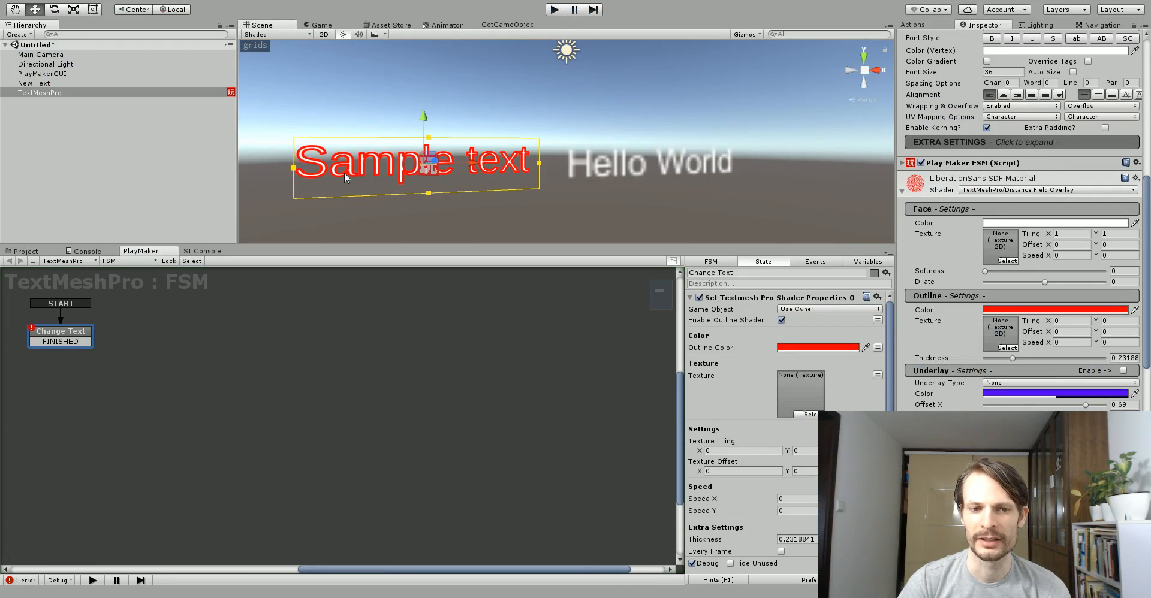
pyautogui.moveTo(985, 317)
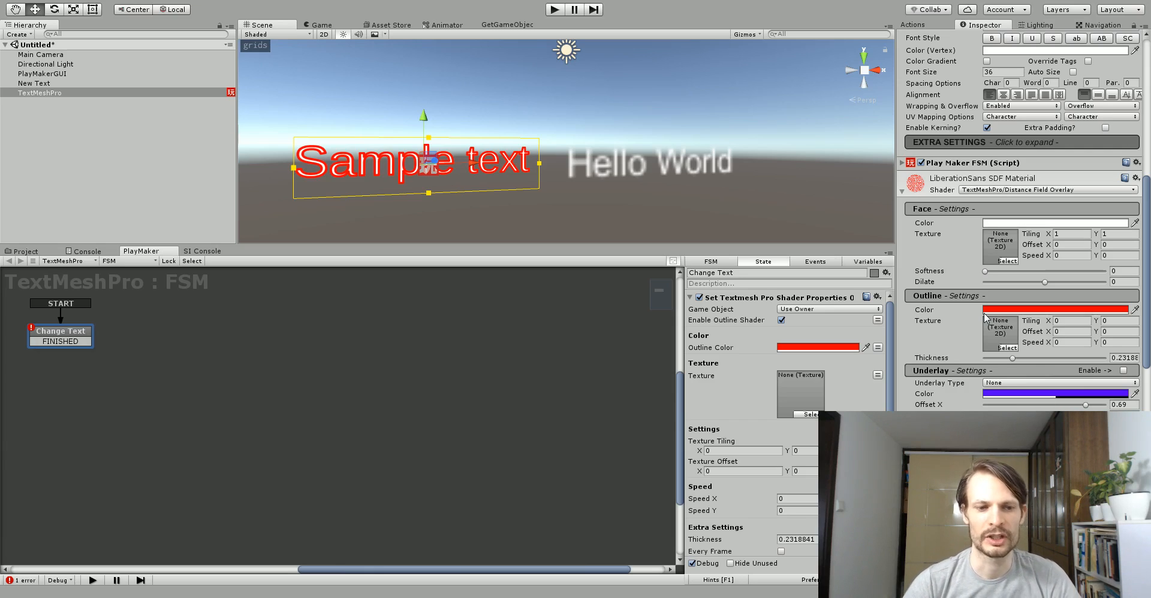
pyautogui.moveTo(77, 339)
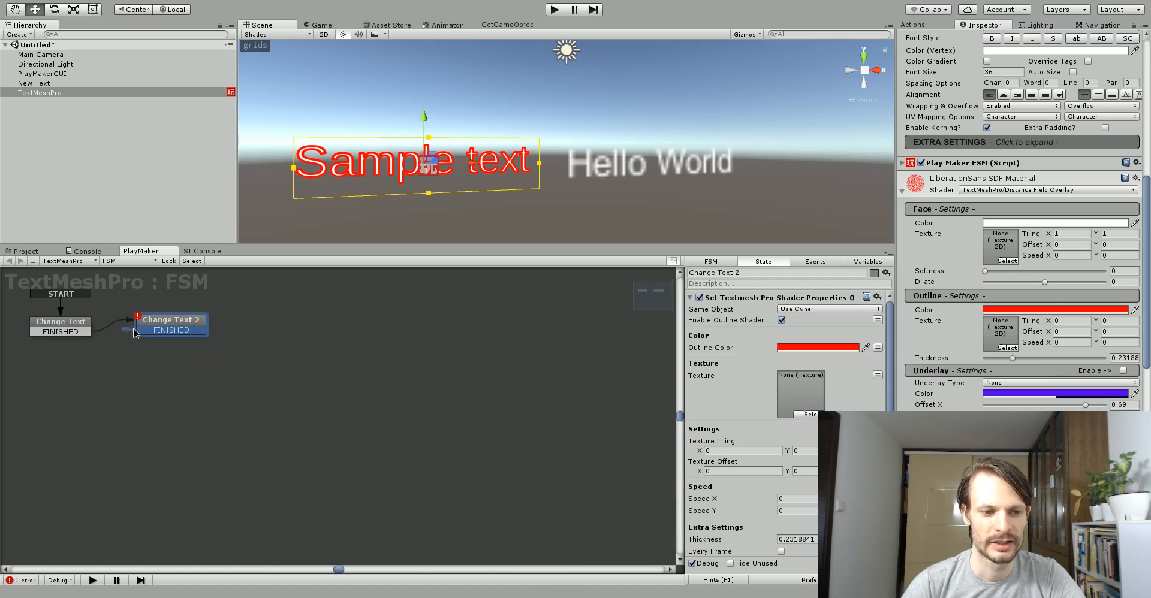
# - Link Change Text 2 back to Change Text with a FINISHED transition
pyautogui.click(60, 322)
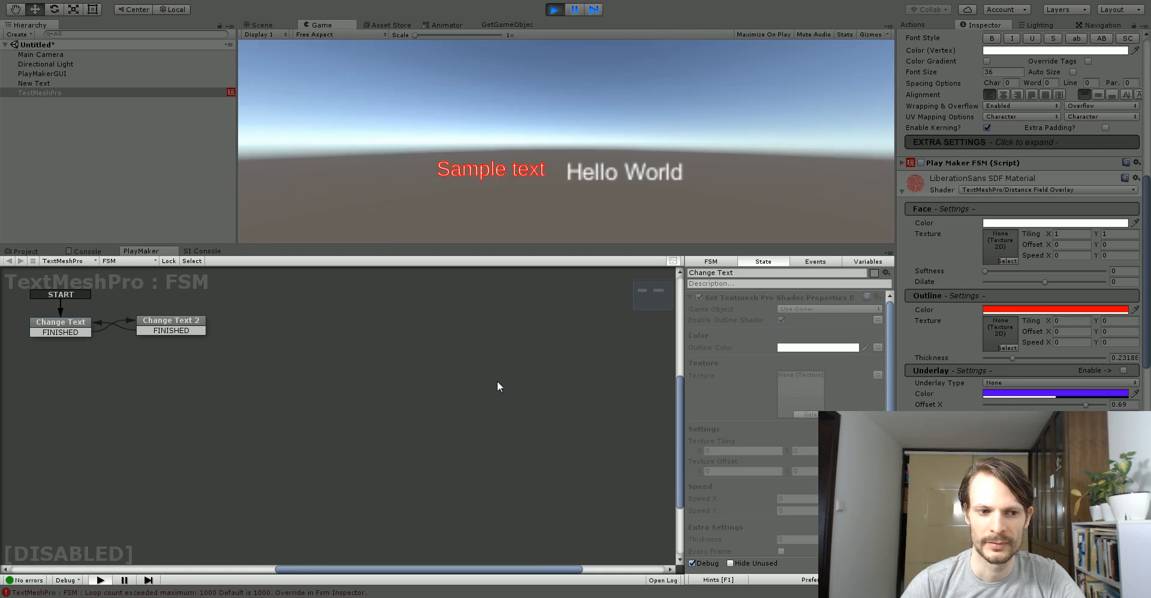
pyautogui.moveTo(259, 241)
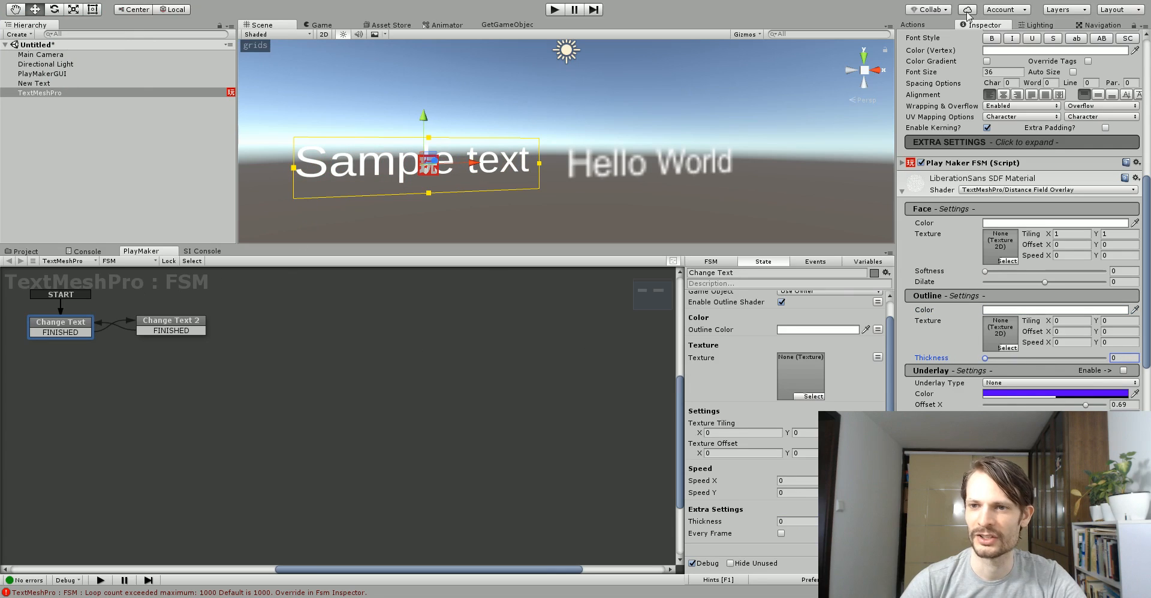
# - Add a Get Key Down action to Change Text with Key Tab sending FINISHED
pyautogui.click(912, 24)
pyautogui.write('keyd')
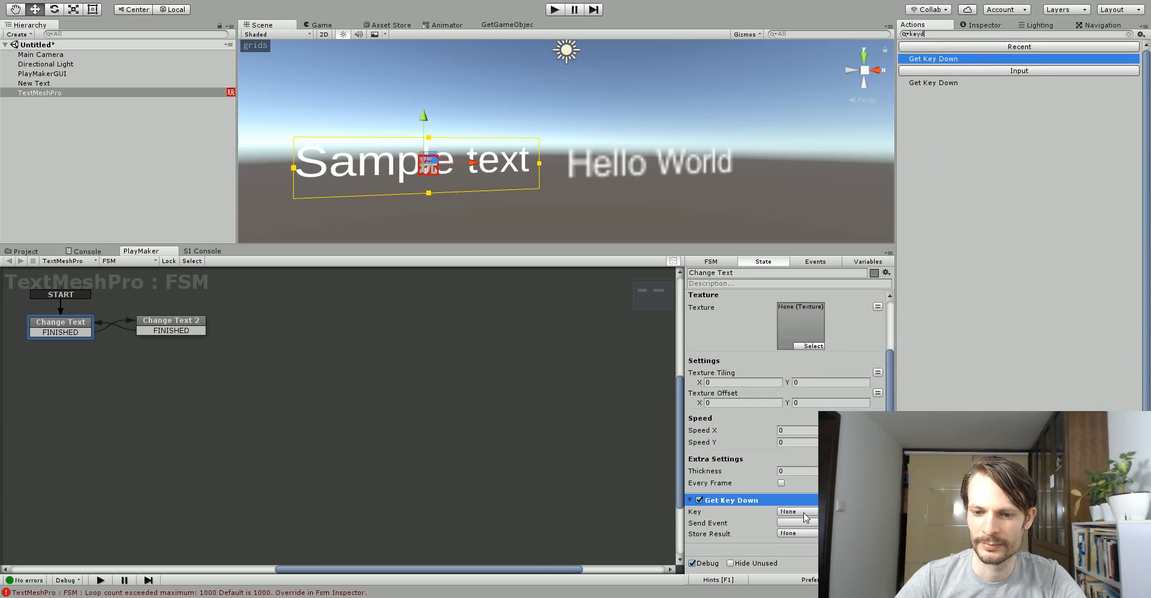
pyautogui.click(789, 512)
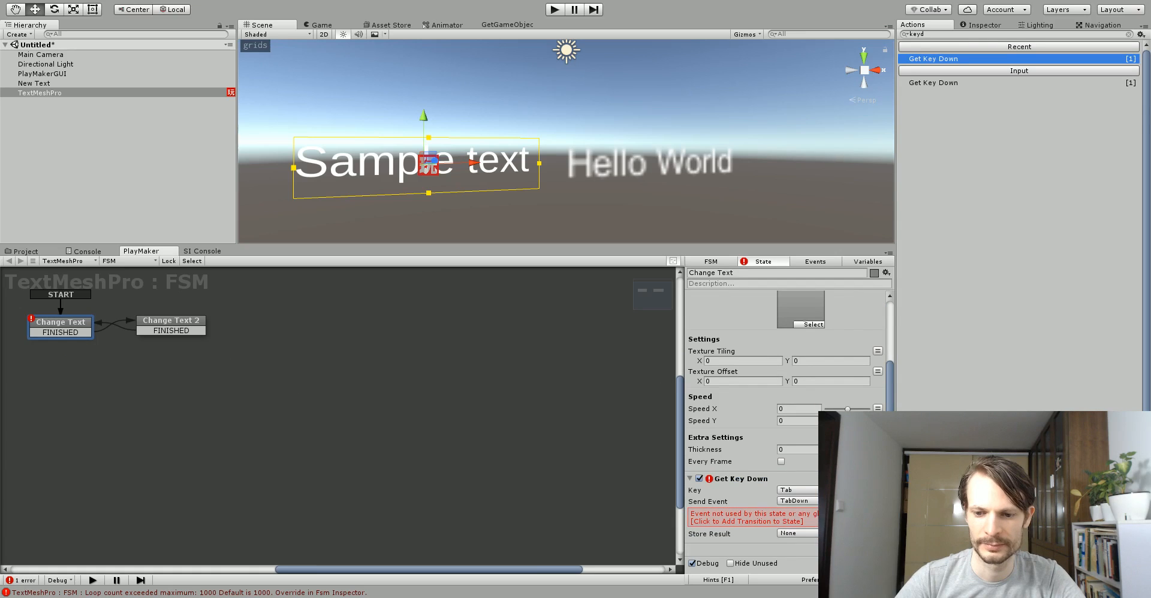
pyautogui.click(795, 502)
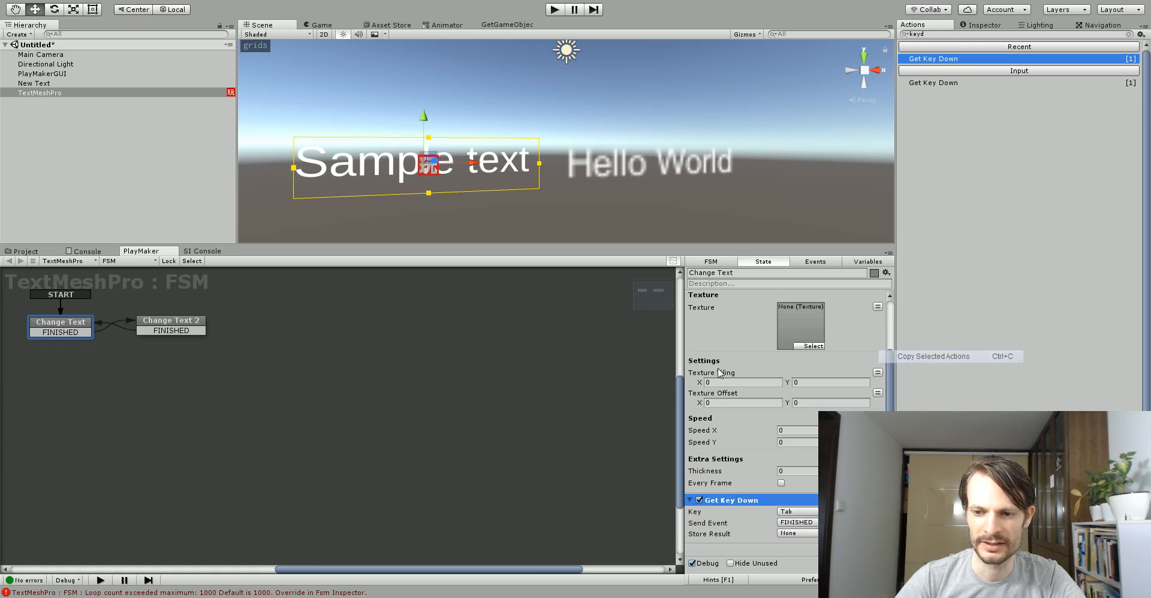
# - Copy the Get Key Down action and paste it into Change Text 2
pyautogui.click(171, 321)
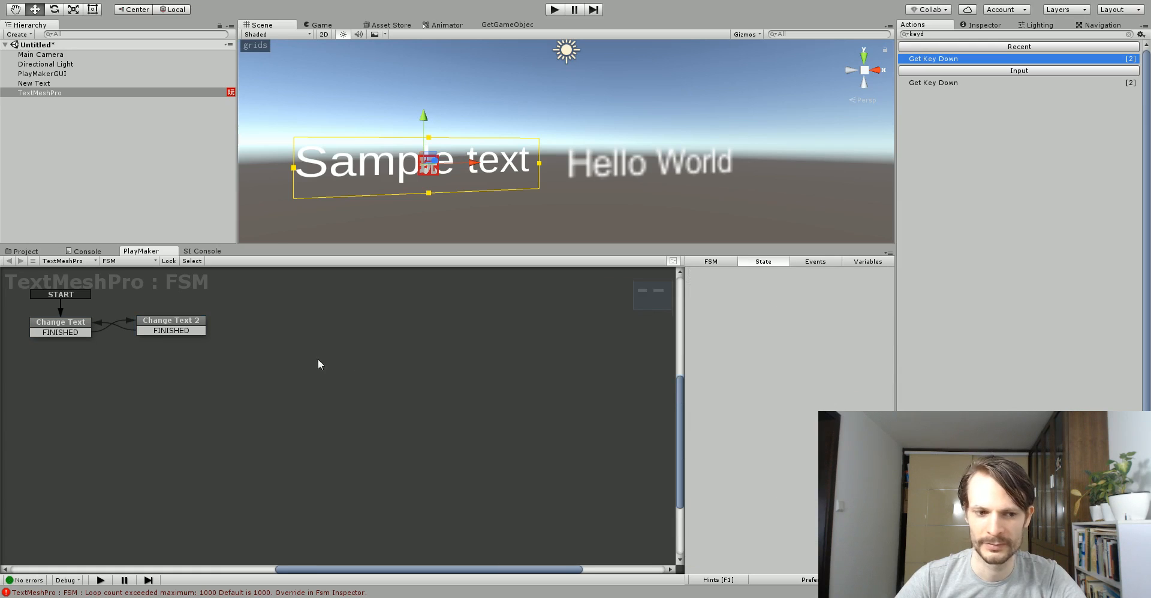
pyautogui.click(170, 320)
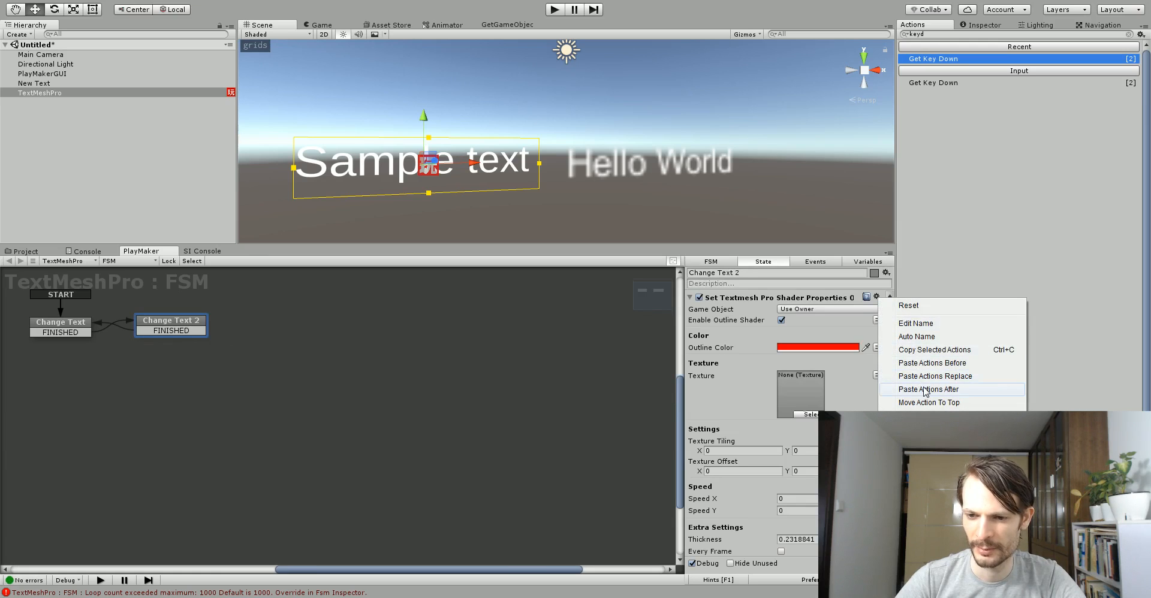
pyautogui.click(928, 390)
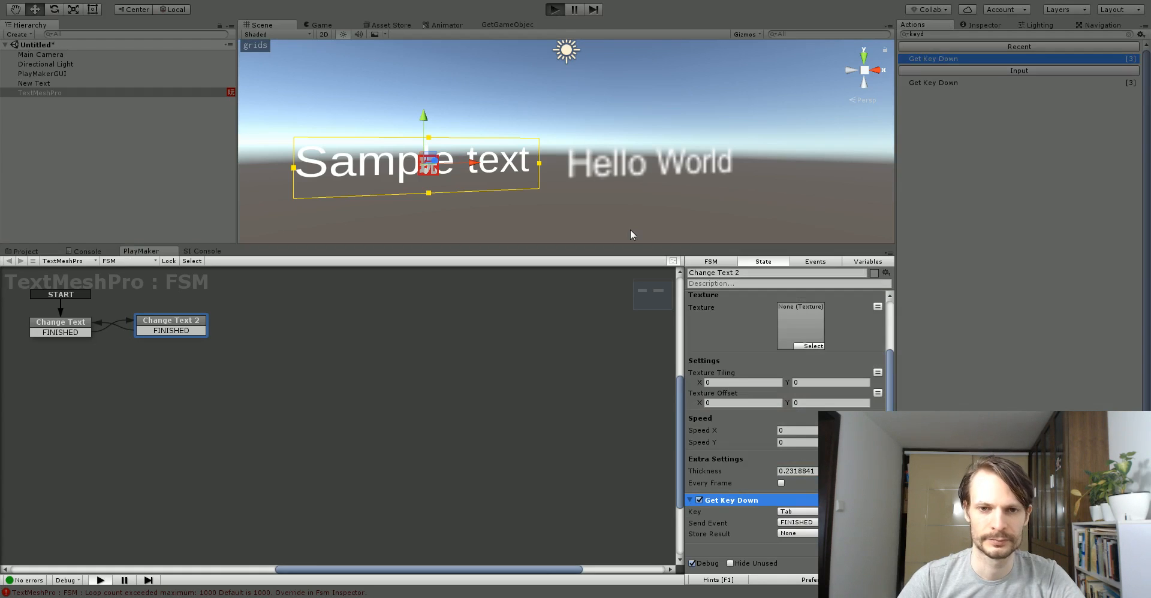
# - Play the scene and focus the Game view so Tab toggles the outline white and red
pyautogui.click(554, 9)
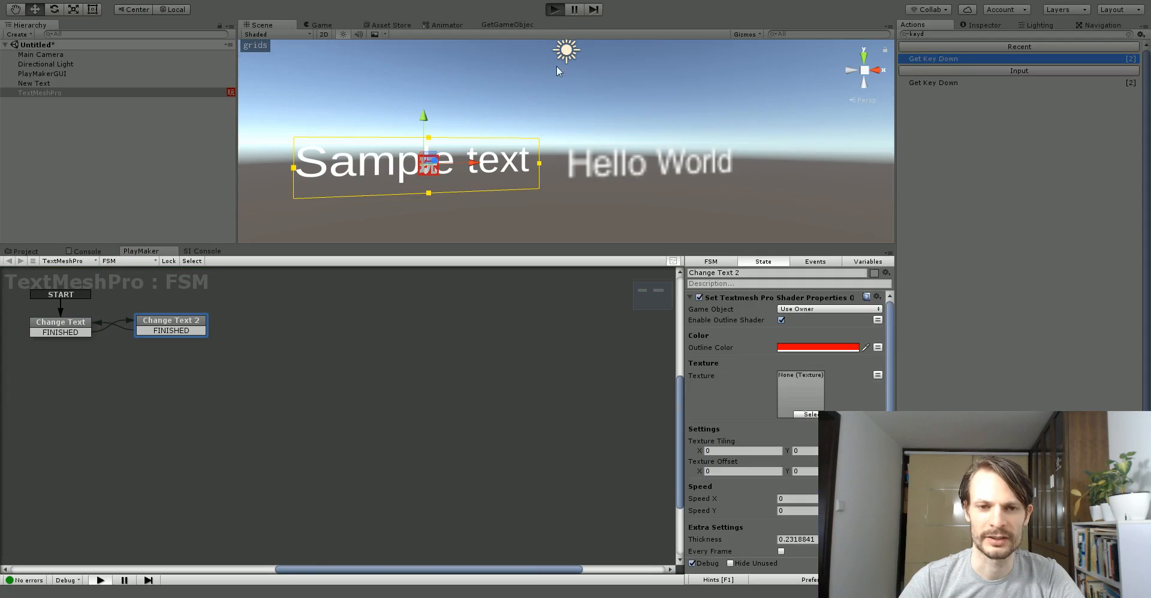
pyautogui.moveTo(586, 204)
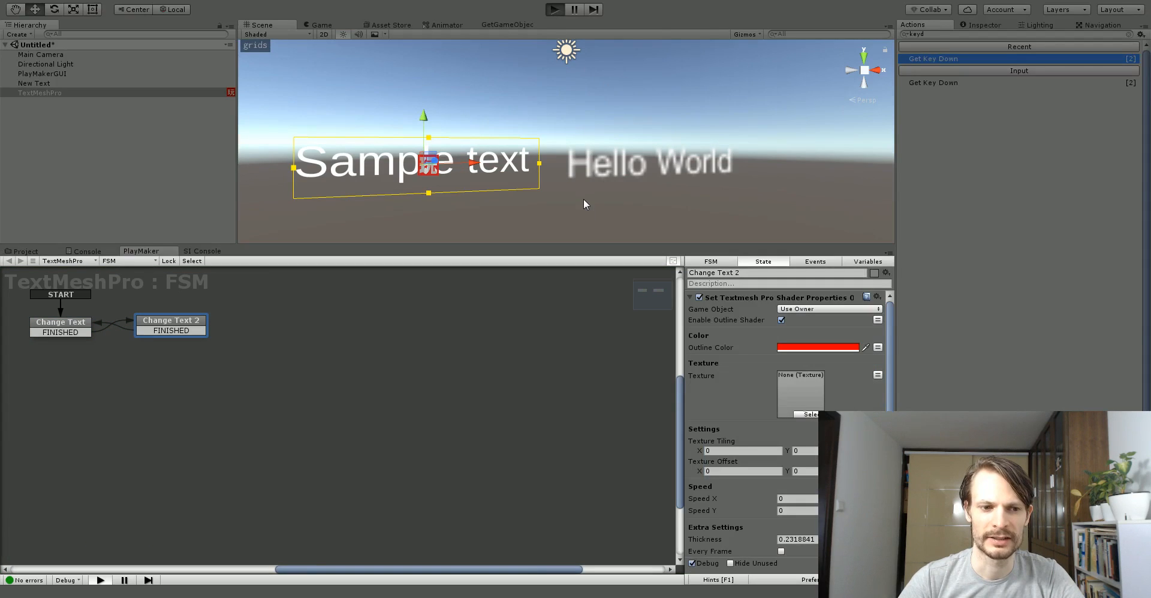
pyautogui.click(553, 8)
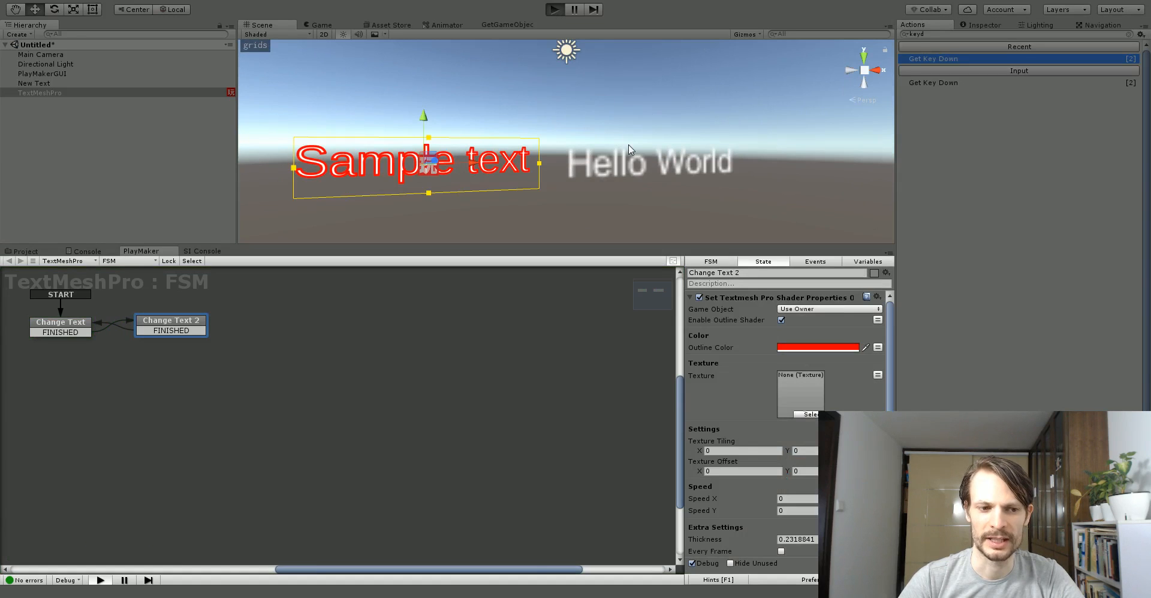
pyautogui.click(554, 8)
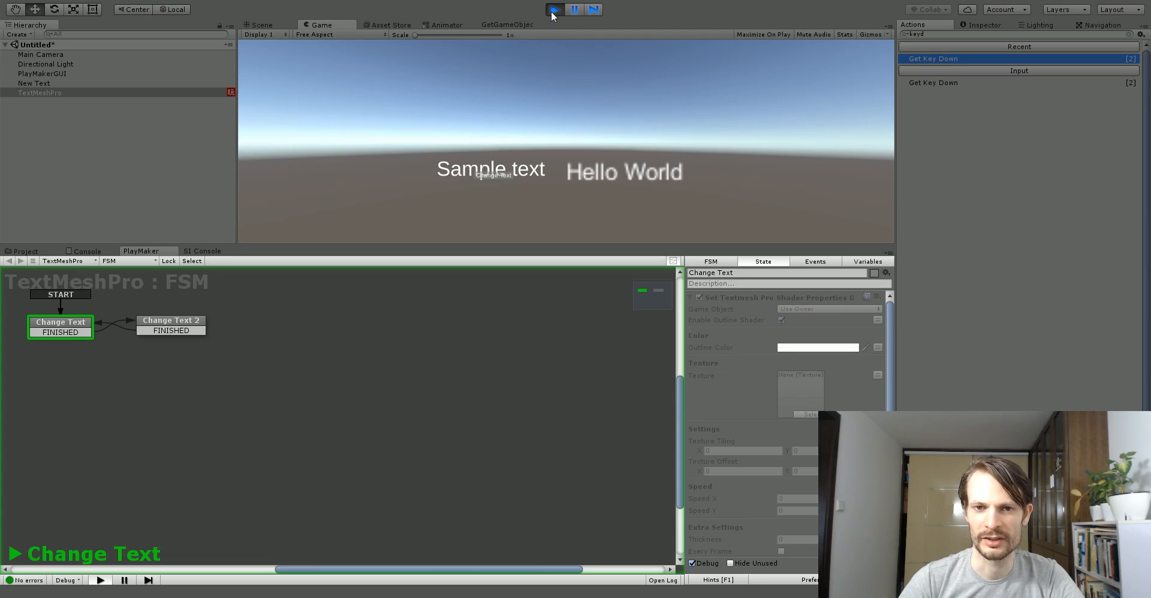
pyautogui.click(262, 24)
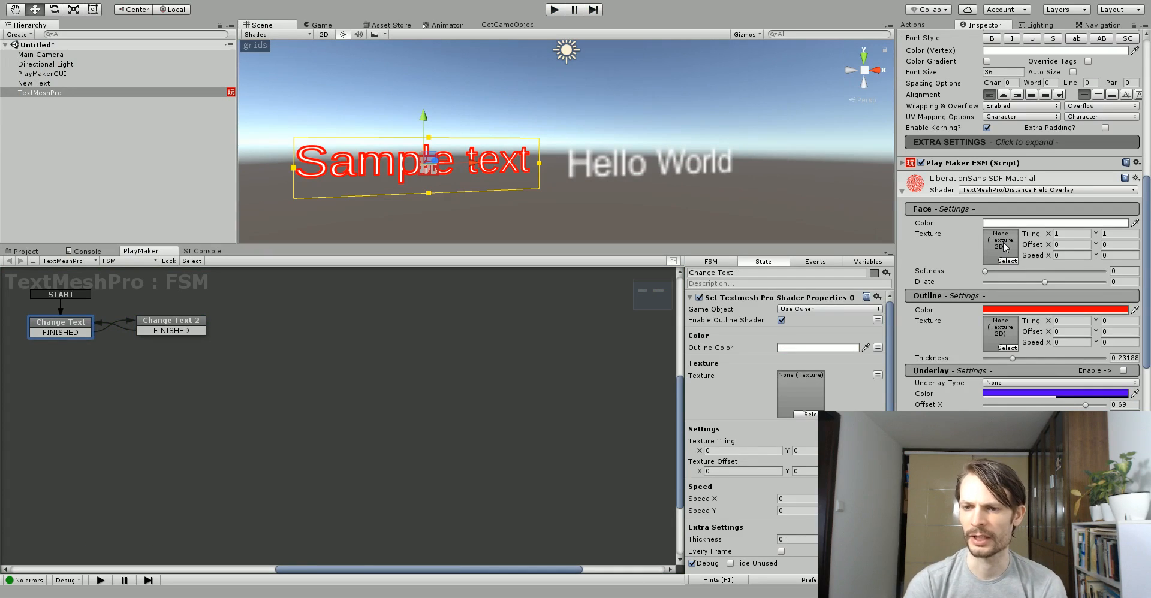
pyautogui.scroll(-3)
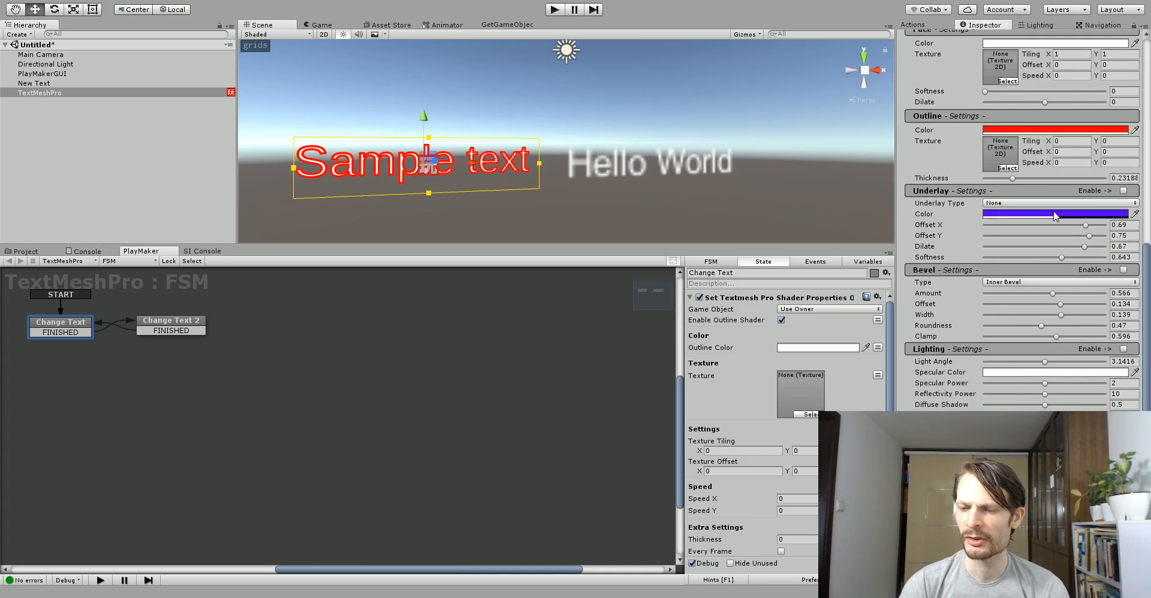
pyautogui.scroll(-3)
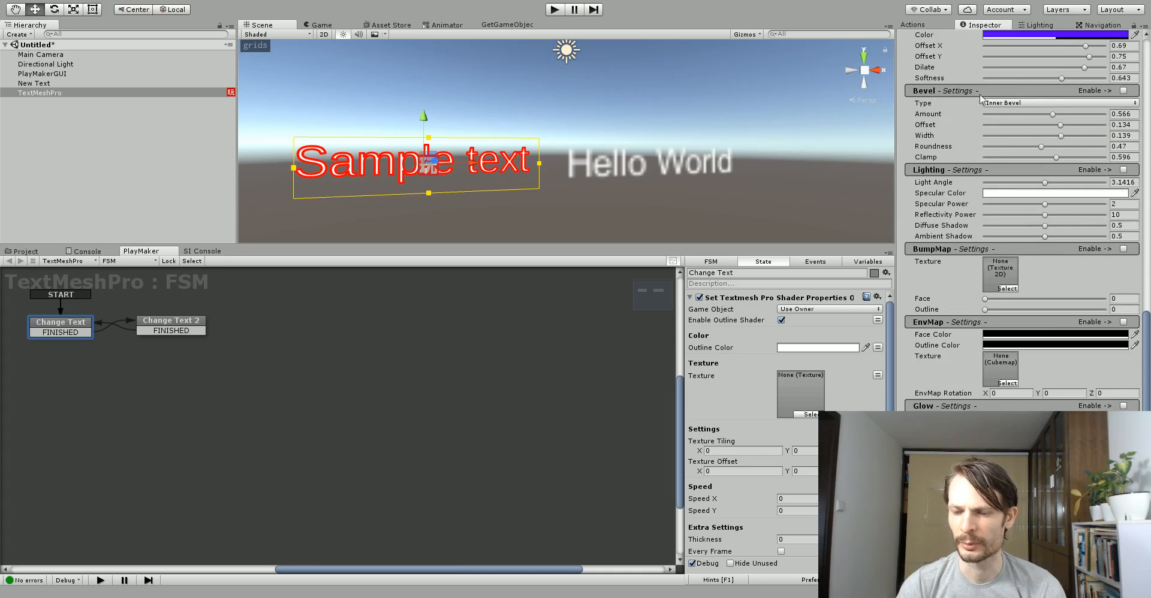
pyautogui.moveTo(1012, 280)
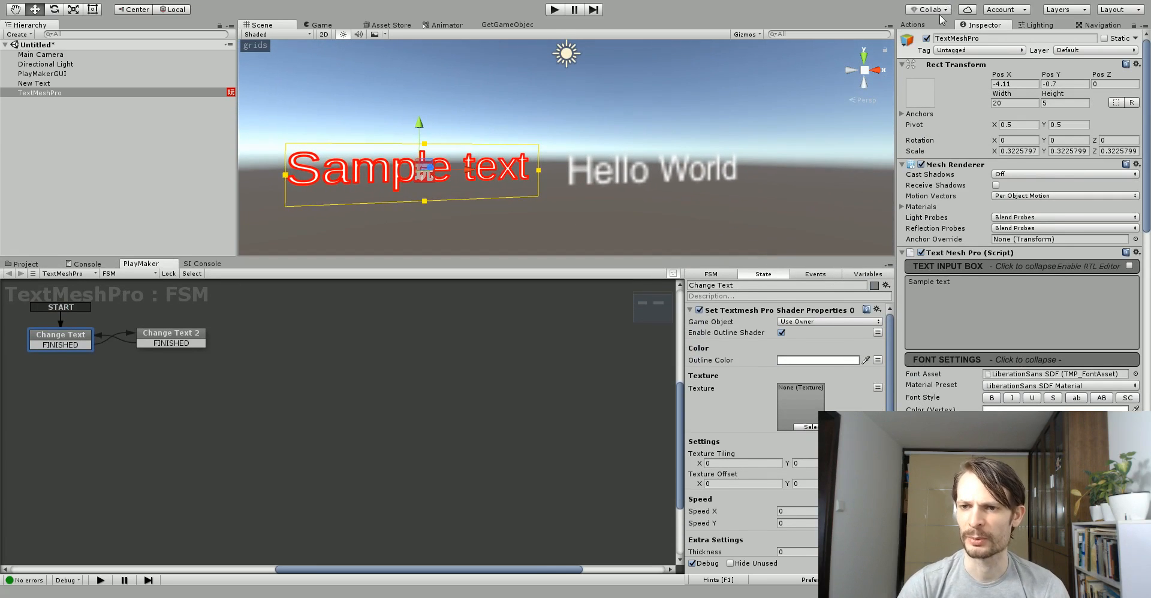
pyautogui.click(913, 24)
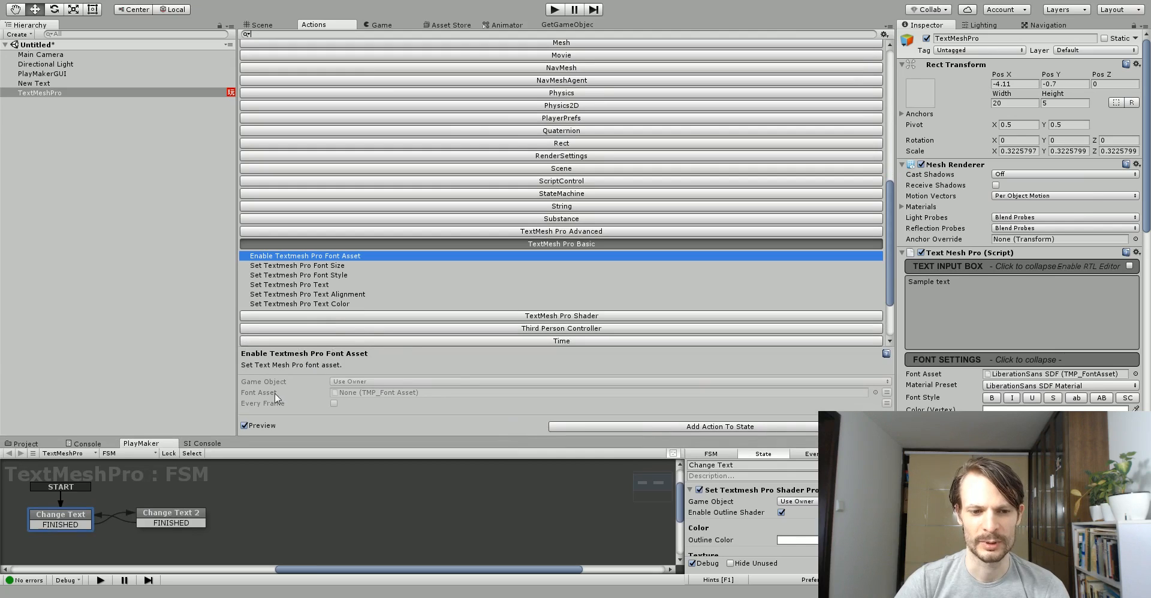
# - Preview Font Size and Text Alignment actions, then expand TextMesh Pro Advanced to Extra Padding
pyautogui.click(296, 265)
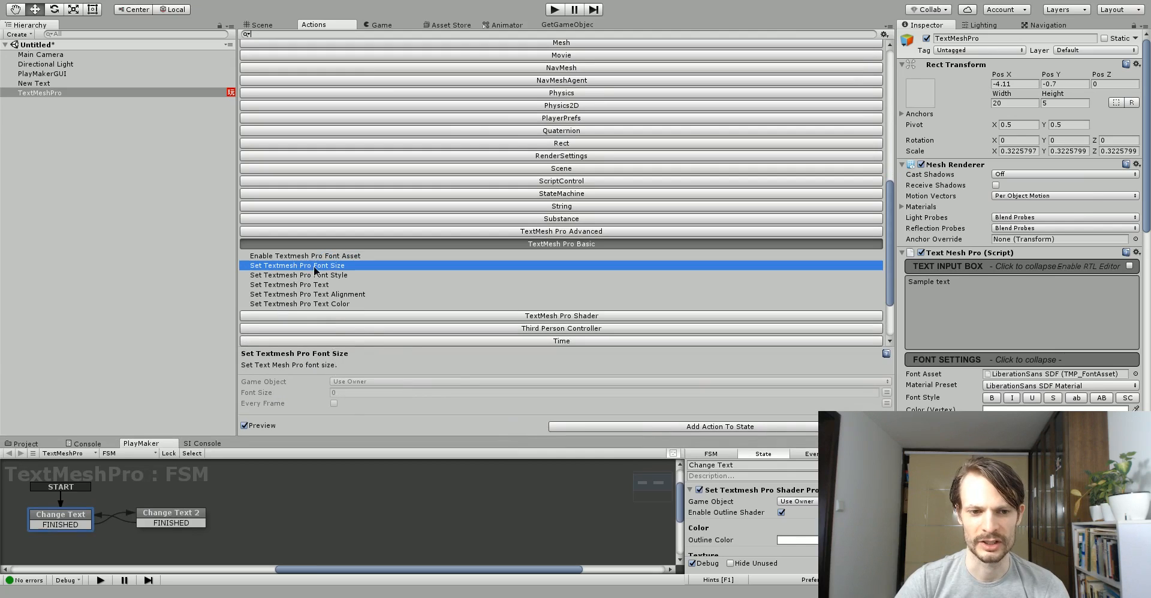
pyautogui.click(299, 275)
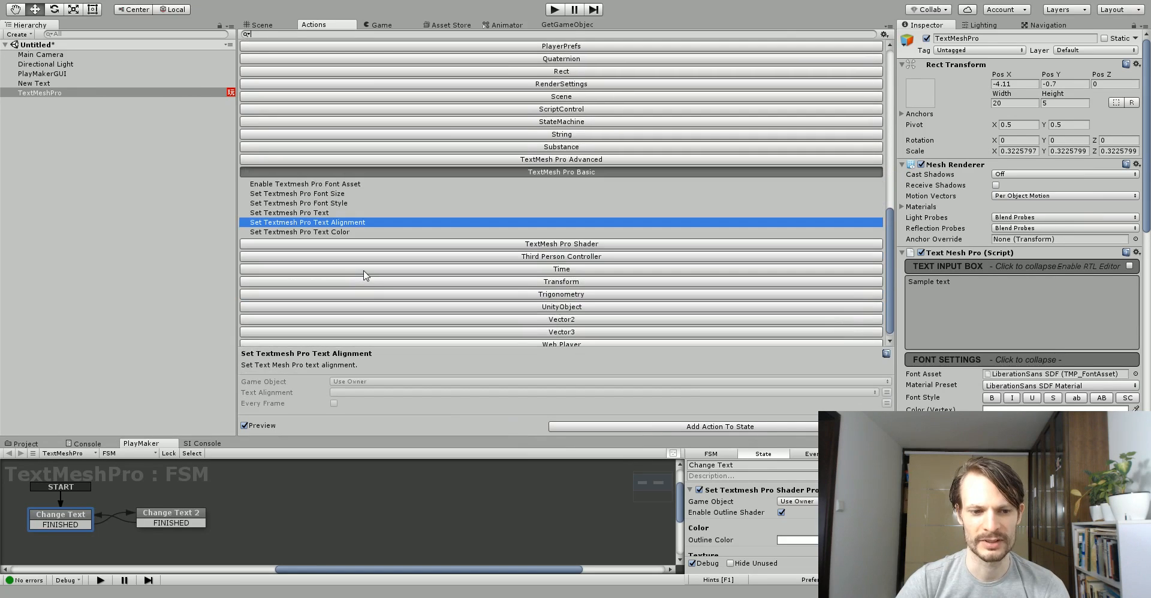
pyautogui.click(299, 231)
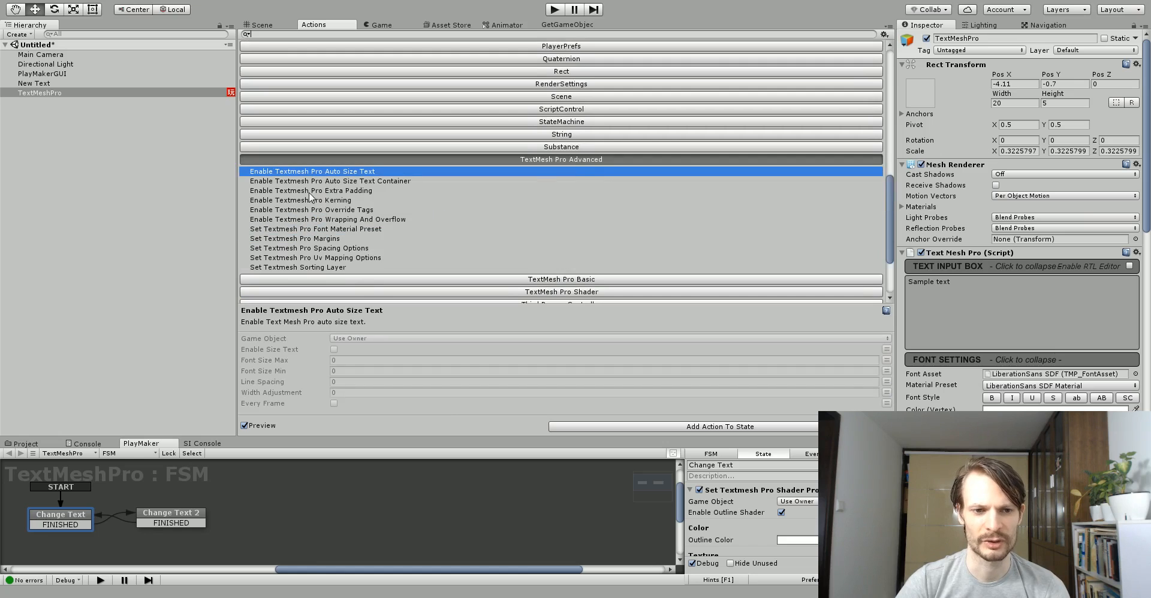
pyautogui.click(311, 190)
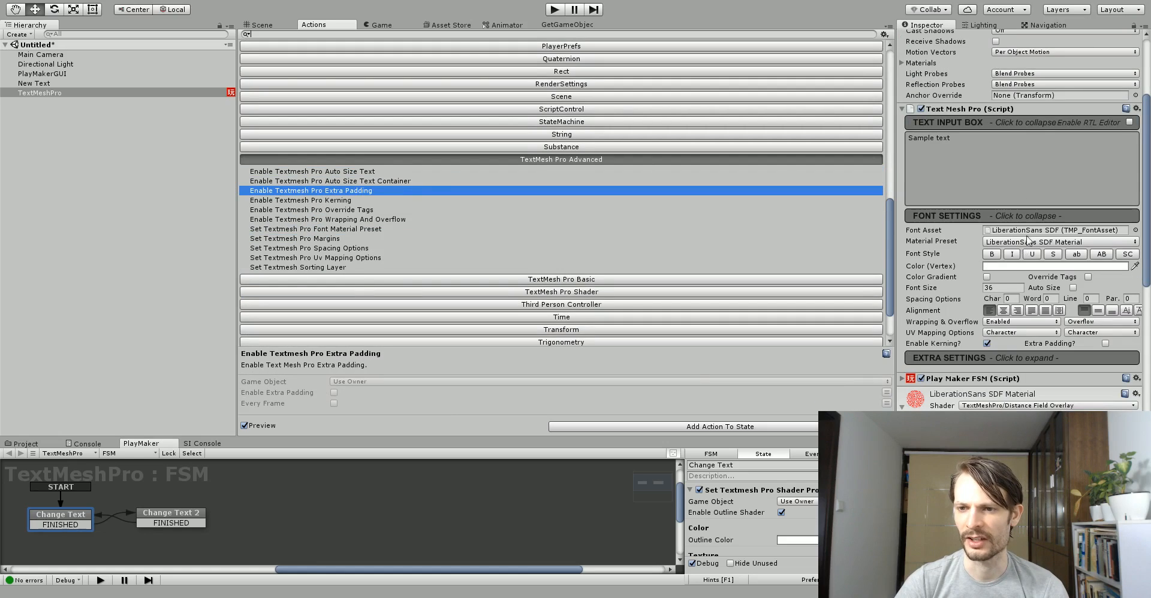
pyautogui.scroll(-3)
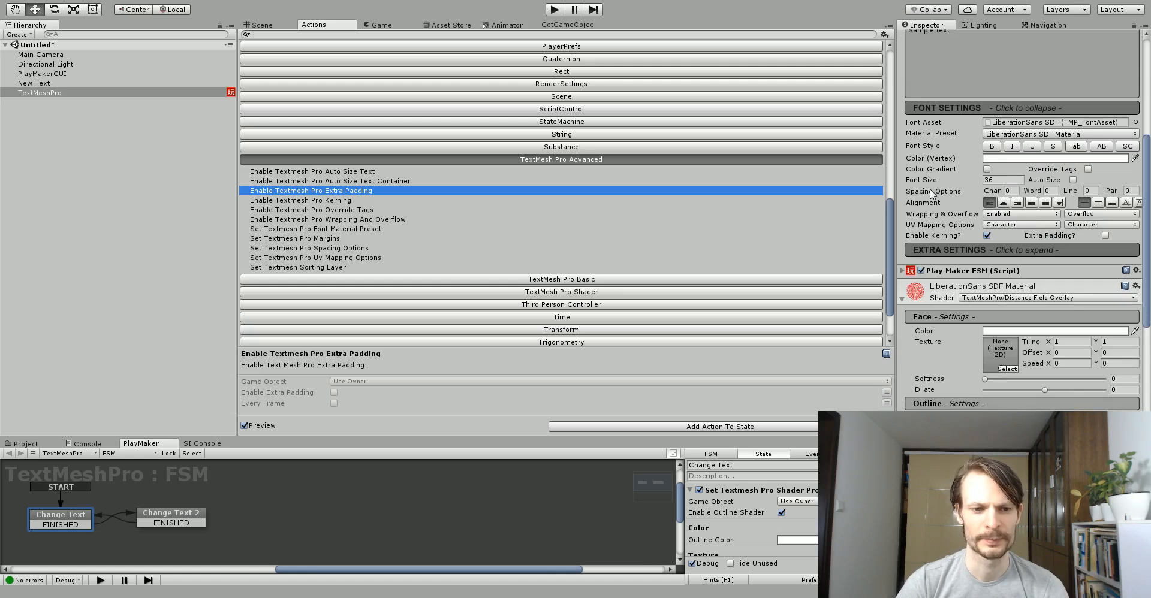
pyautogui.moveTo(1009, 31)
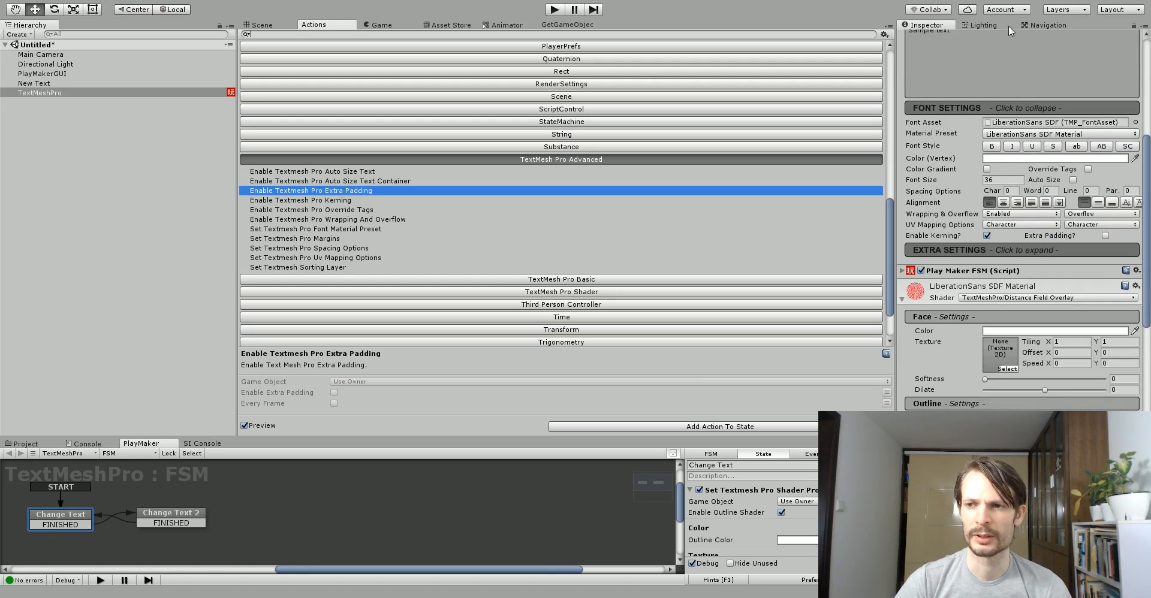